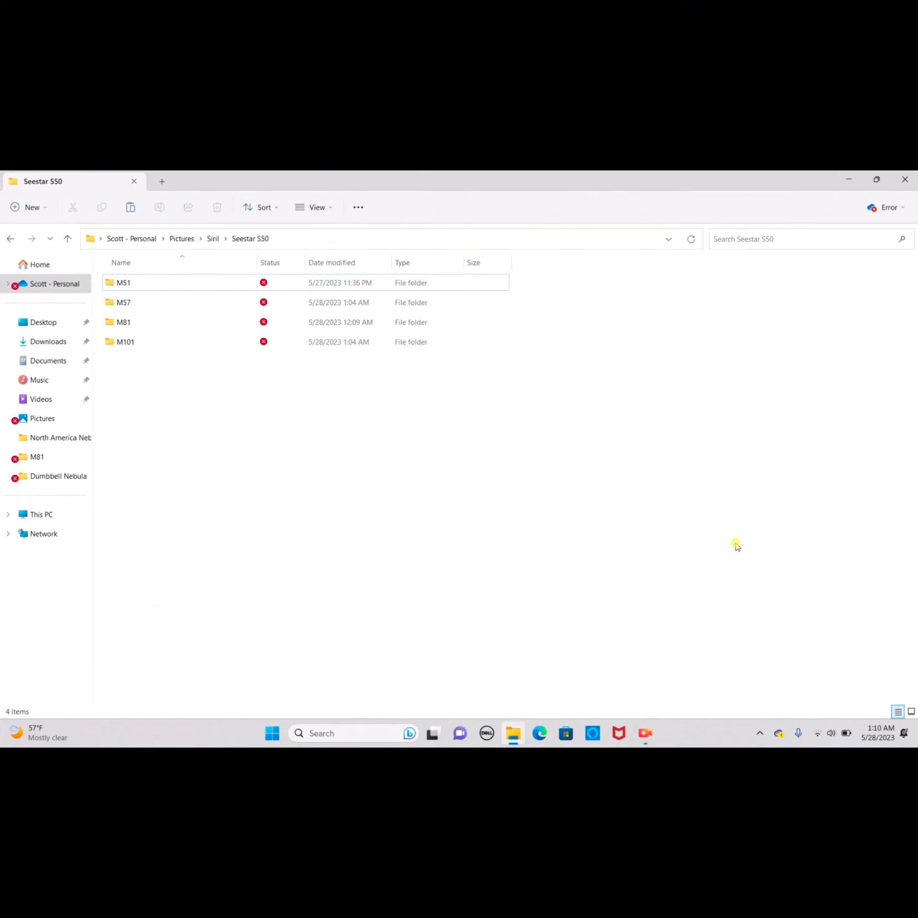
mouse_move(539, 380)
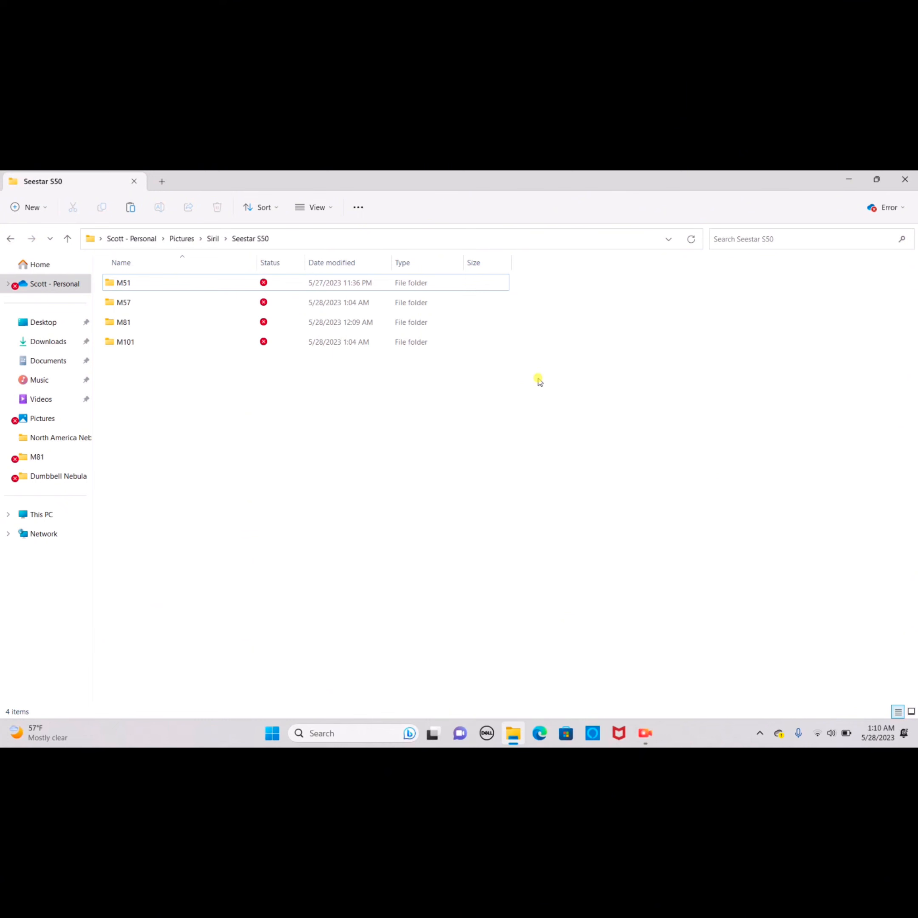
mouse_move(470, 548)
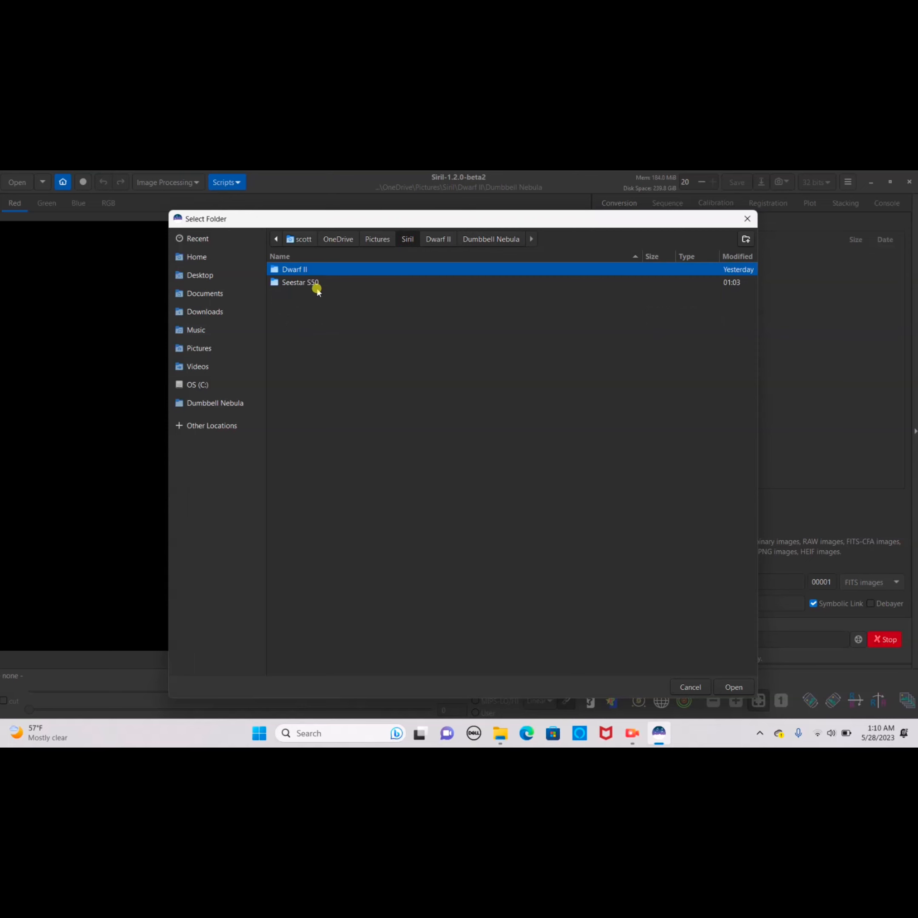
Browse into Seestar S50 > M51 and make it the working directory
double_click(299, 282)
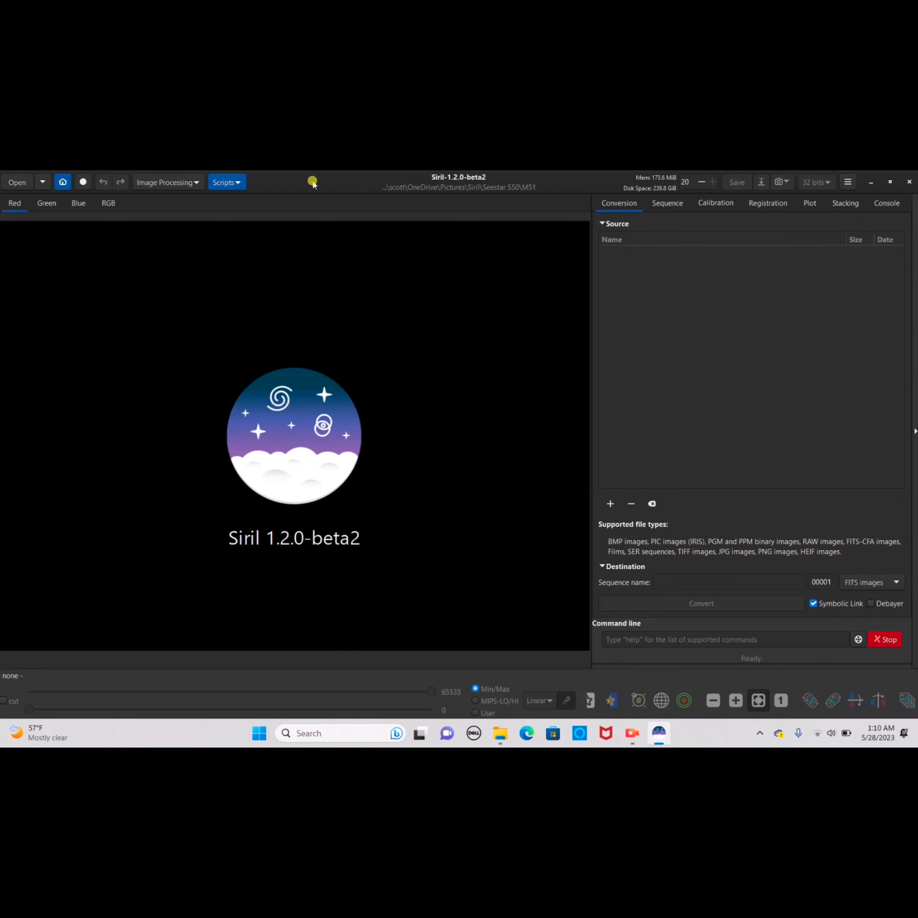
click(165, 181)
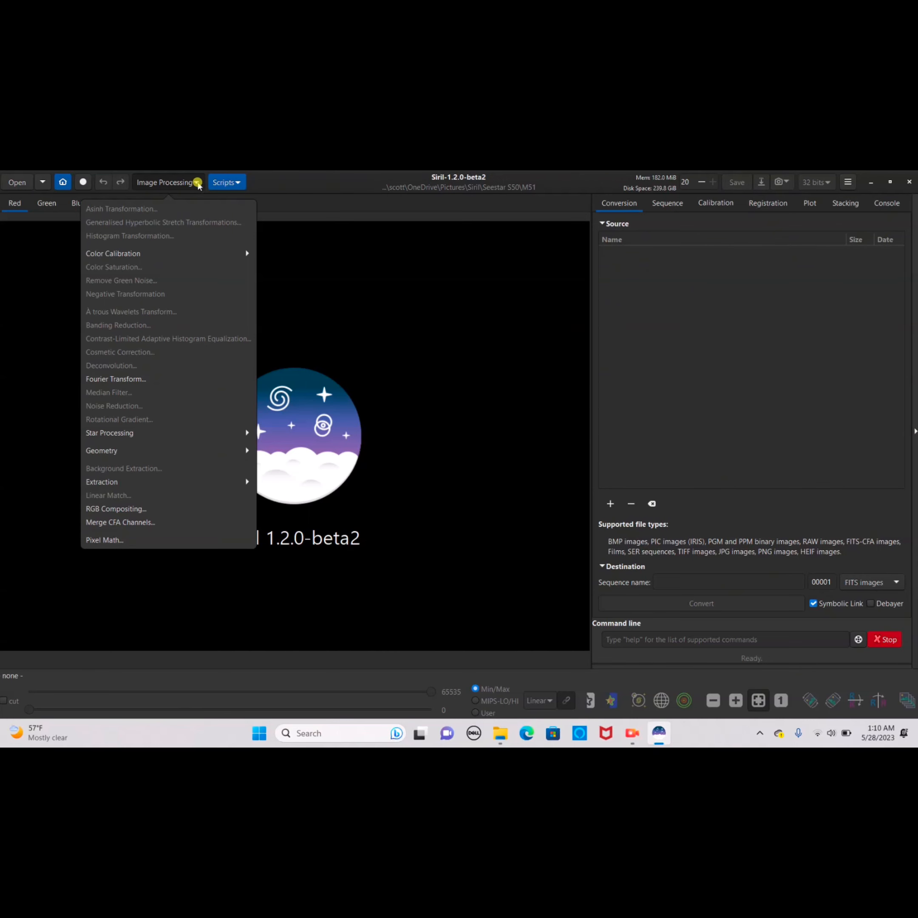
Run the OSC_Preprocessing_WithoutDBF script to stack the 100 M51 frames
click(225, 182)
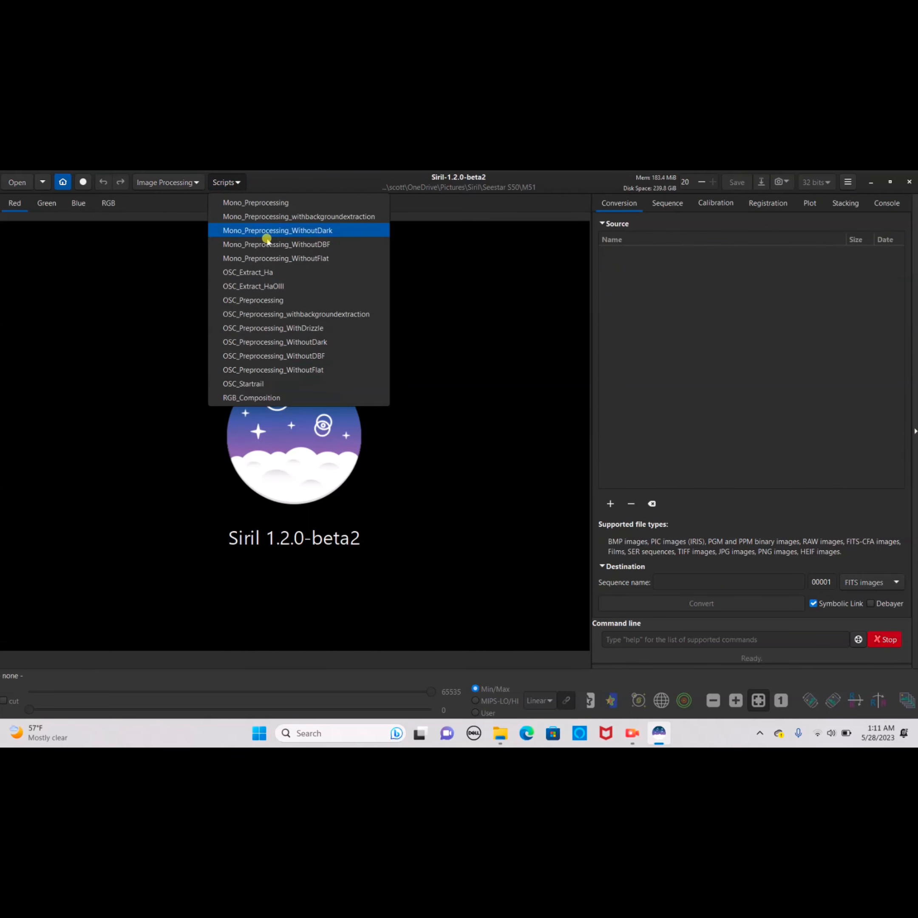
mouse_move(272, 356)
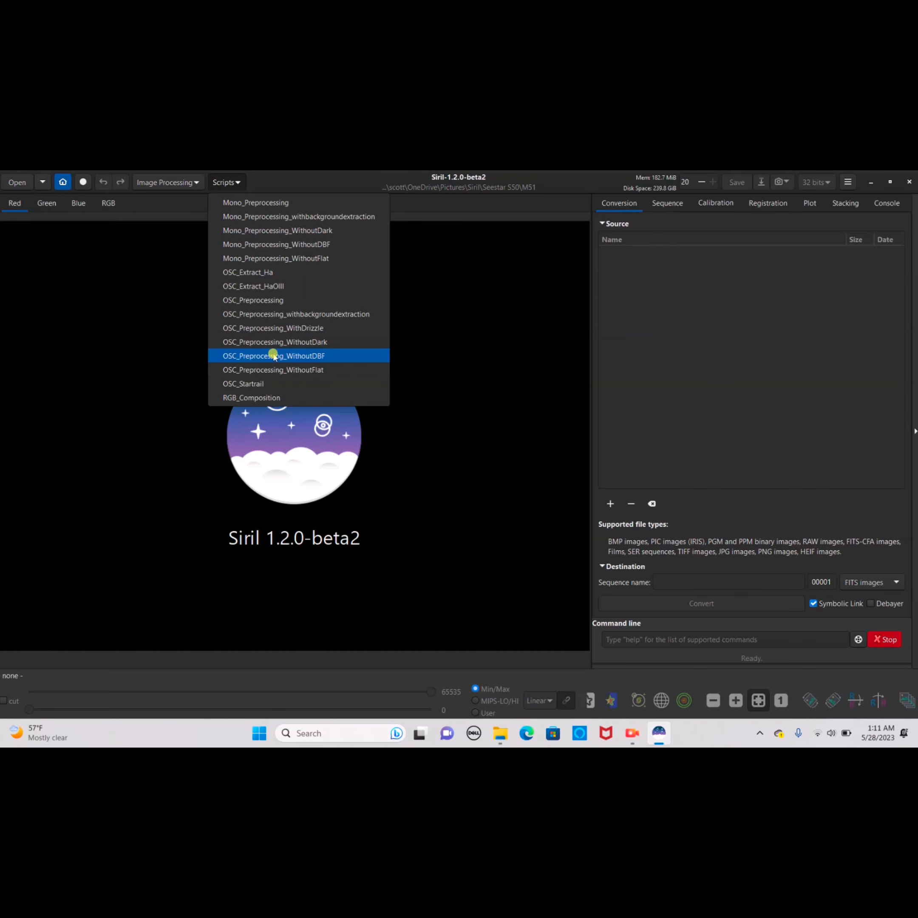
click(272, 356)
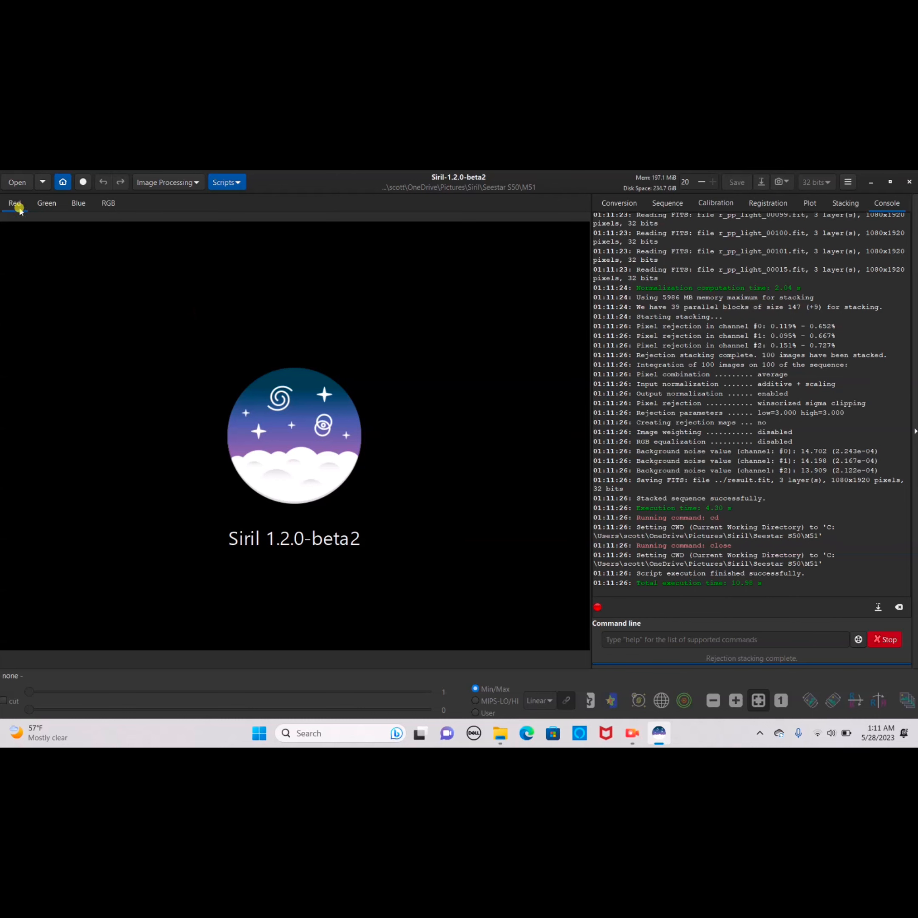
Load result.fit and switch the display from Linear to AutoStretch
click(17, 182)
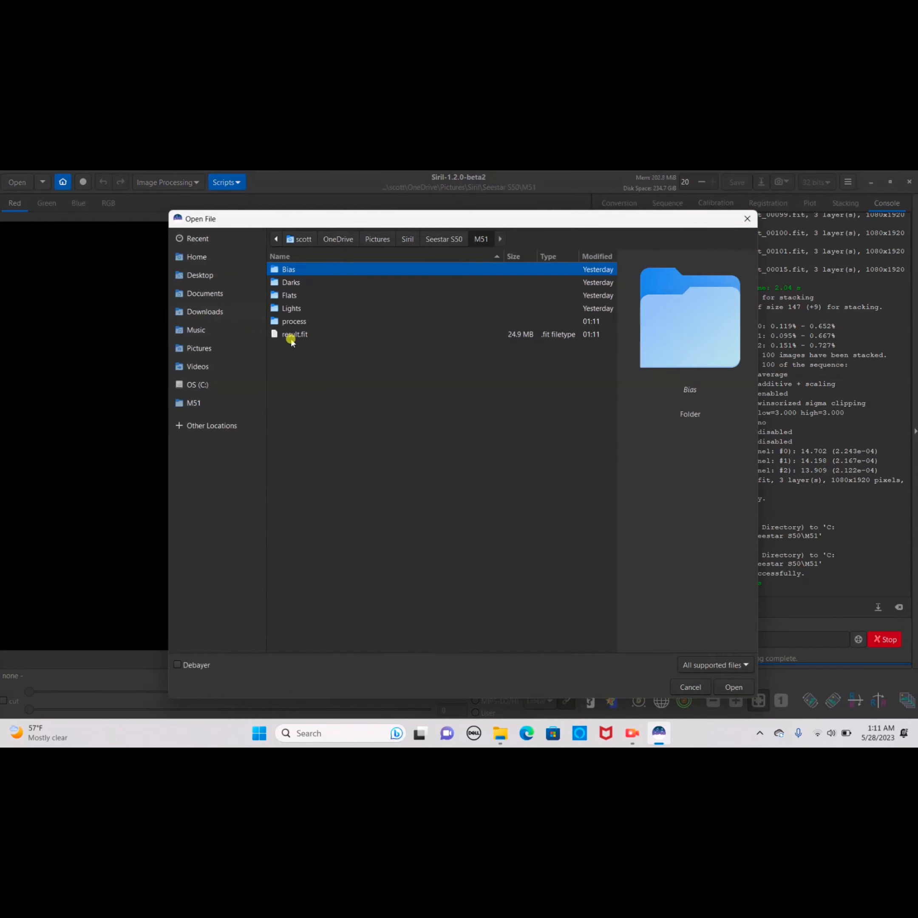
click(294, 334)
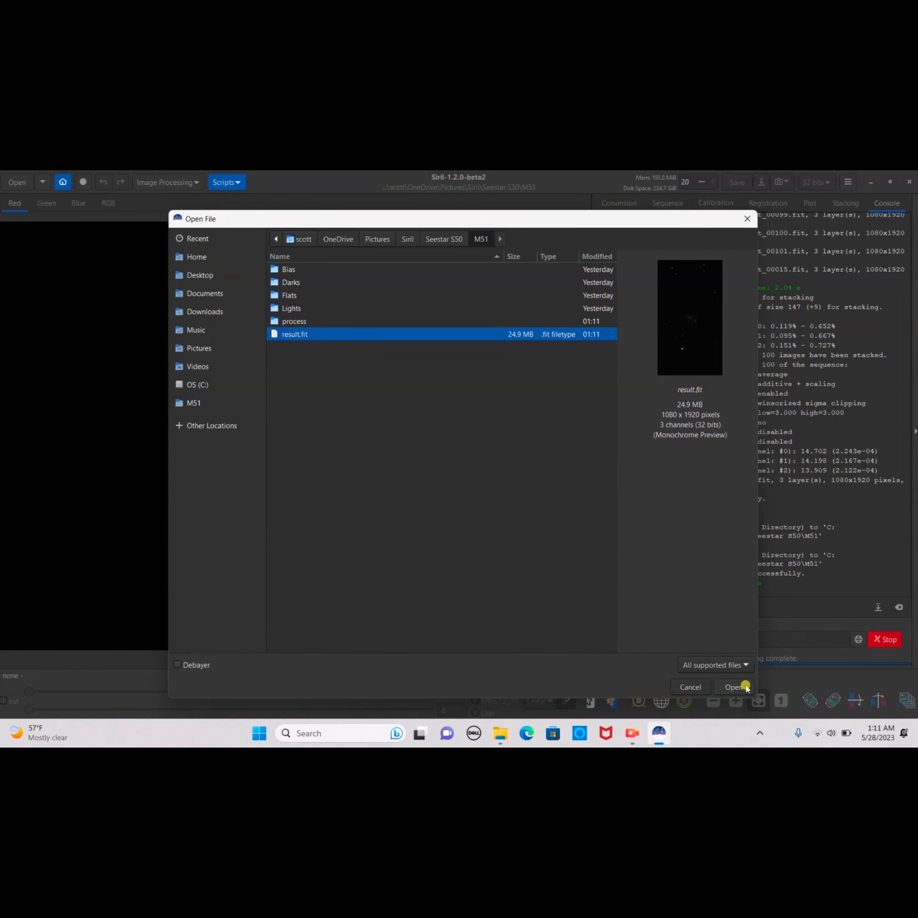
click(732, 686)
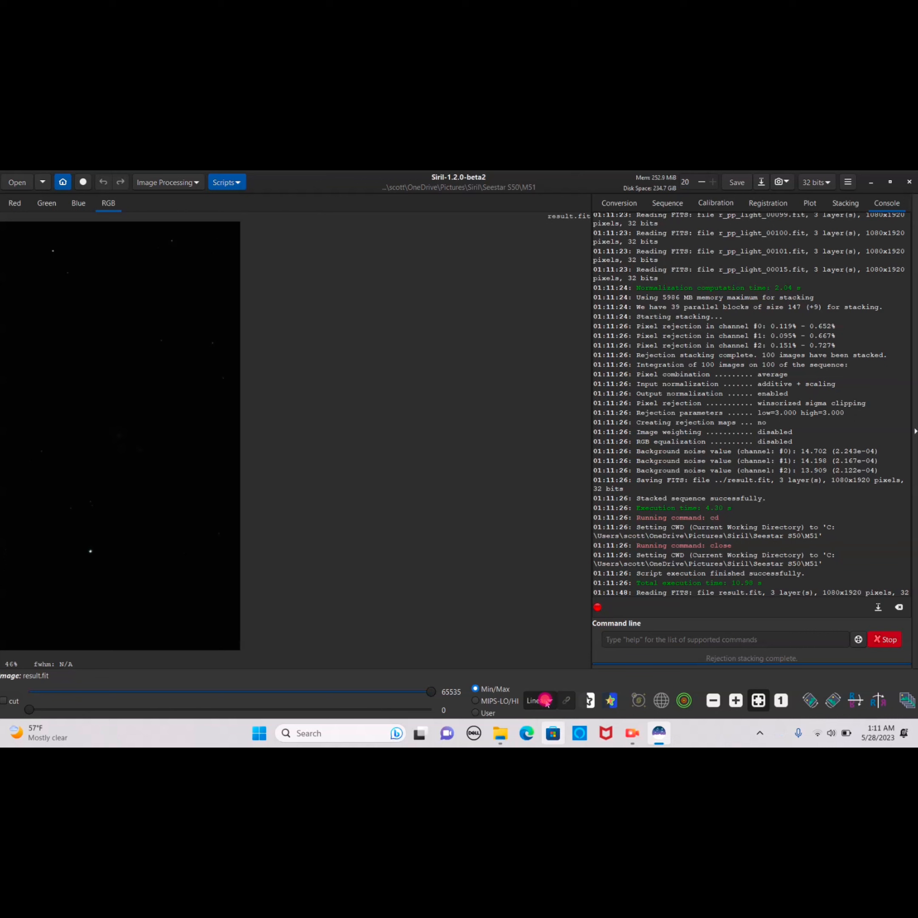
click(548, 700)
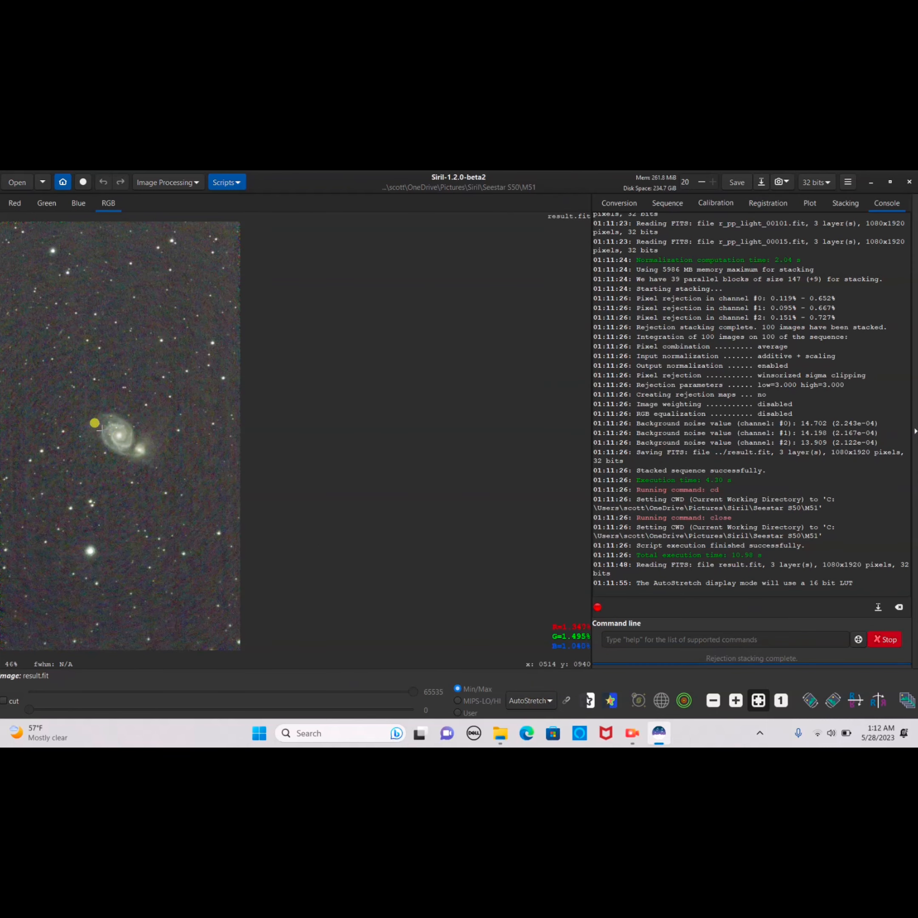
mouse_move(78, 395)
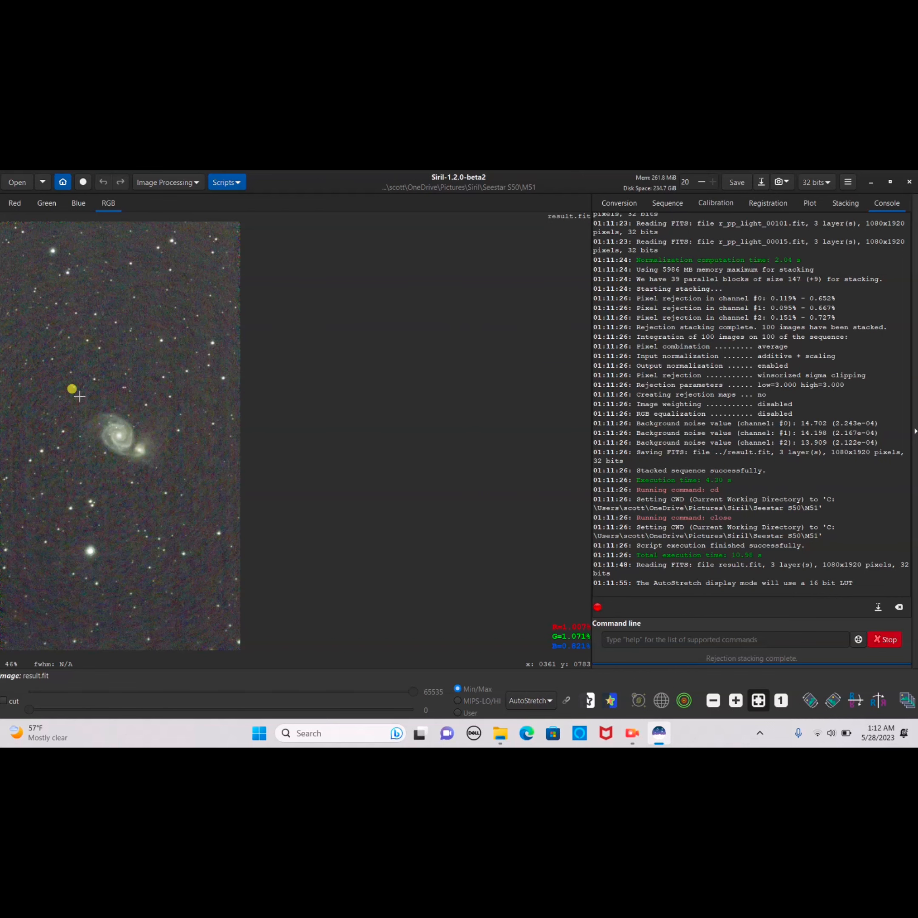
mouse_move(148, 182)
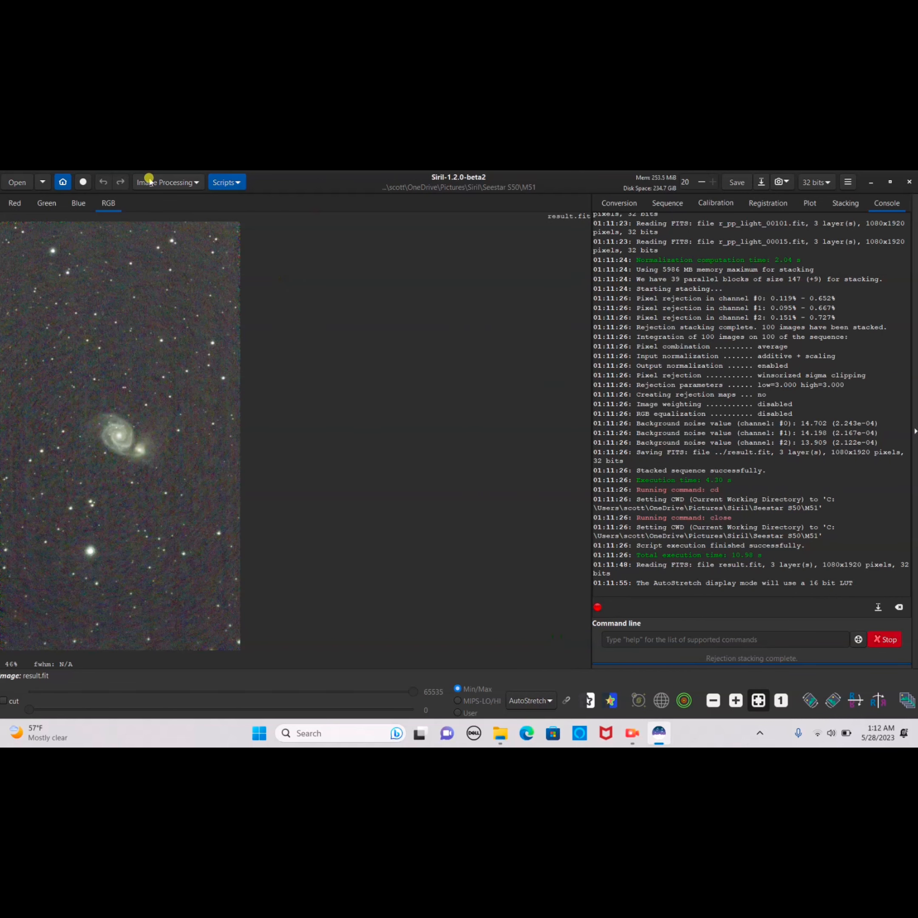
Run Background Extraction to remove the gradient from the M51 stack
click(167, 182)
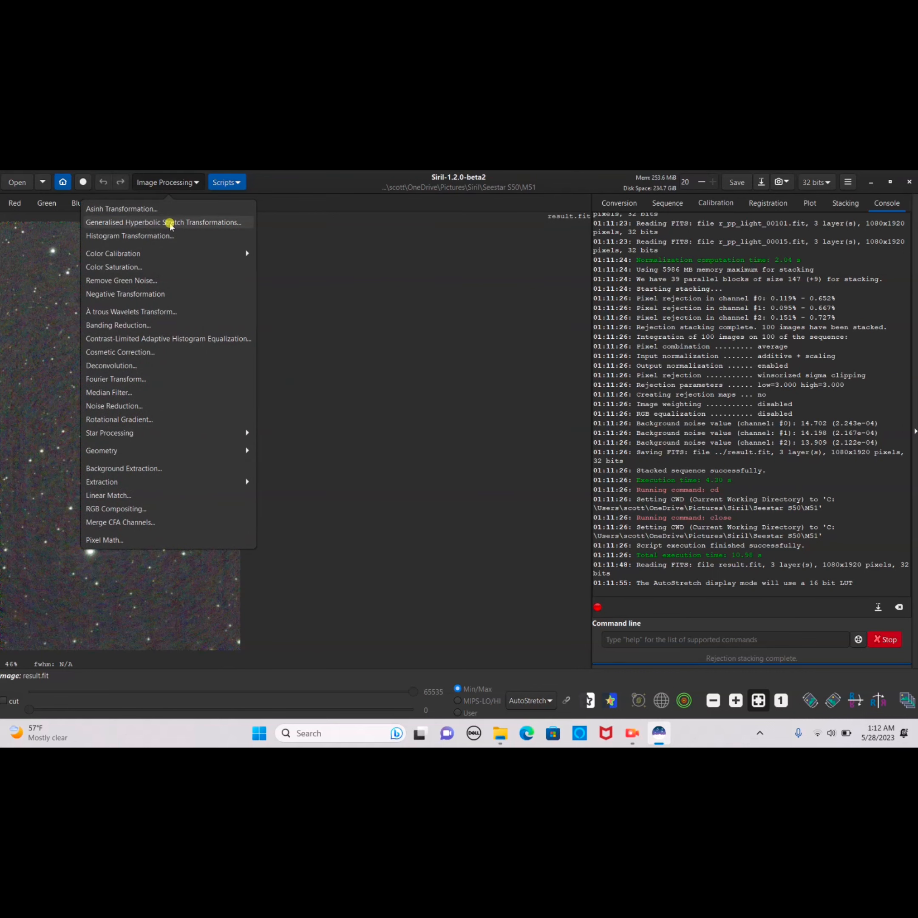
click(165, 223)
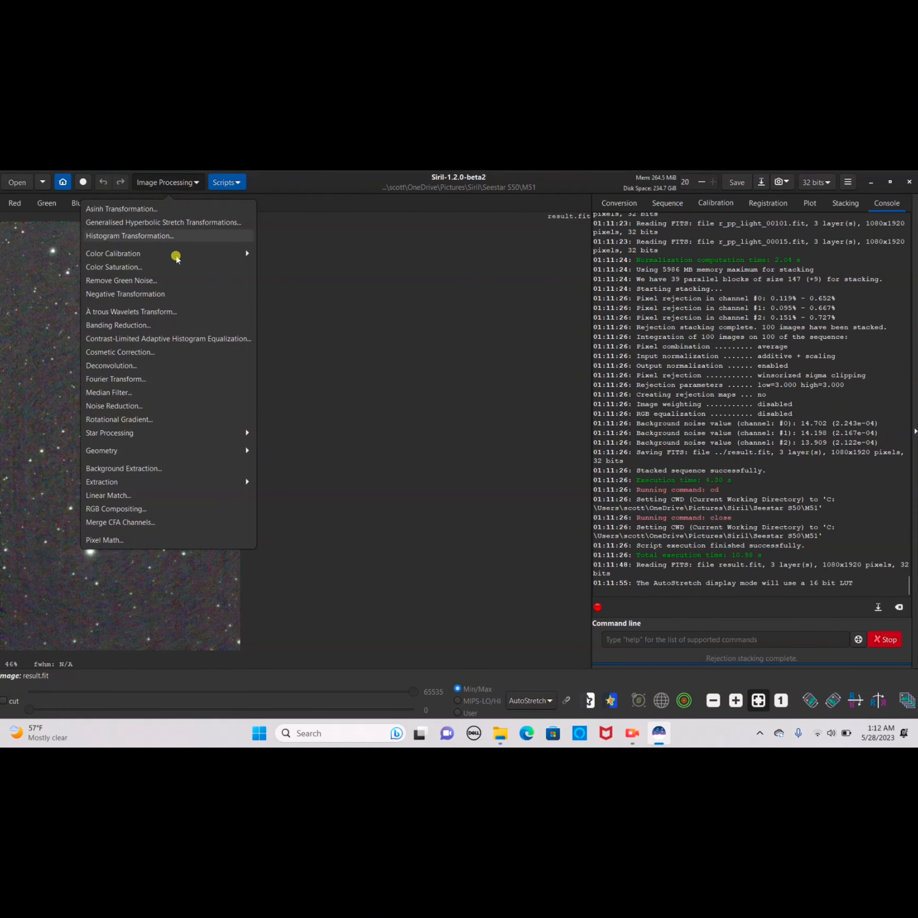
mouse_move(134, 405)
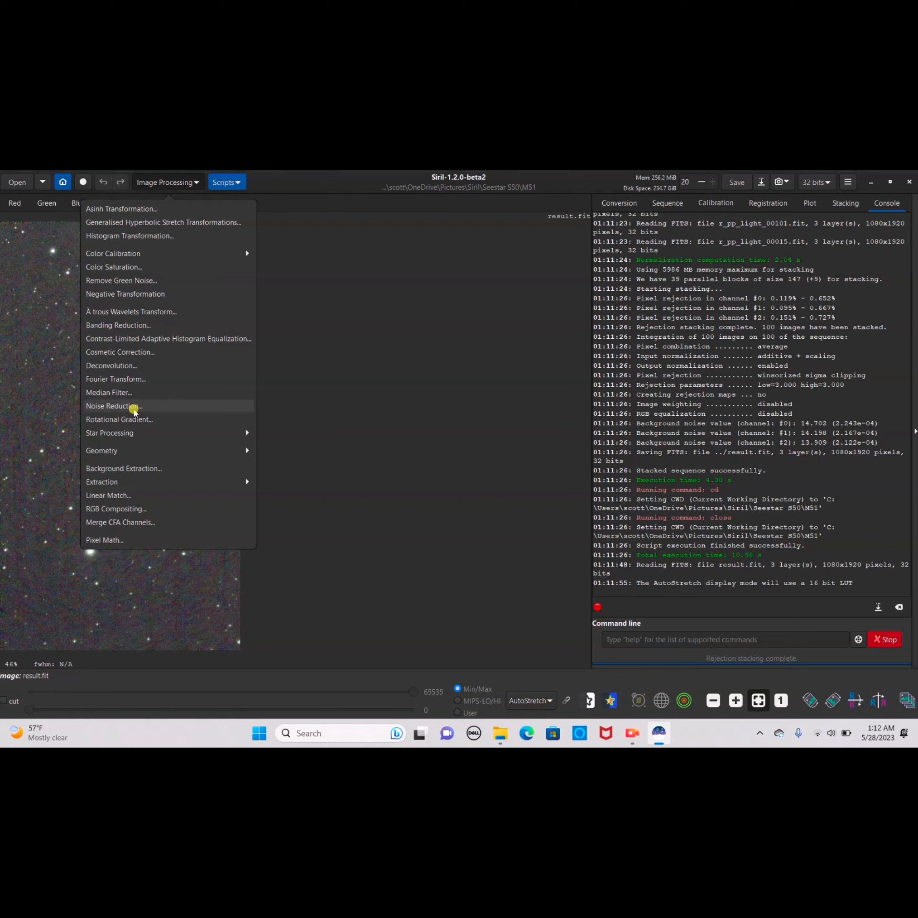
mouse_move(114, 405)
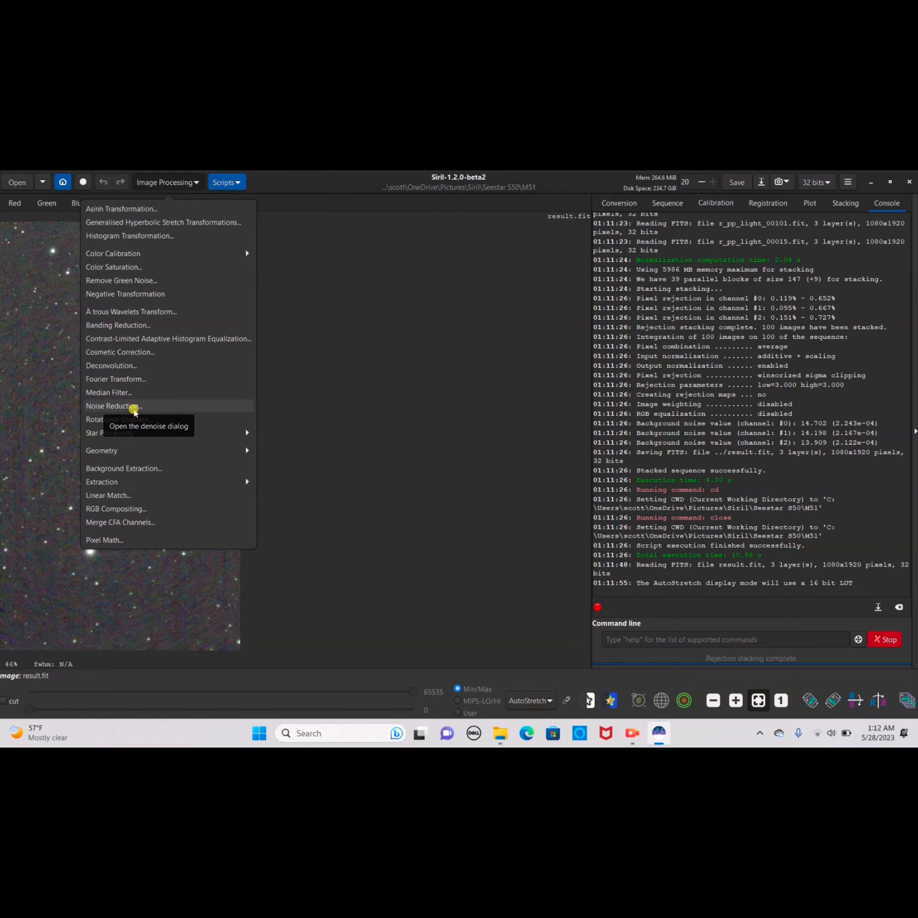
click(123, 468)
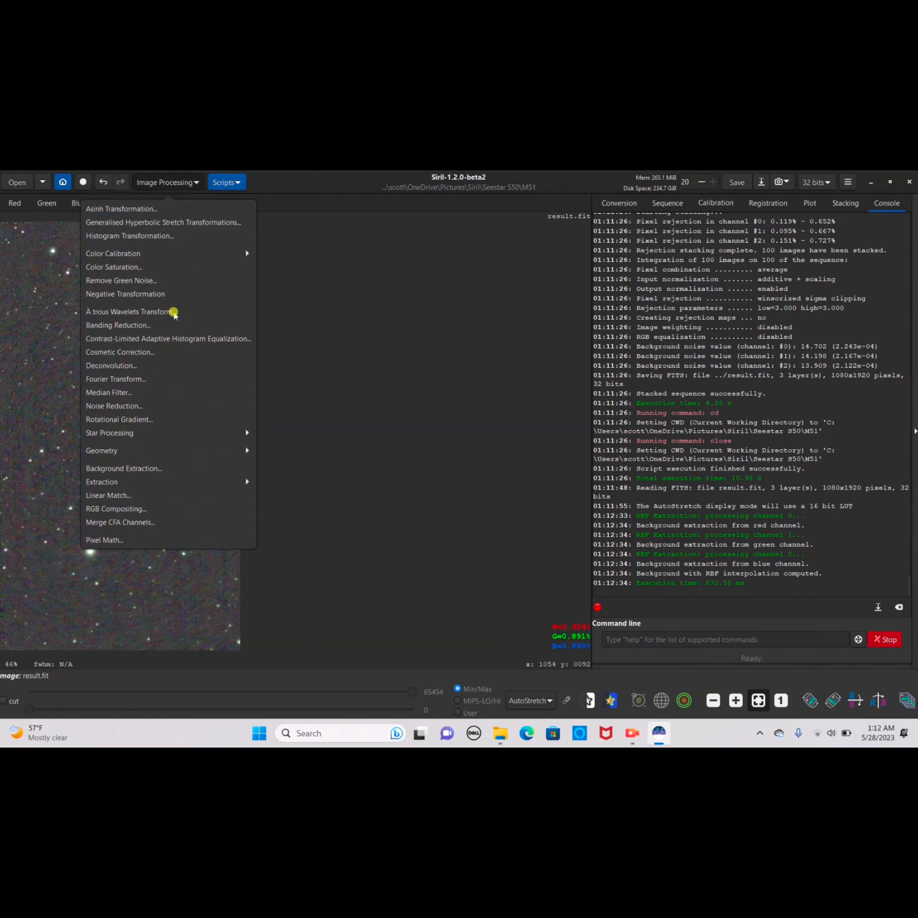
mouse_move(116, 267)
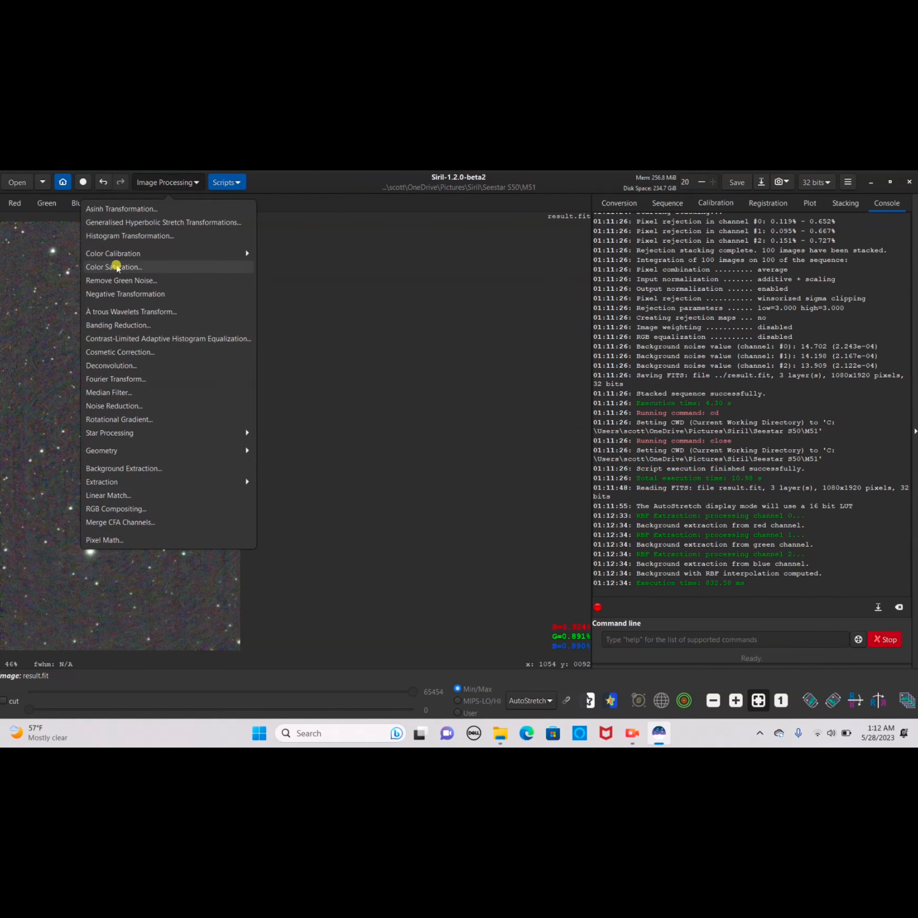
Apply Remove Green Noise with average-neutral protection and close the tool
click(121, 280)
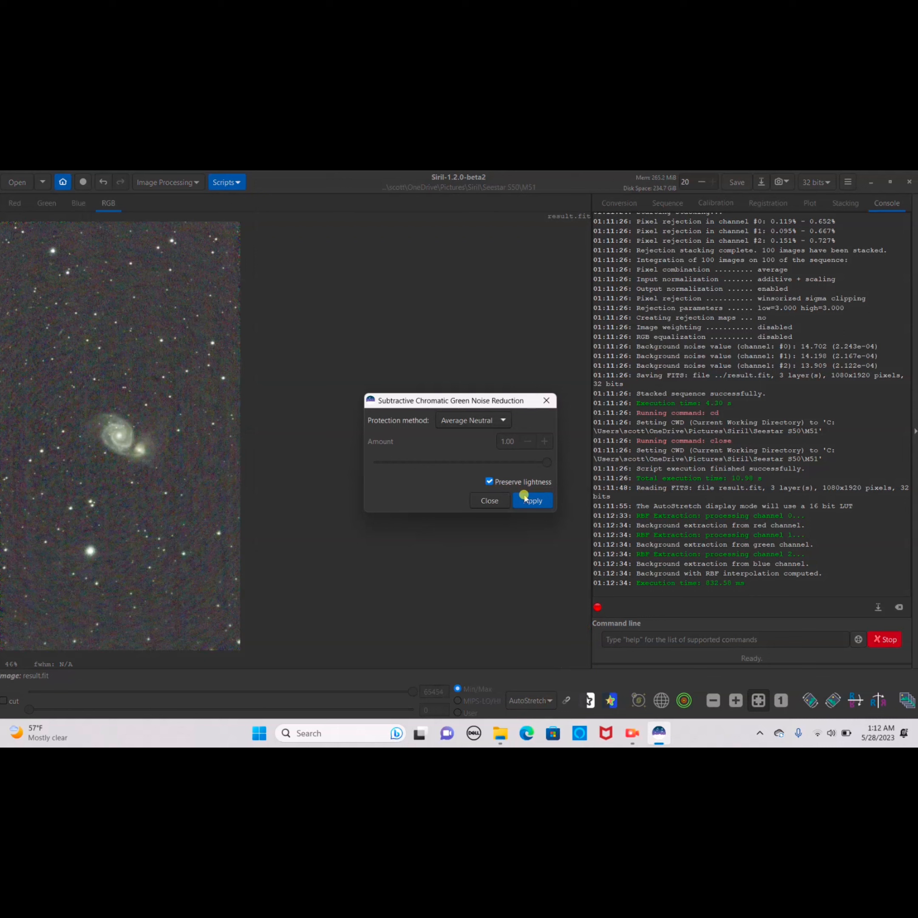
click(531, 499)
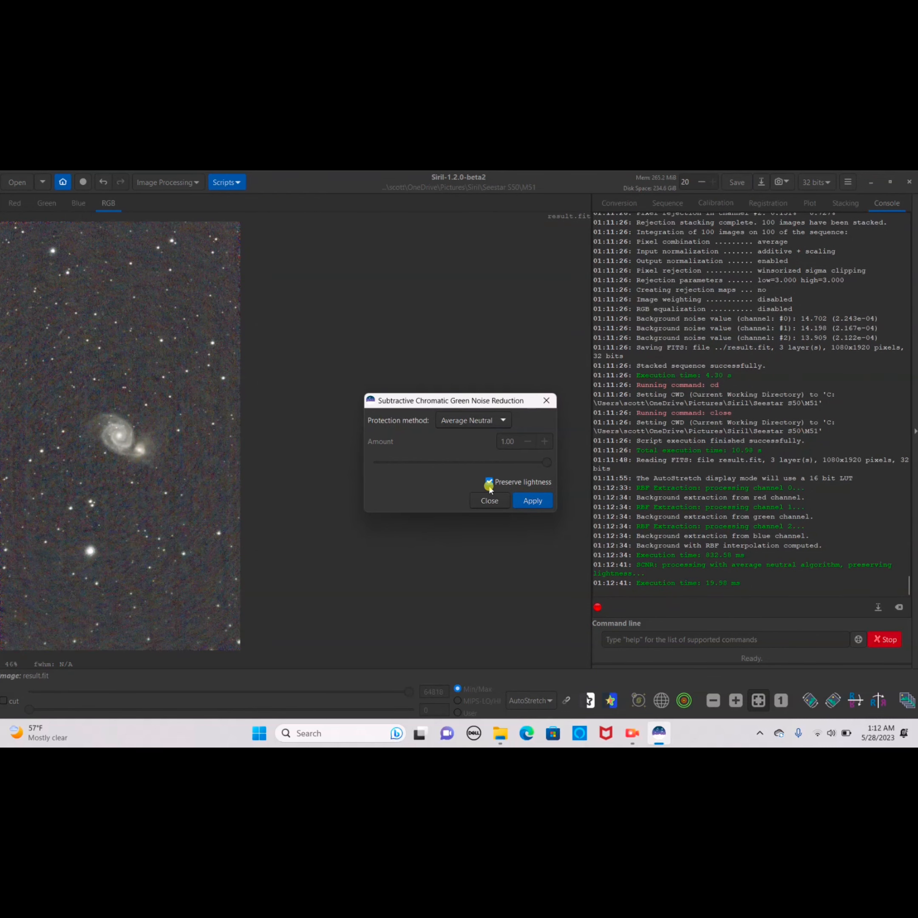
click(166, 182)
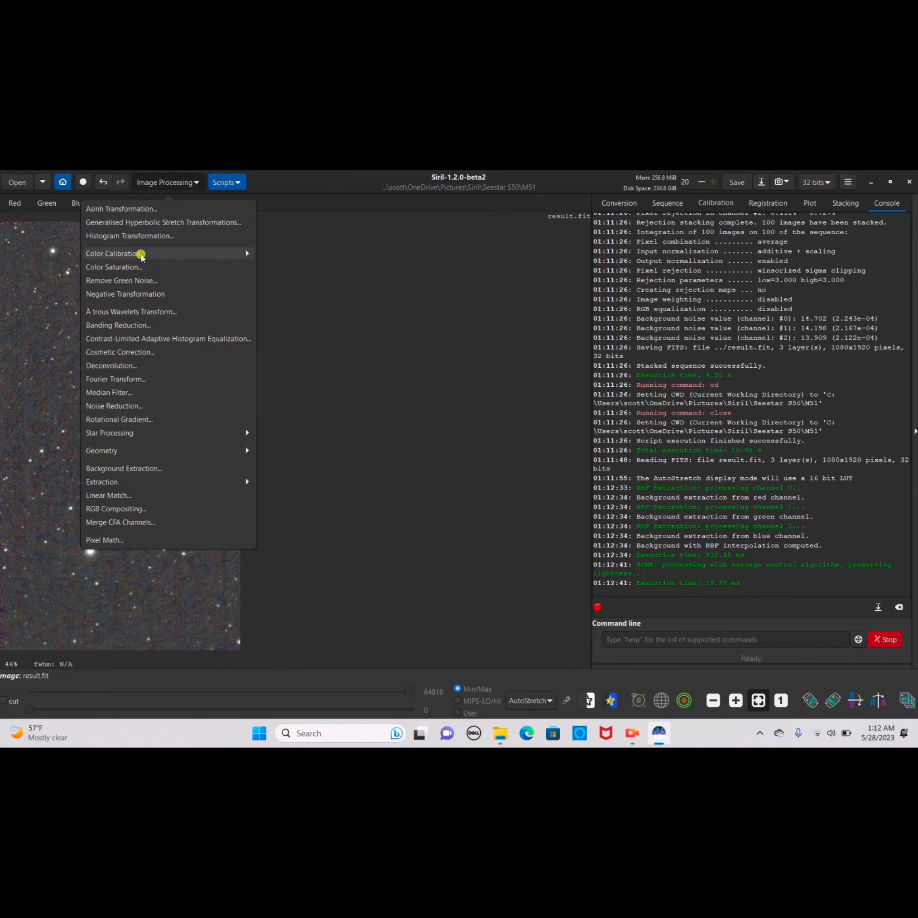
Attempt Photometric Color Calibration with M51 coordinates from SIMBAD; plate solving fails twice
click(117, 253)
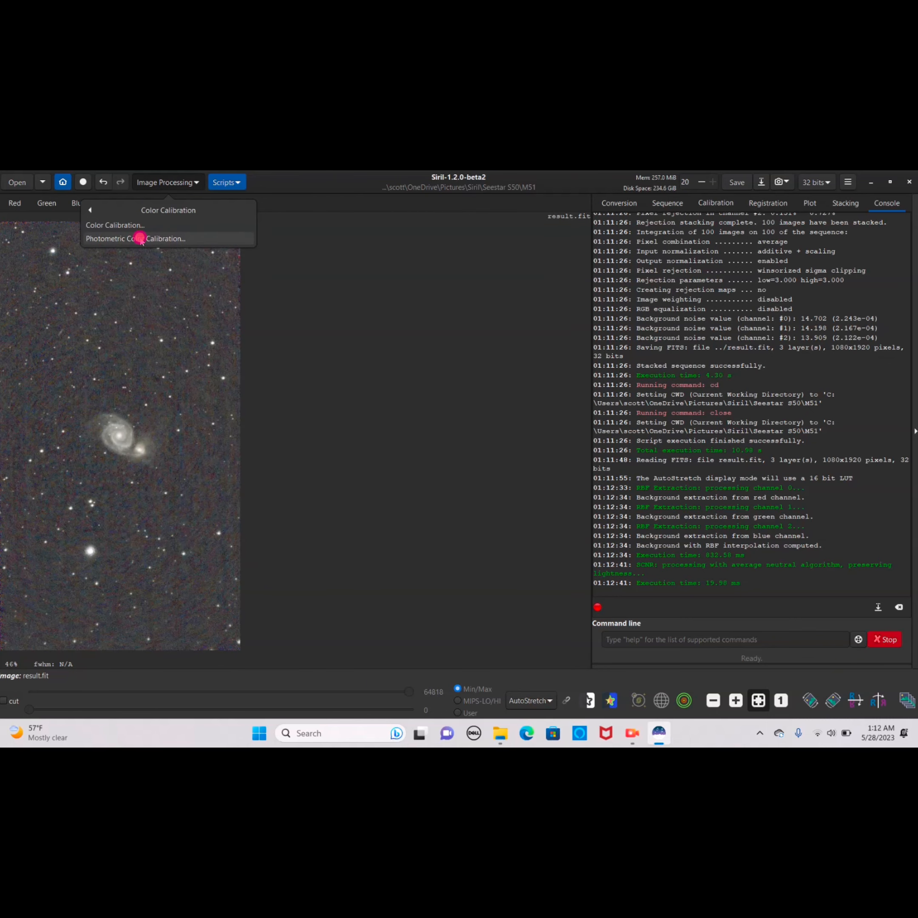
click(136, 238)
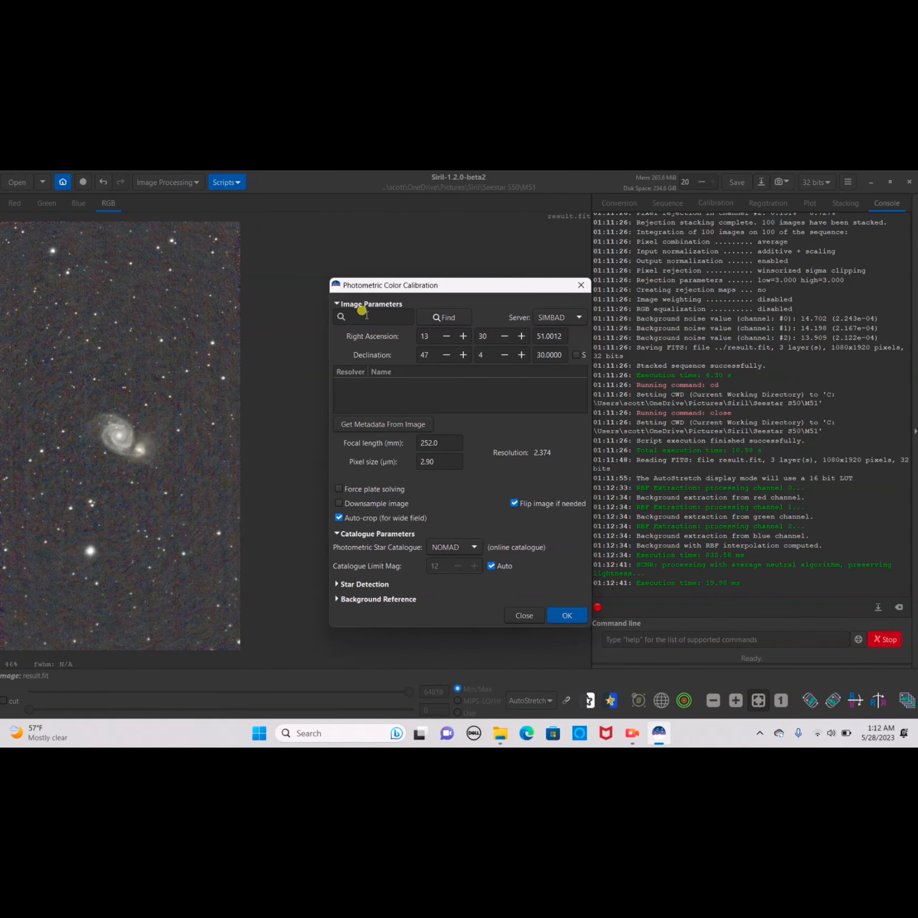
text(M51)
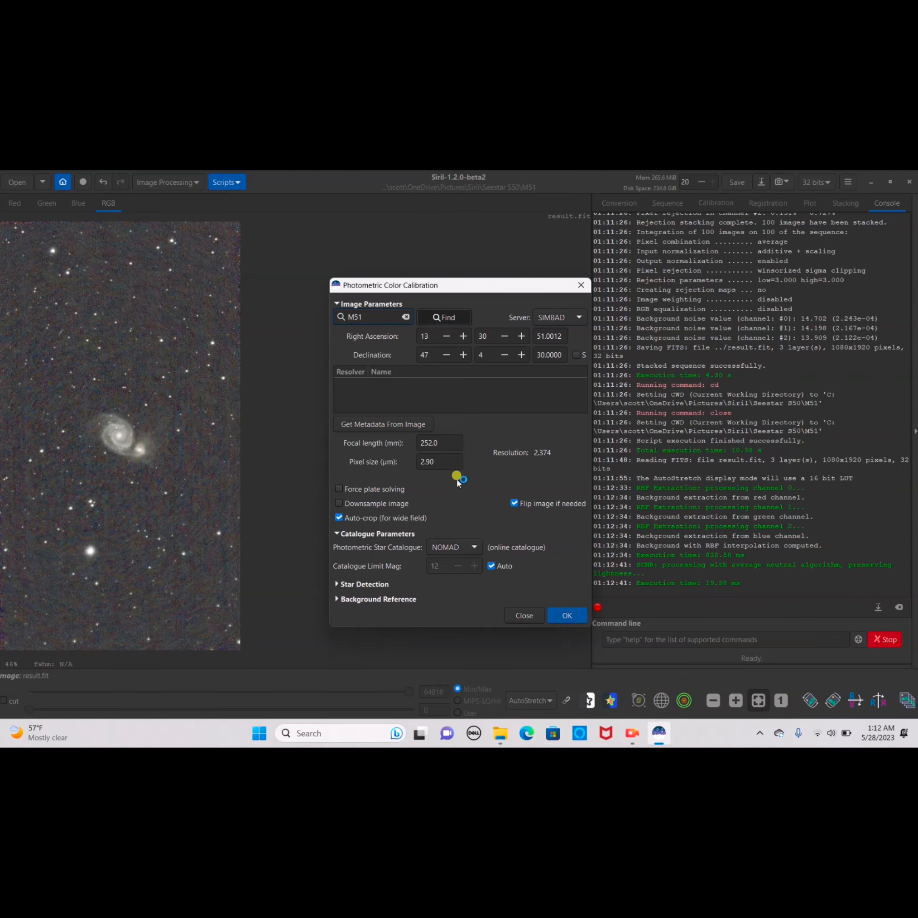
click(444, 317)
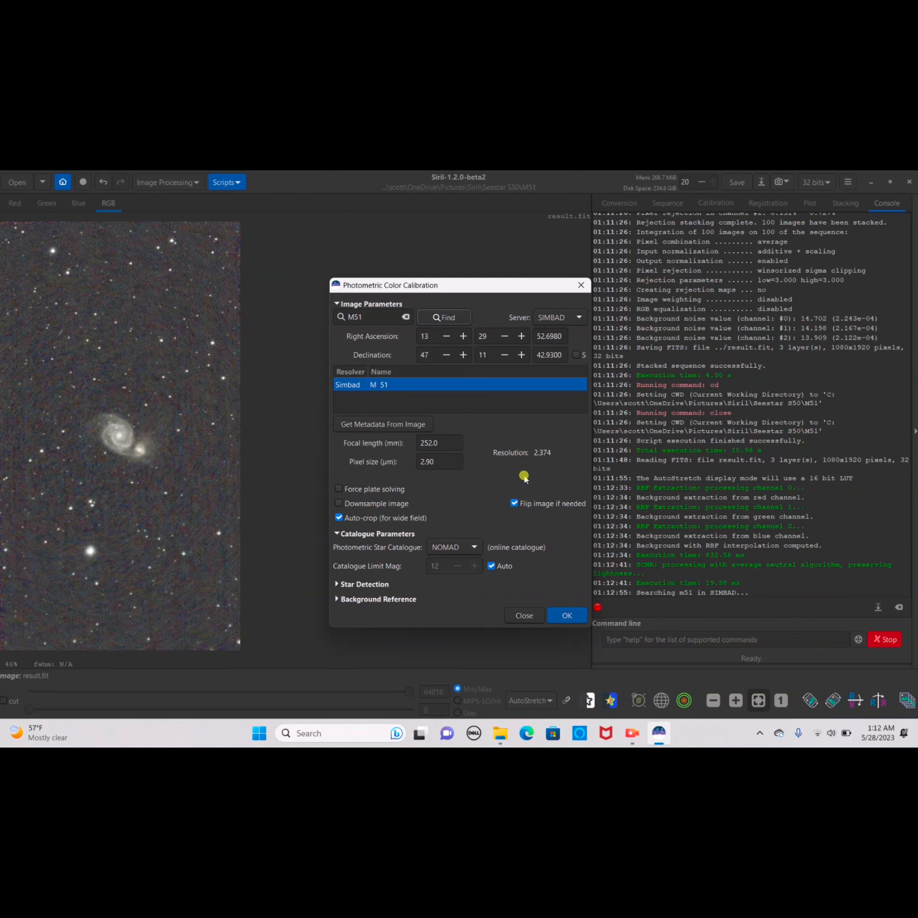
click(566, 615)
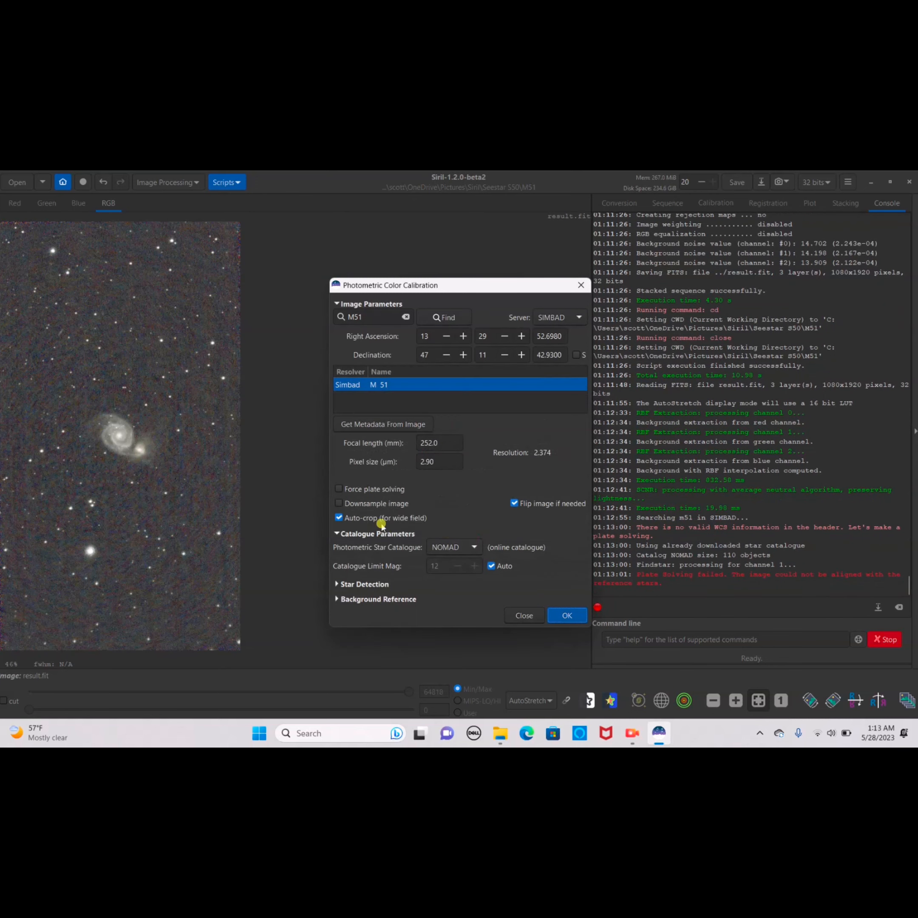
click(565, 614)
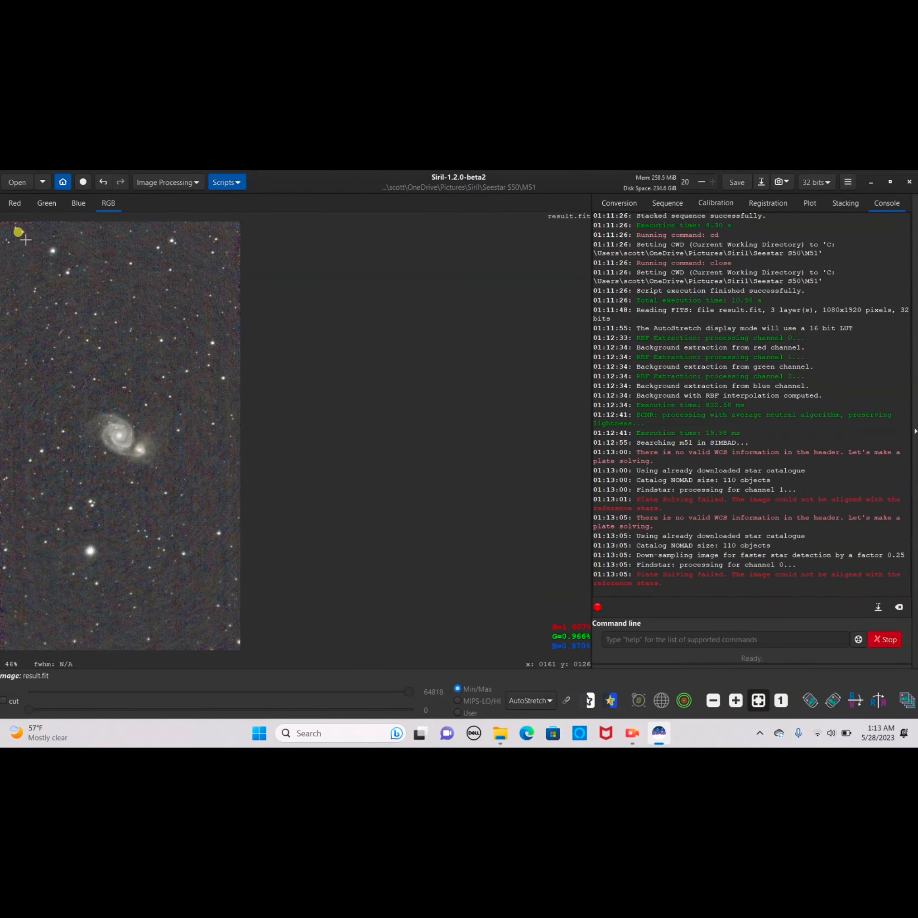
Select nearly the whole frame and crop the image to it
drag(18, 231, 210, 398)
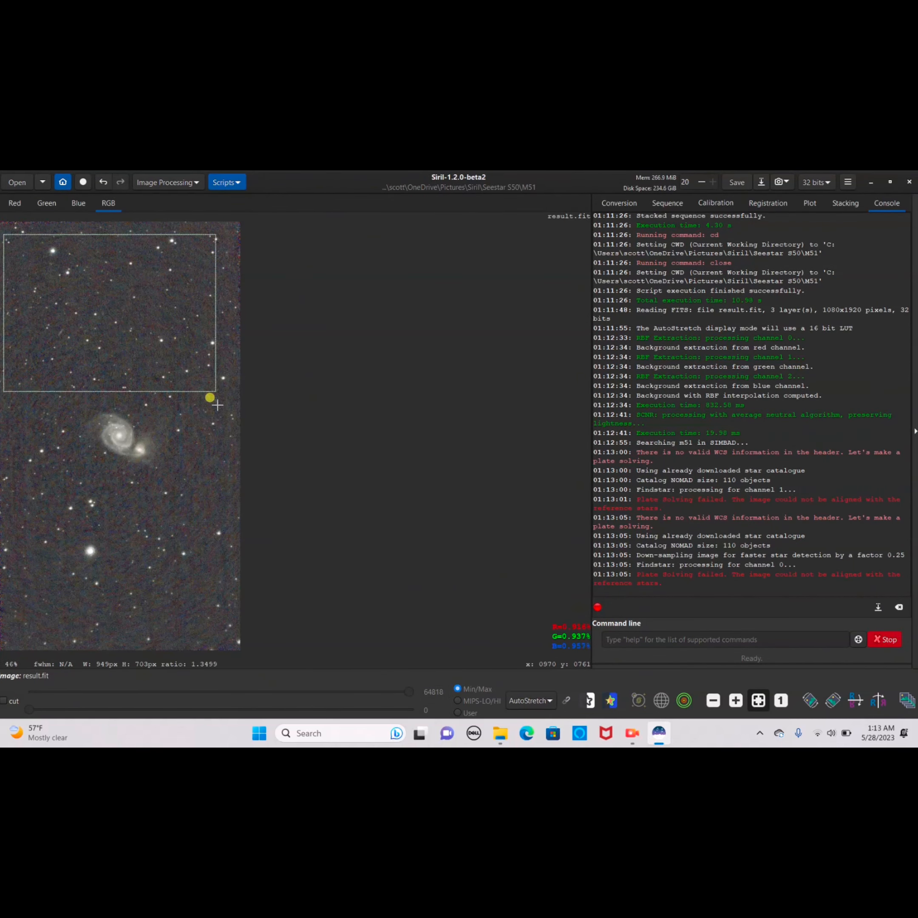
drag(209, 399, 233, 652)
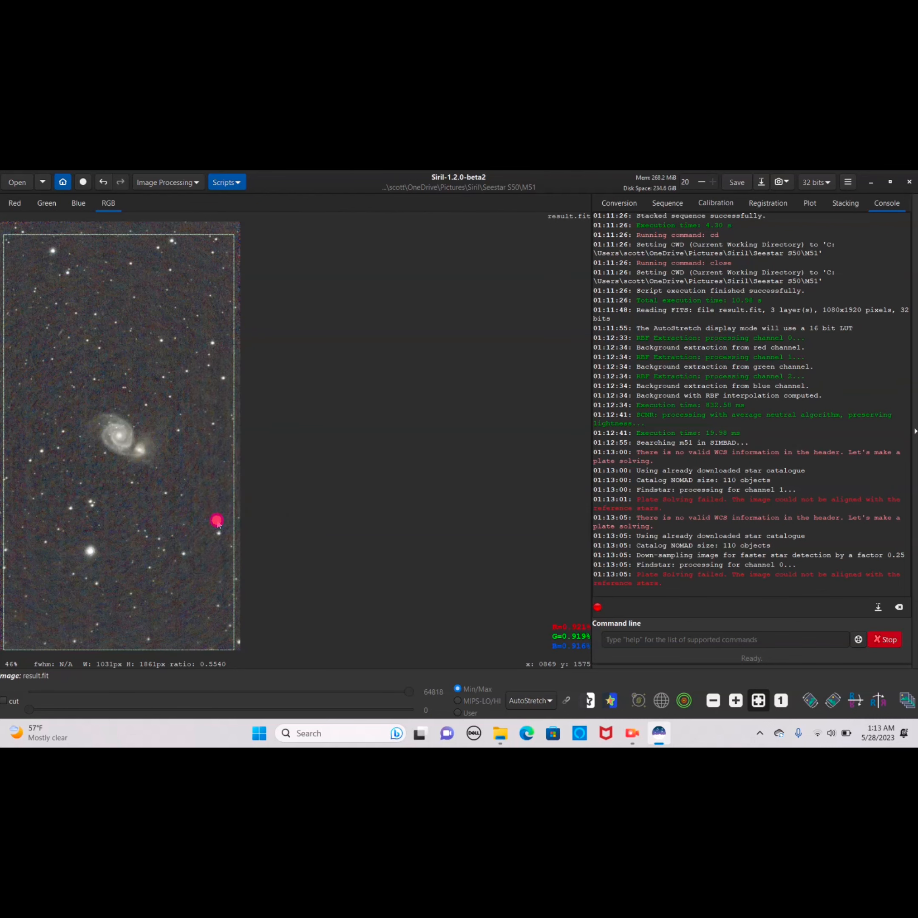
click(166, 182)
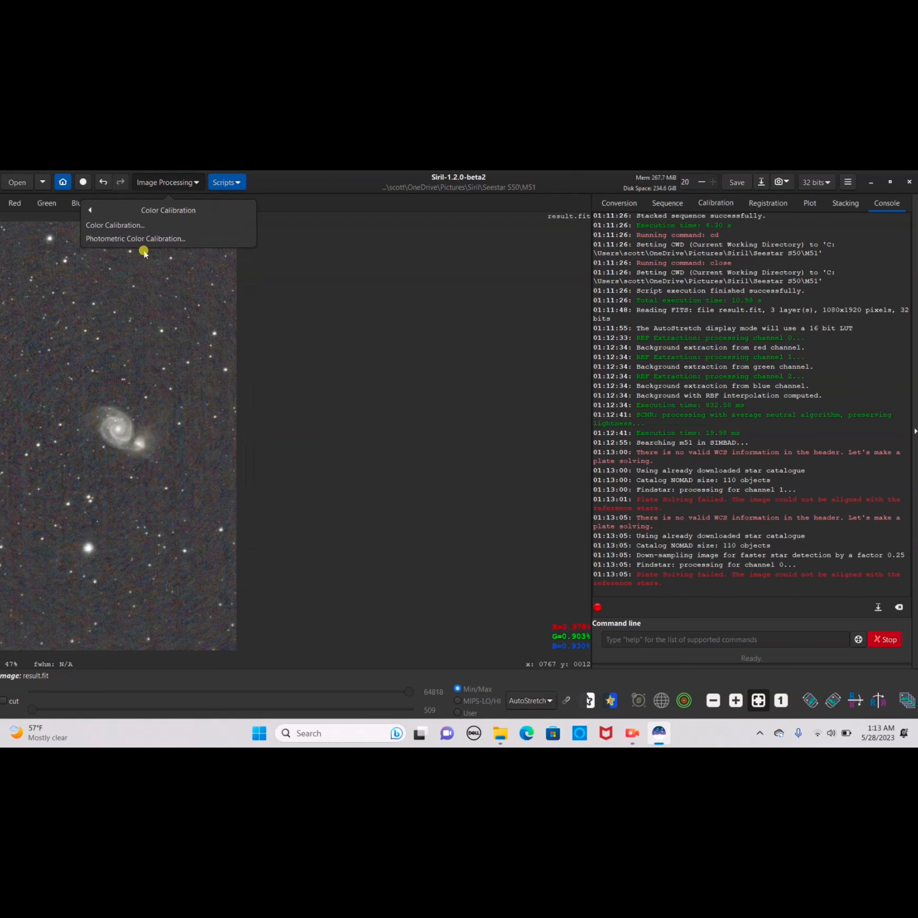
Rerun Photometric Color Calibration with Downsample image unchecked, solving from 38 stars
click(135, 238)
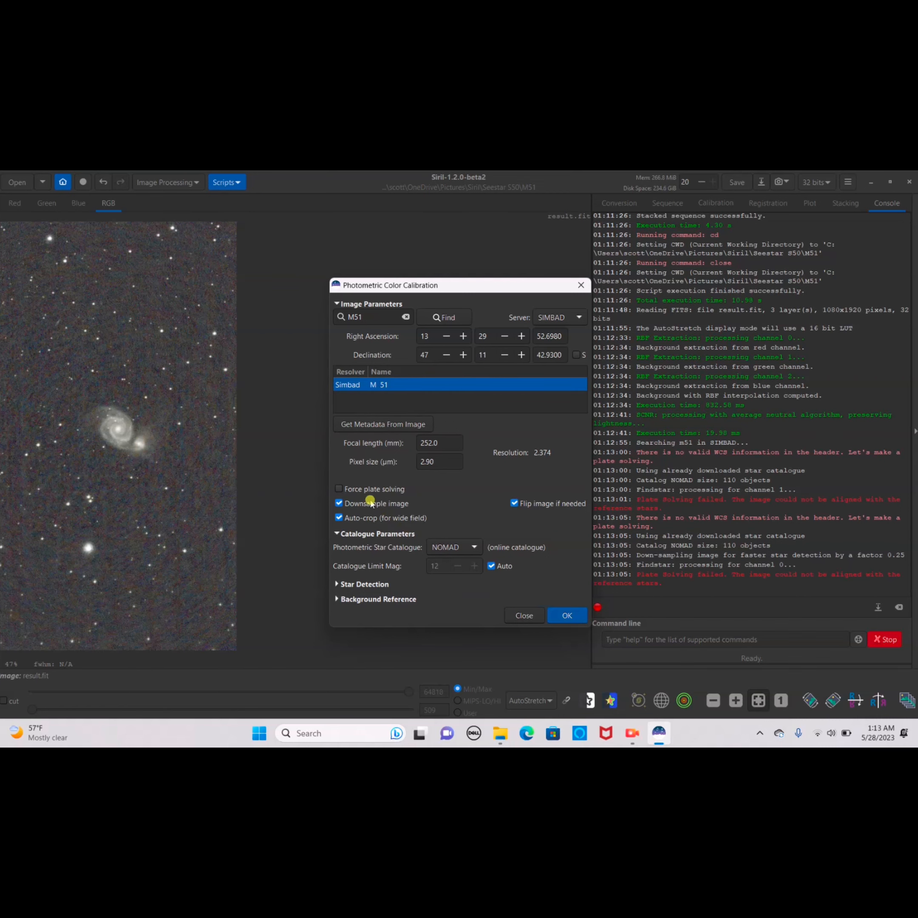
click(339, 503)
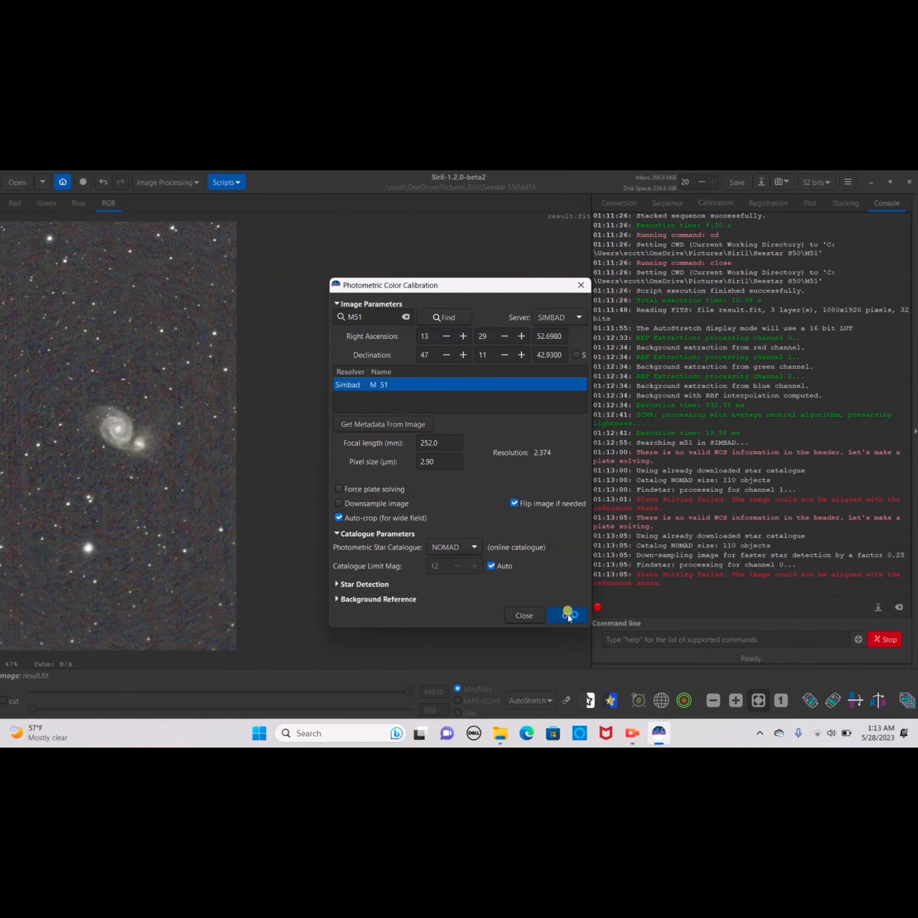
click(567, 615)
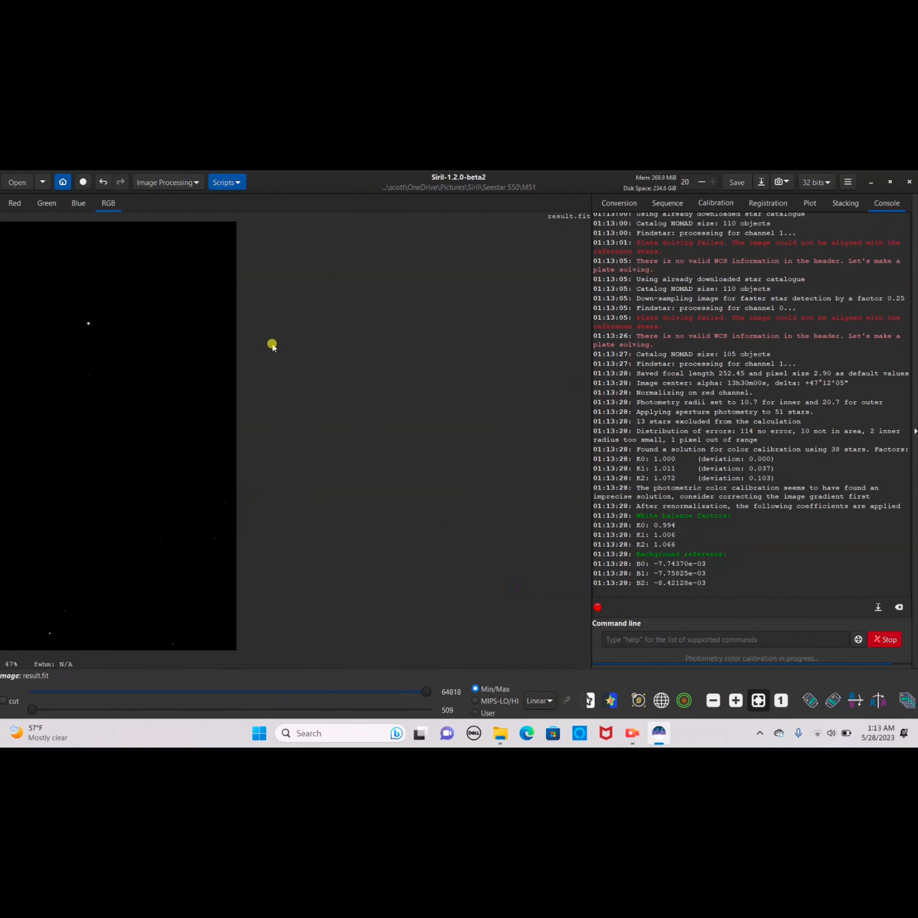
Apply a Generalised Hyperbolic Stretch with the symmetry point on the histogram peak
click(166, 182)
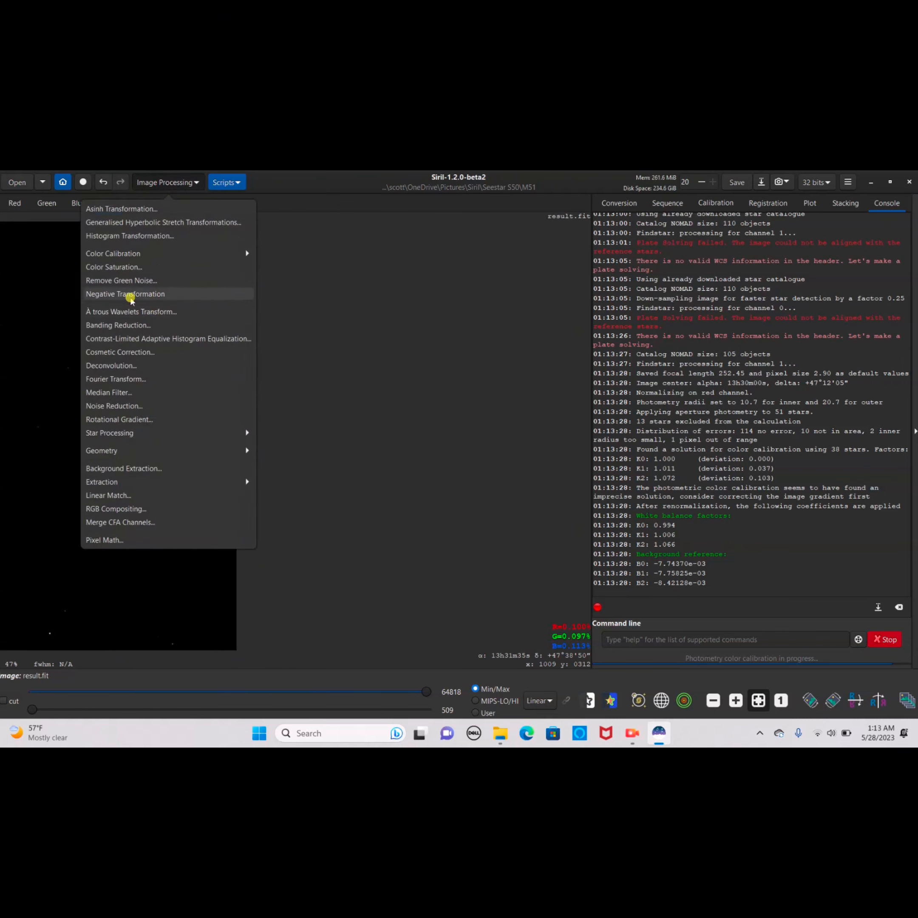
mouse_move(113, 253)
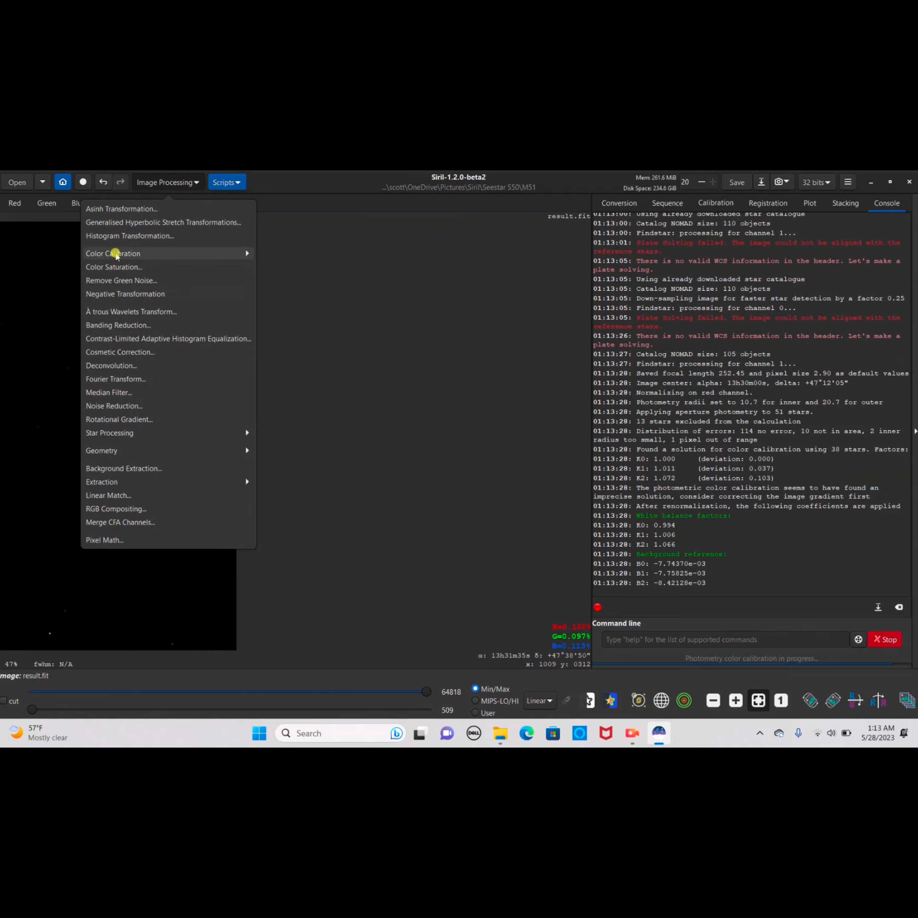
click(163, 223)
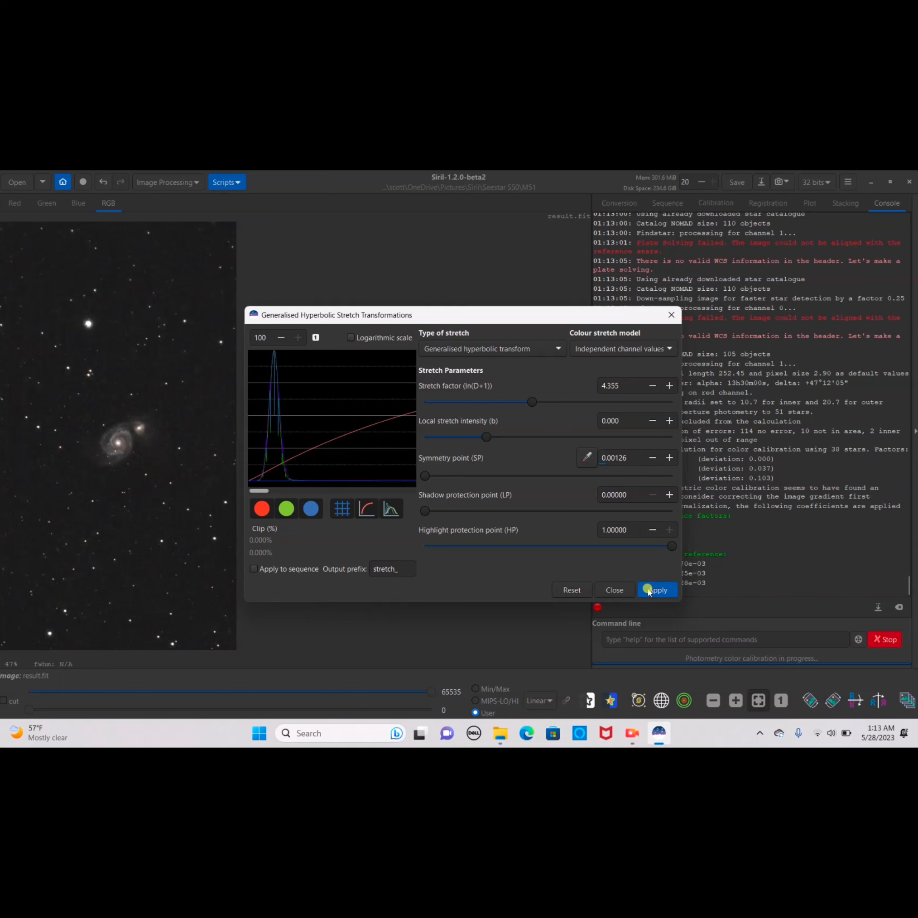
click(571, 589)
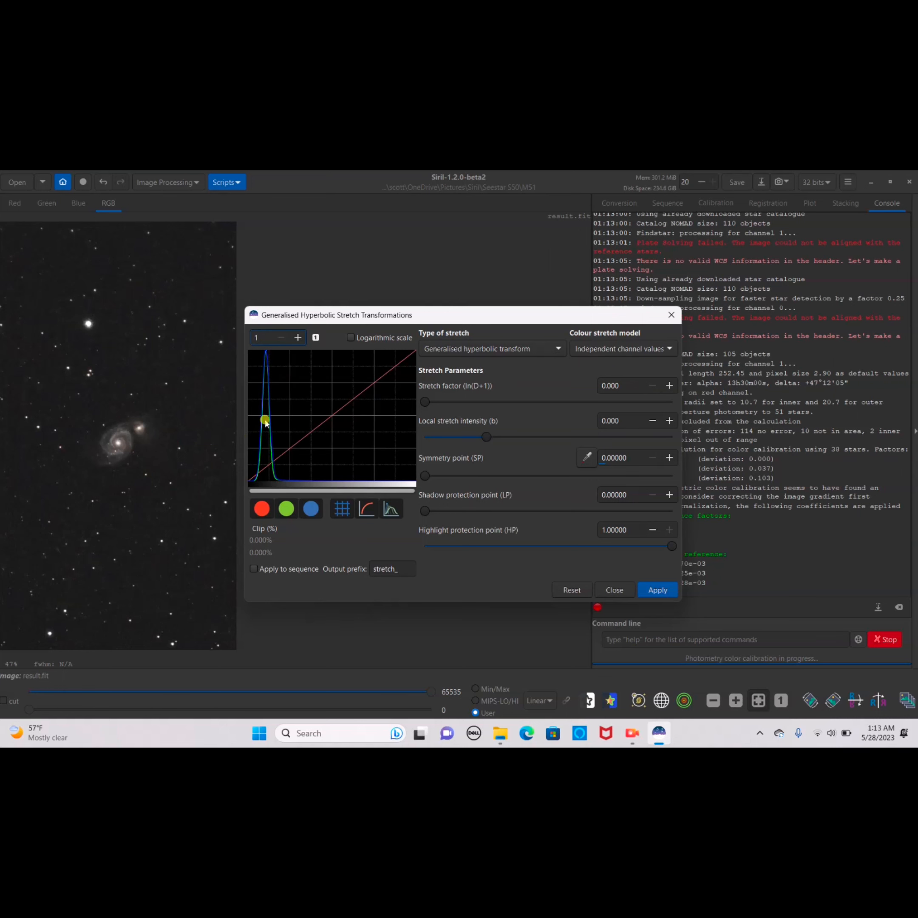
drag(425, 403, 448, 403)
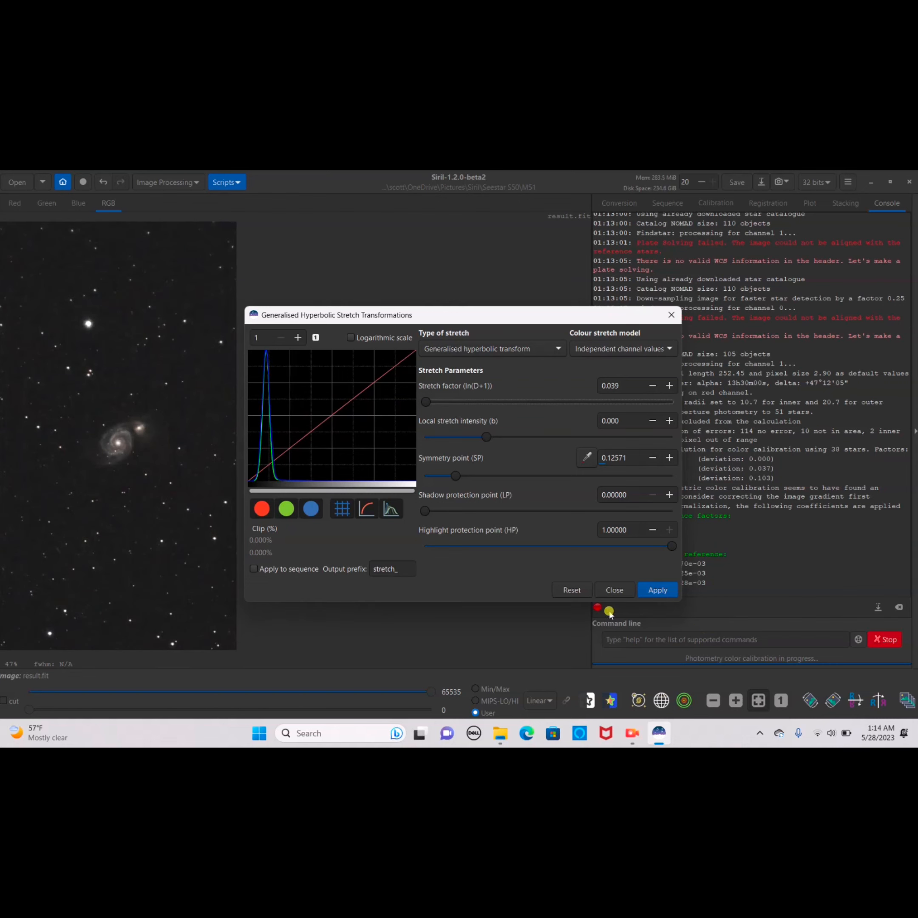
click(614, 590)
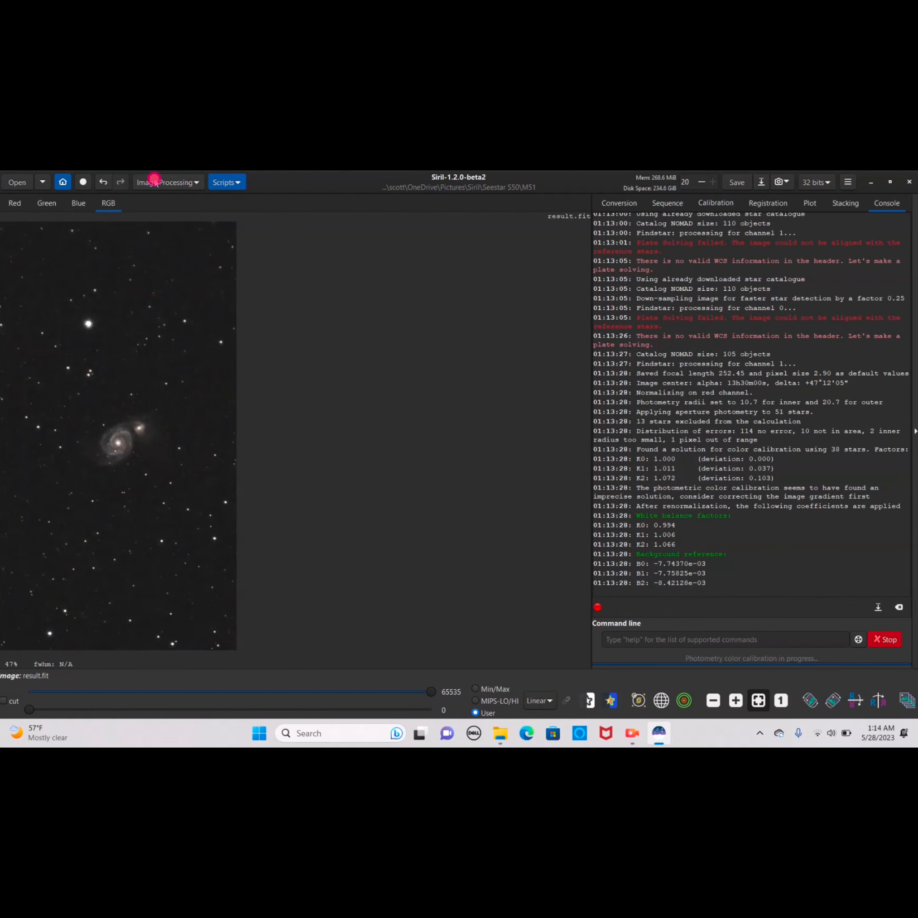
Apply a midtones transfer stretch via Histogram Transformation
click(168, 182)
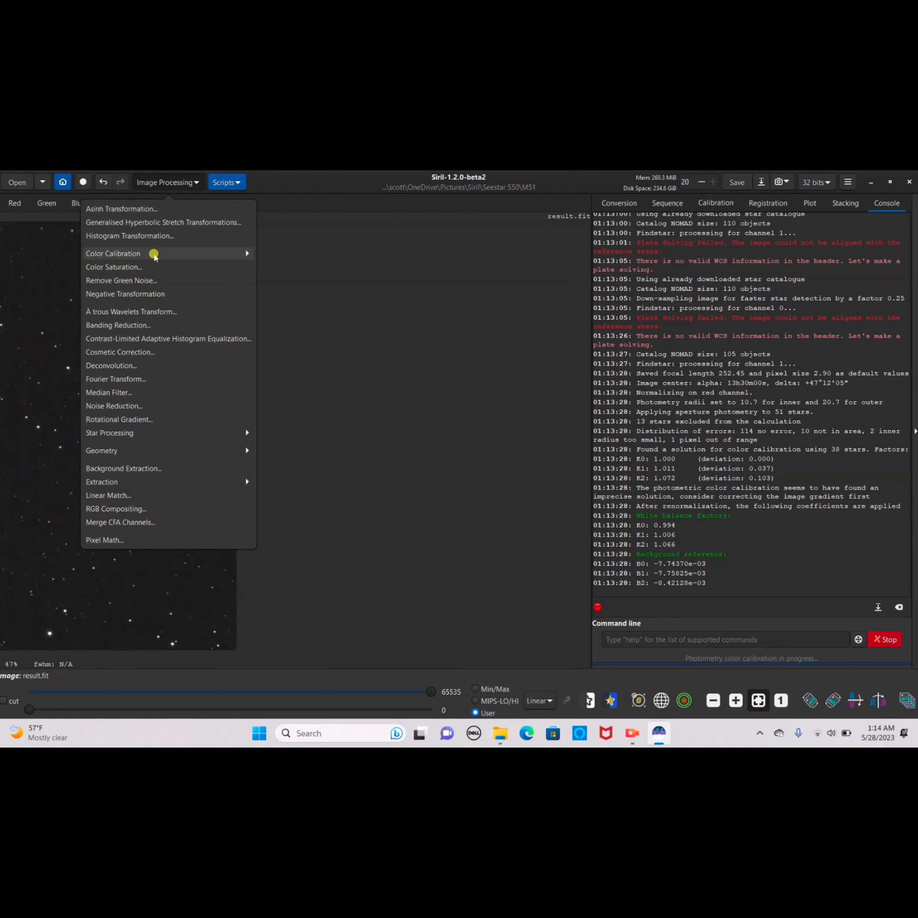
click(129, 236)
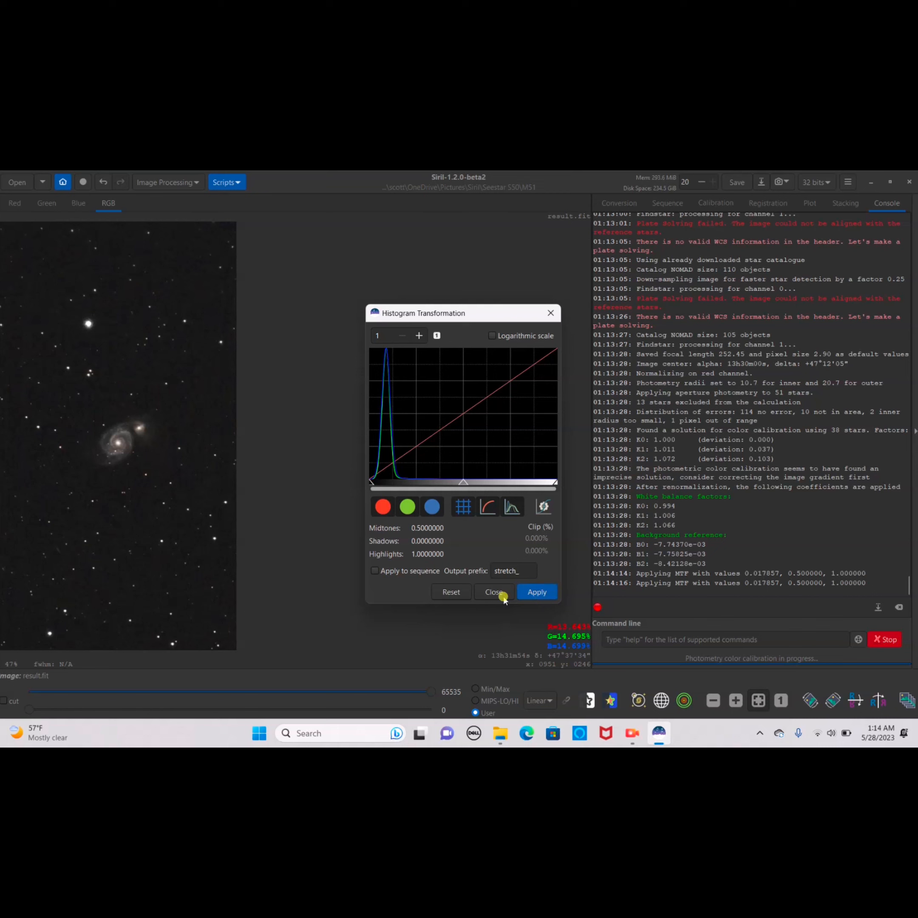
Run manual Color Calibration with a sky patch as background and the galaxy core as white reference
click(167, 182)
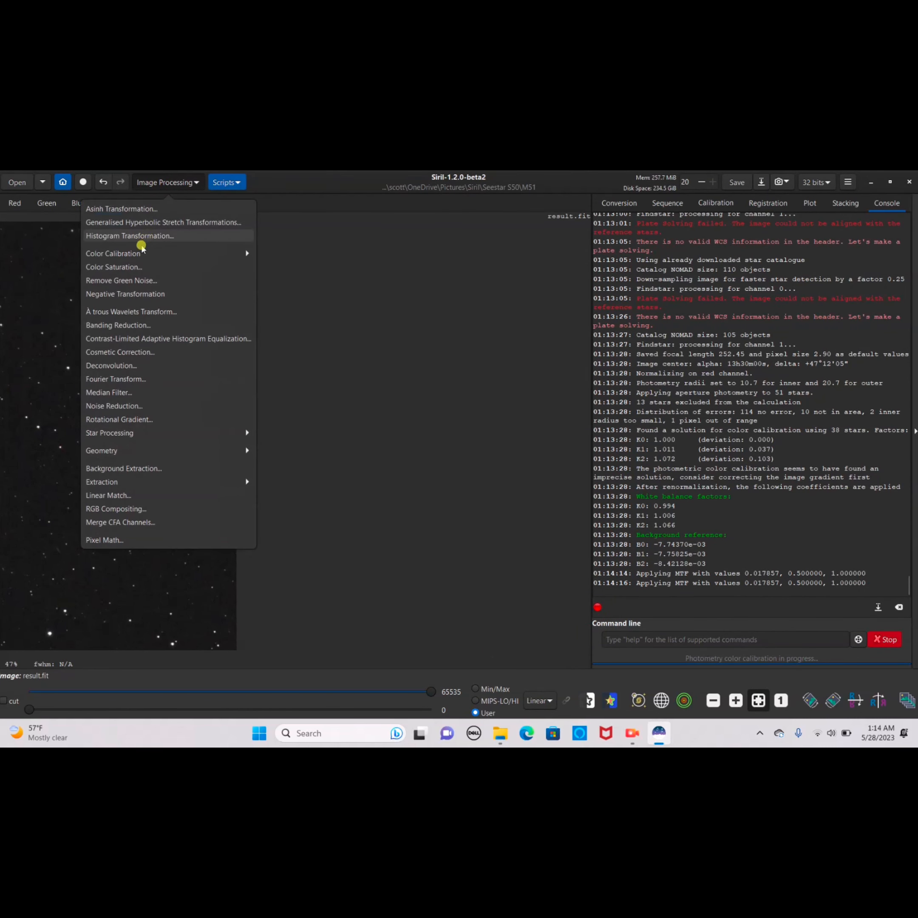
click(114, 224)
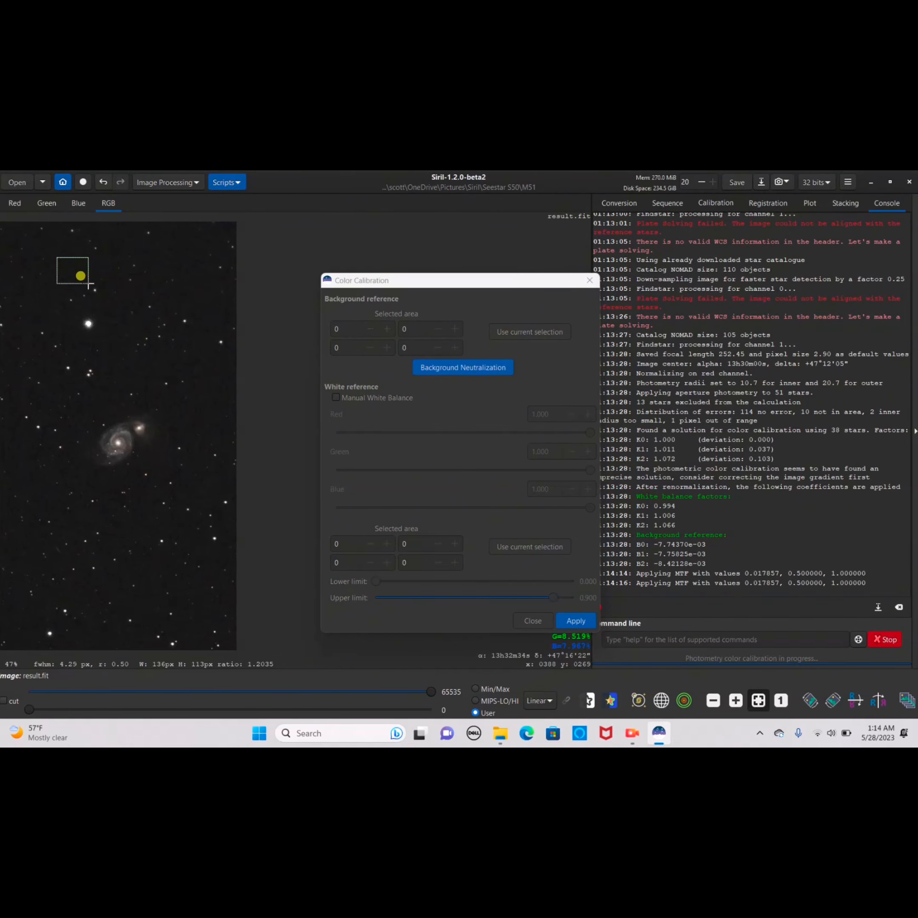
click(528, 333)
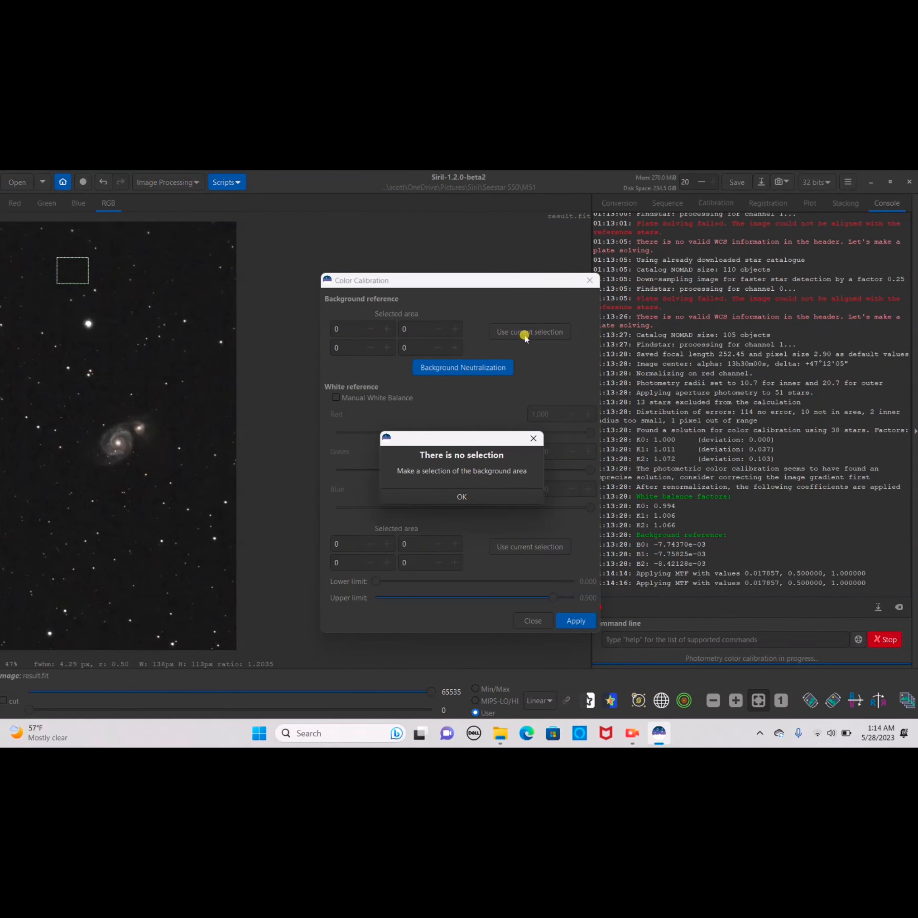
click(461, 496)
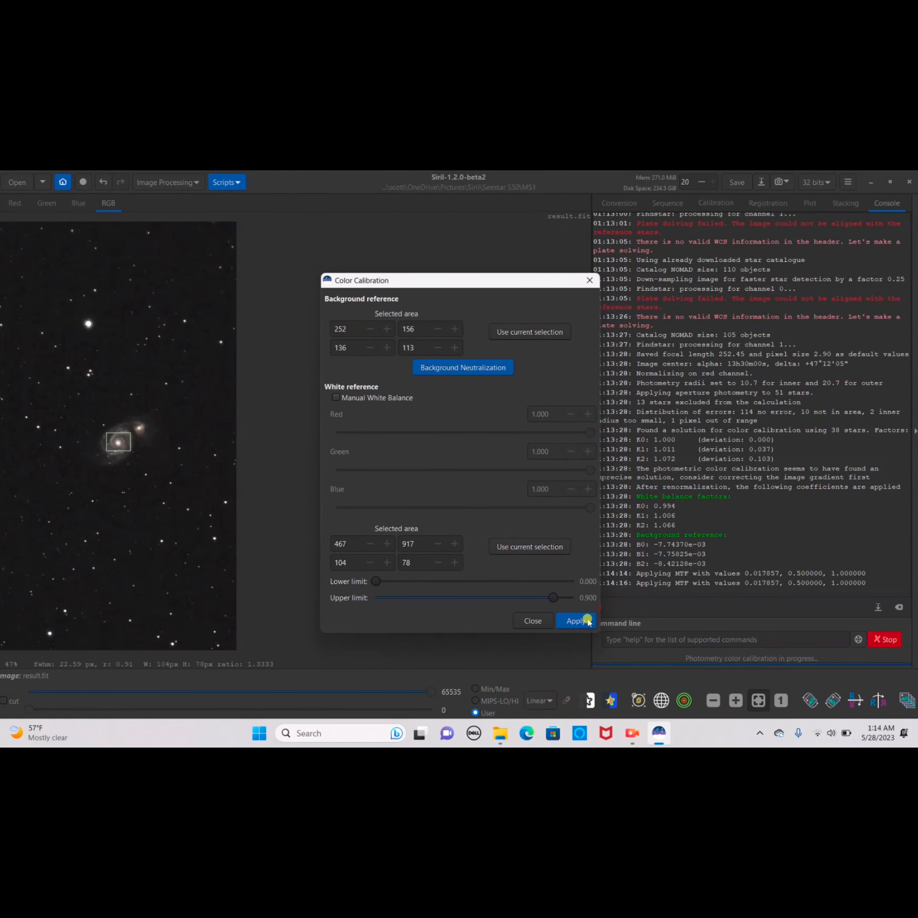
click(575, 621)
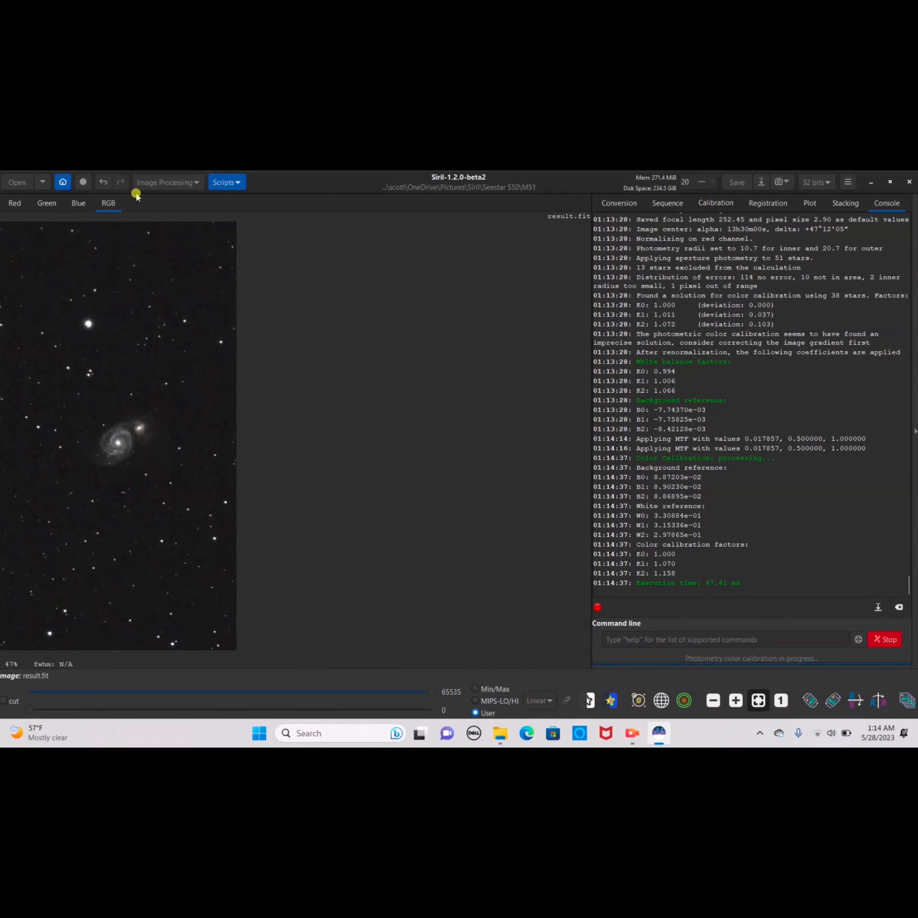
Apply Color Saturation with amount 0.41 and background factor 1.75
click(167, 182)
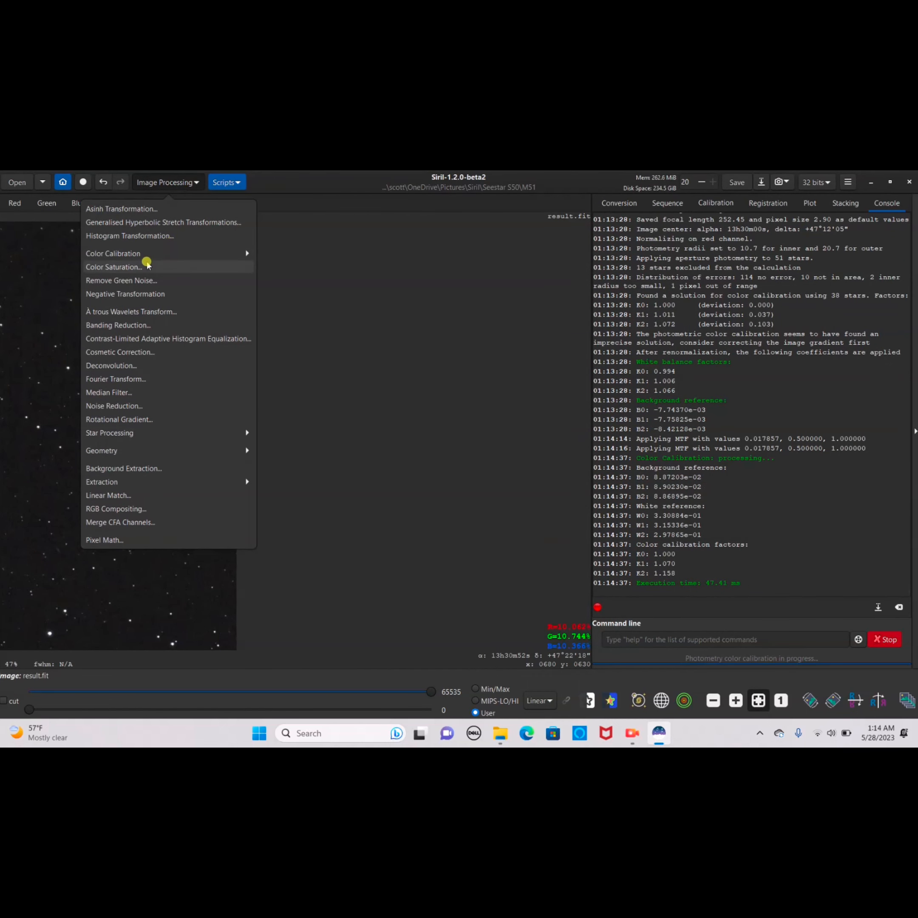
click(113, 267)
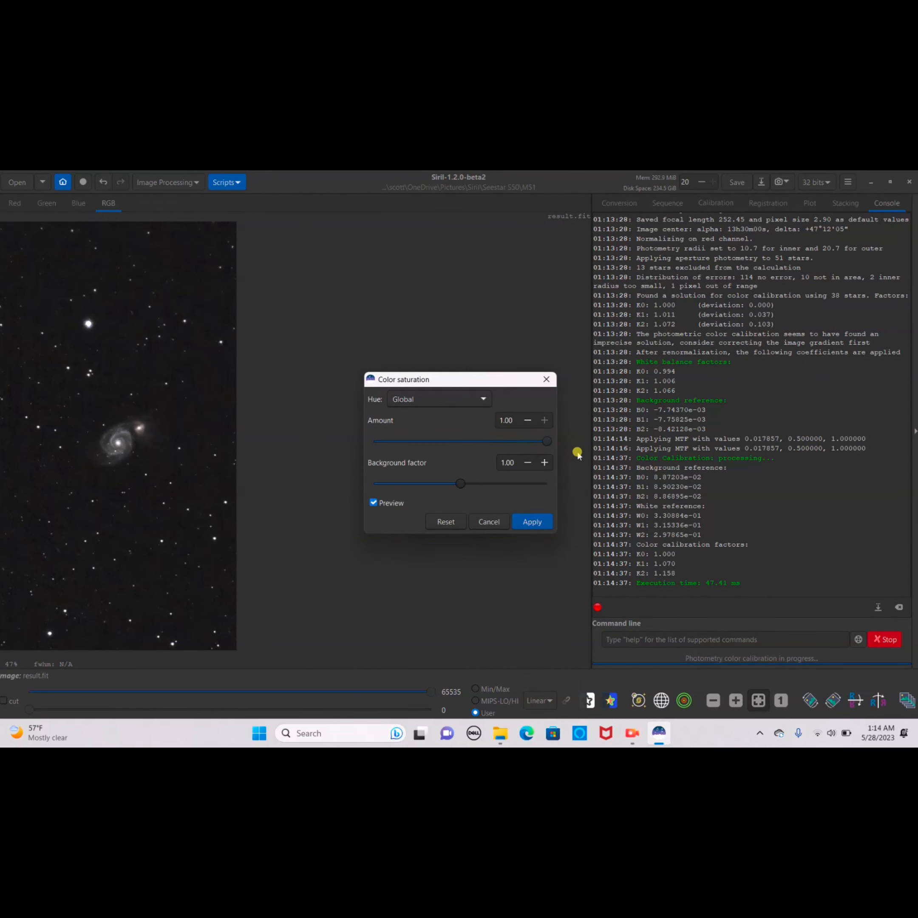
click(531, 521)
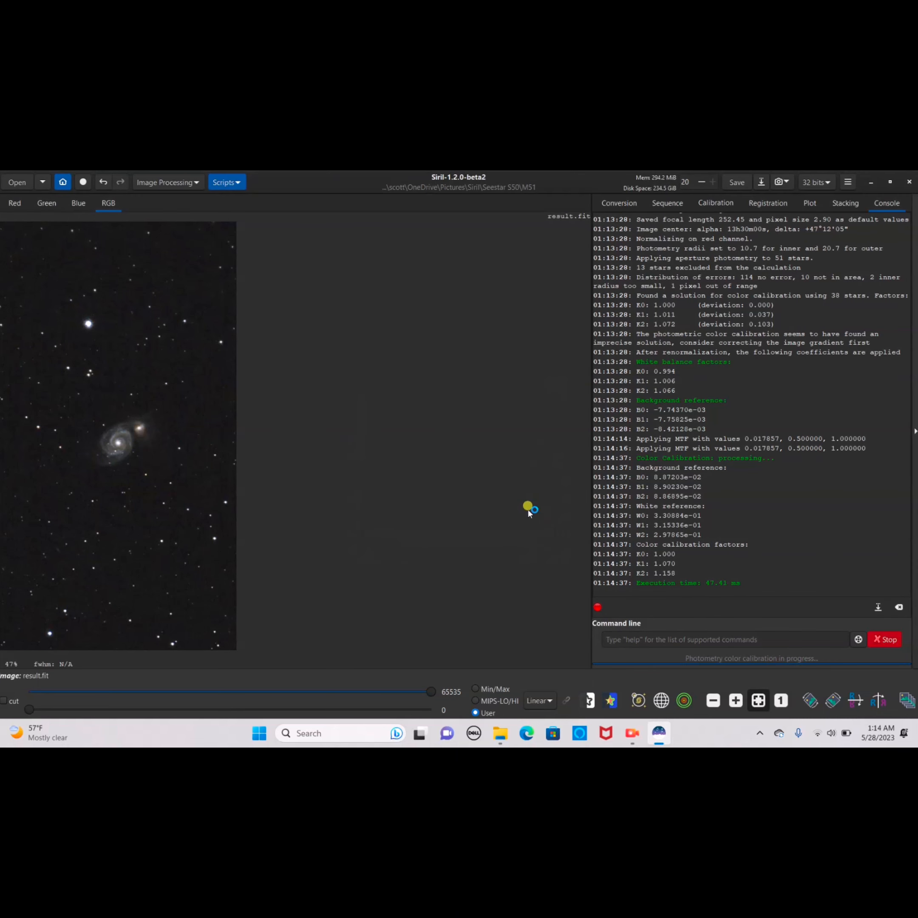
click(166, 181)
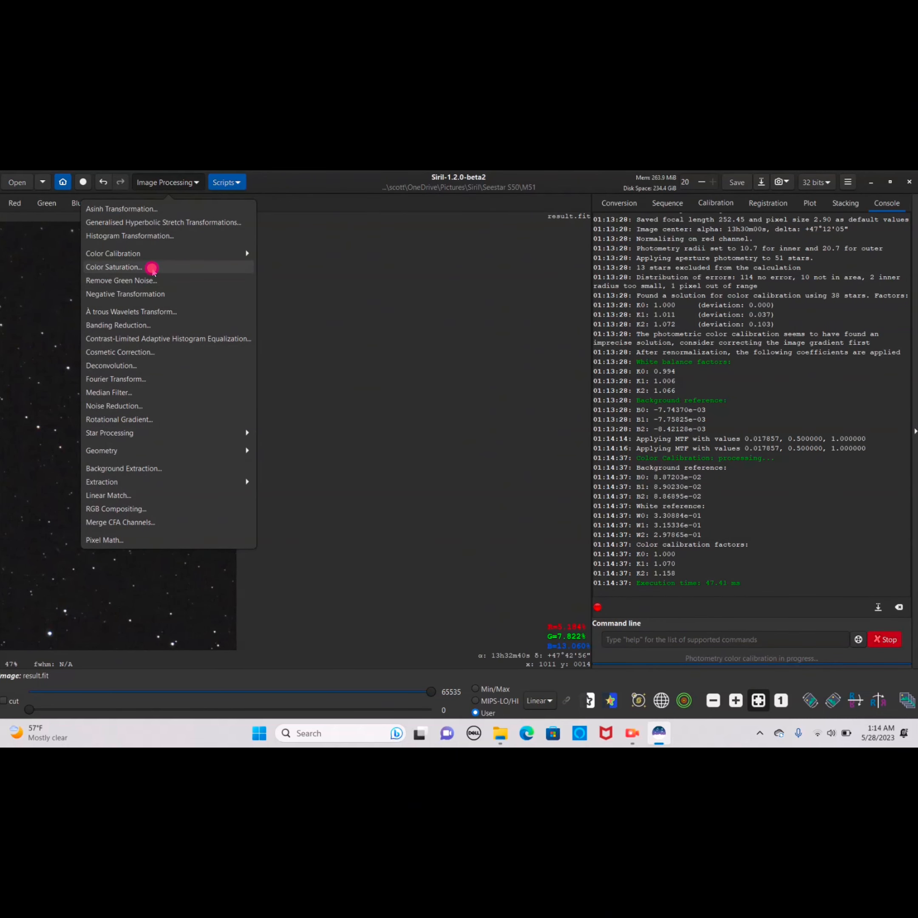
click(114, 267)
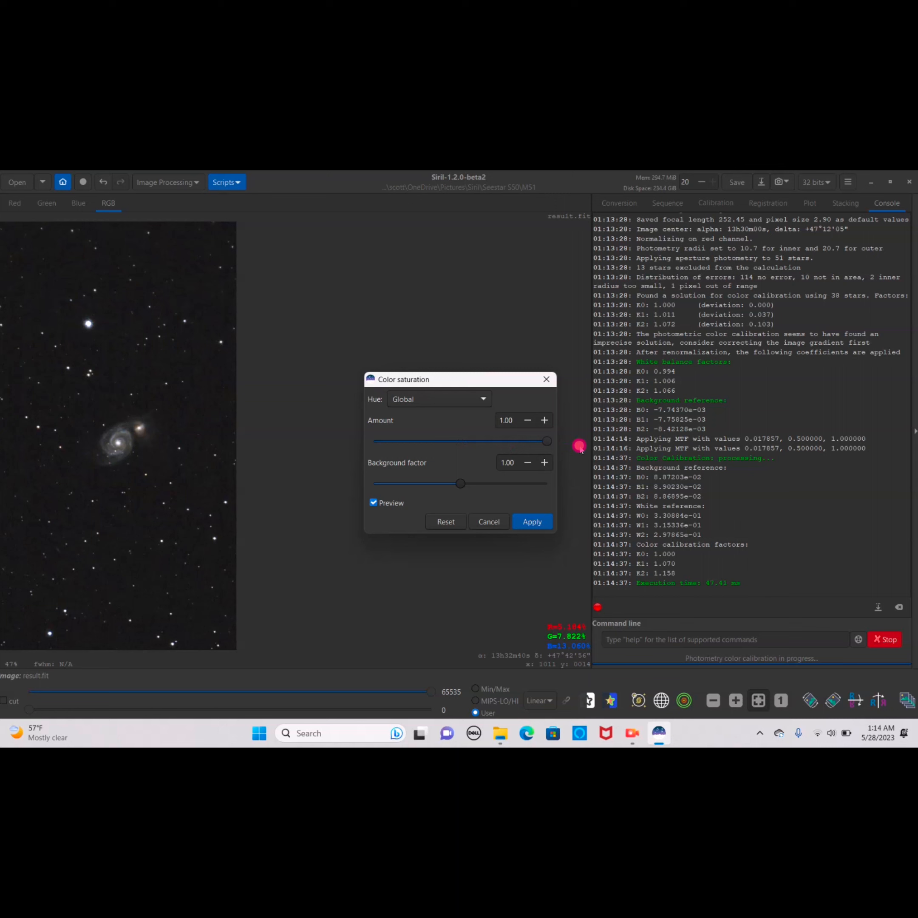
drag(546, 441, 492, 441)
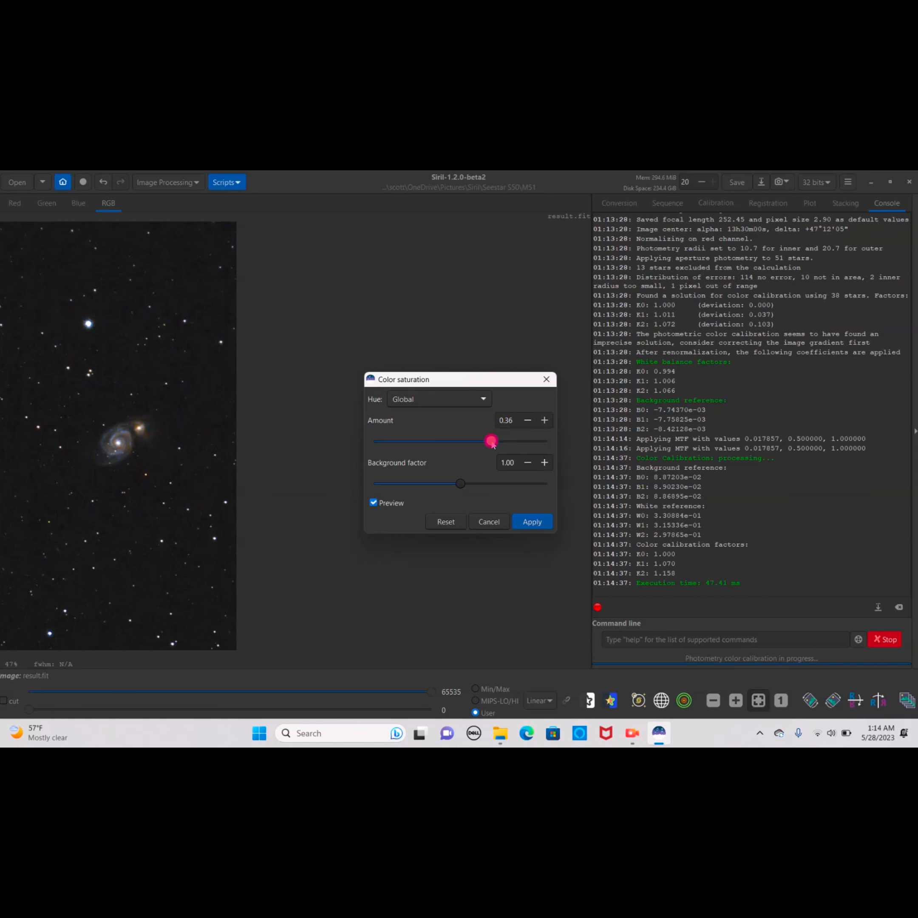
drag(492, 441, 477, 441)
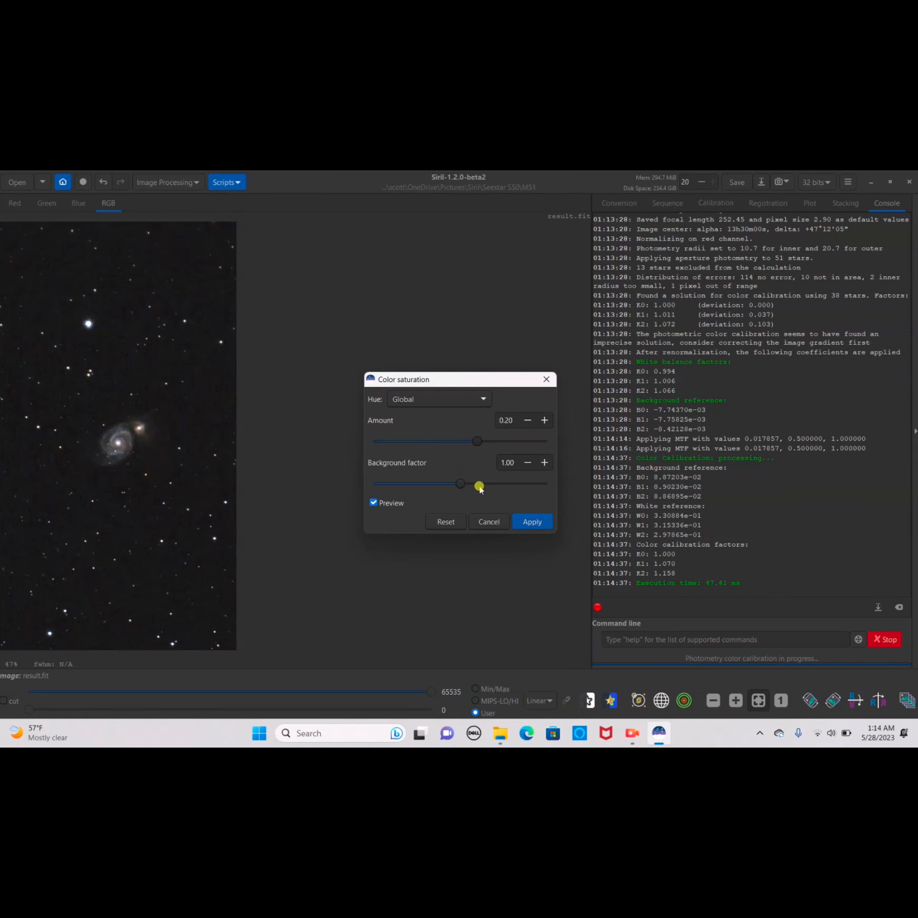
drag(476, 442, 494, 443)
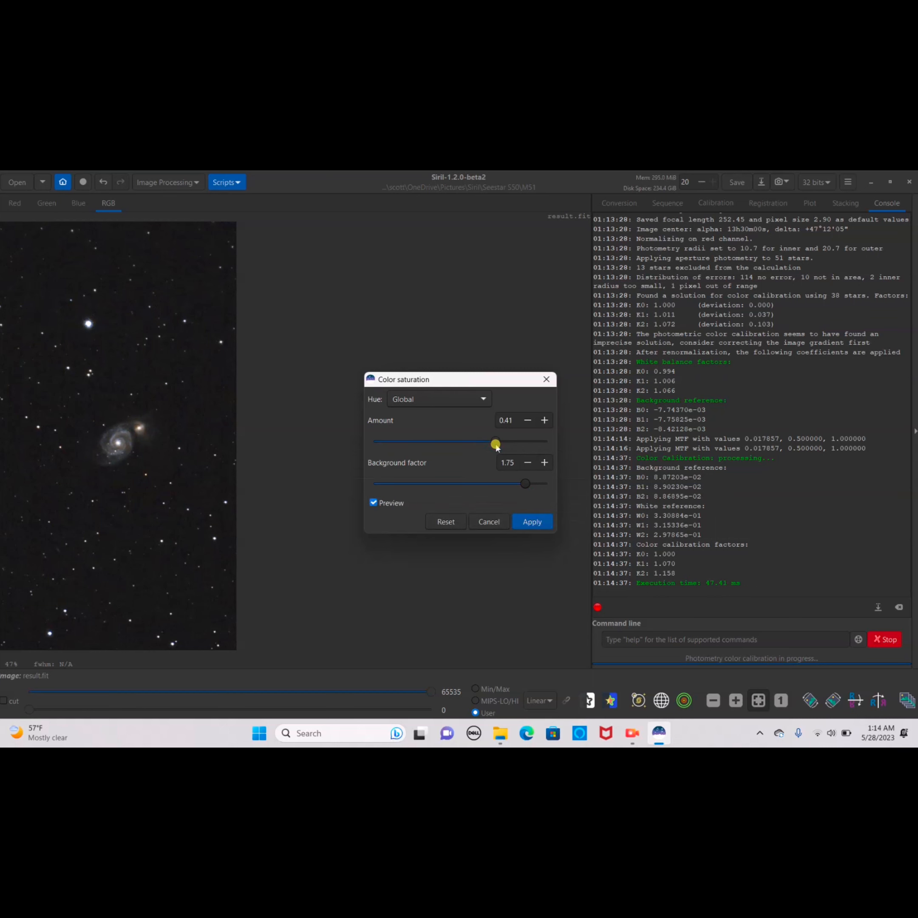
click(531, 522)
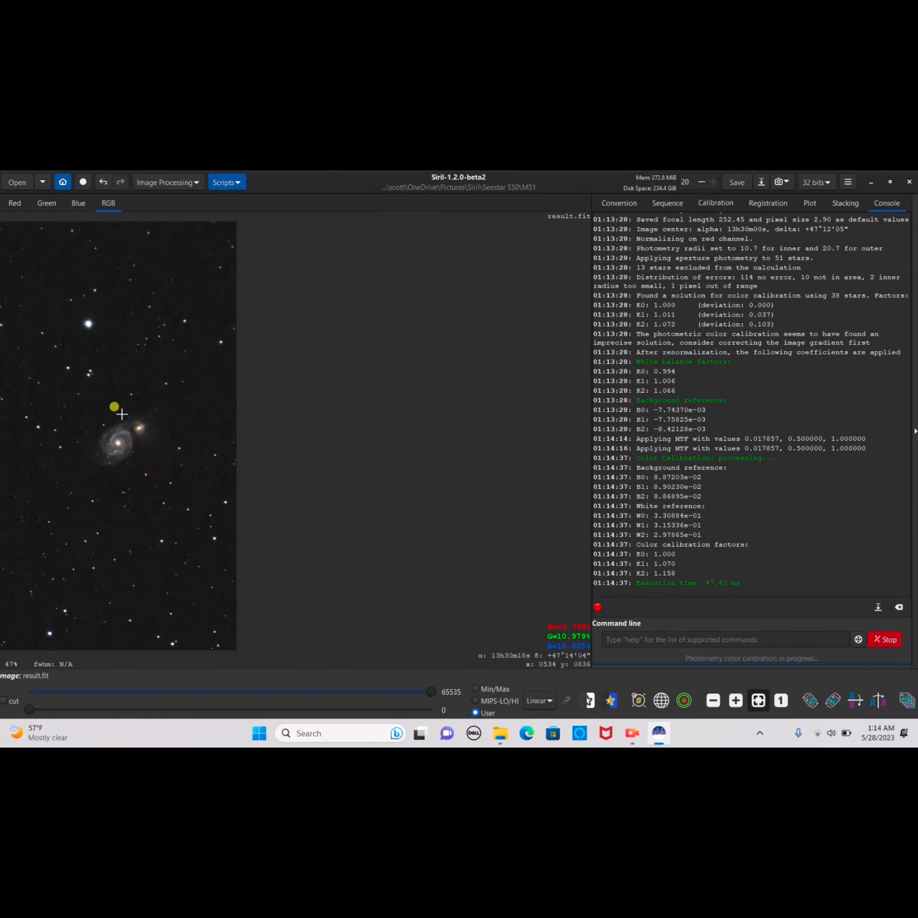
mouse_move(158, 455)
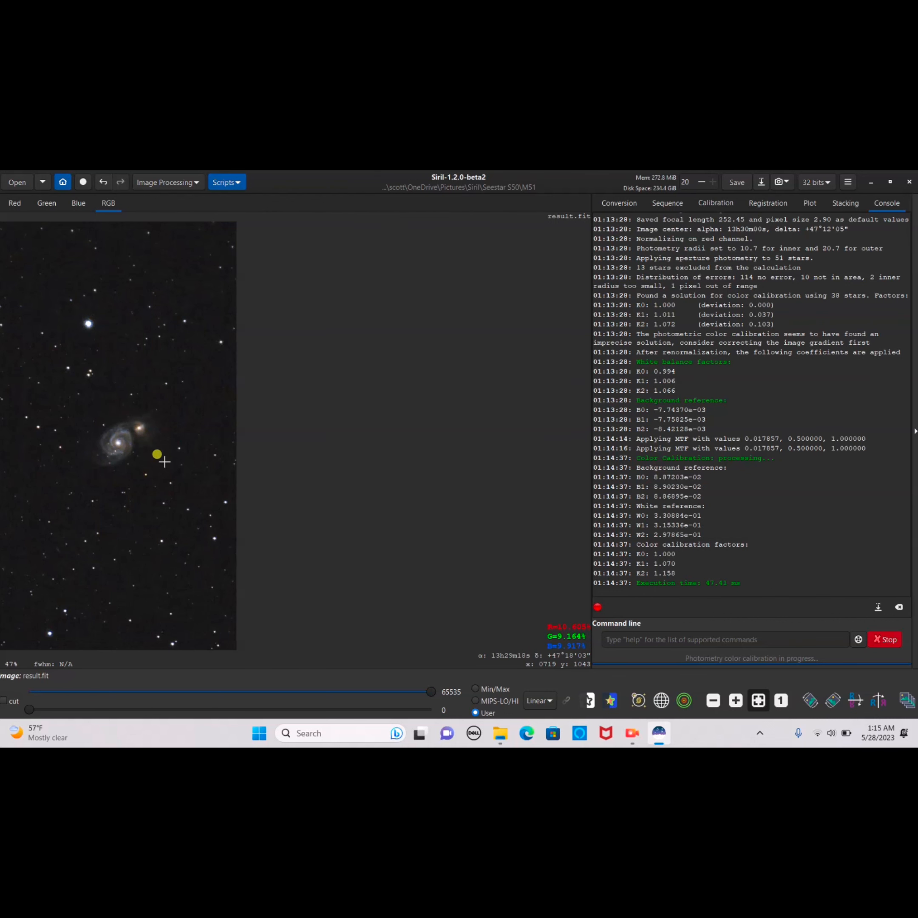
mouse_move(59, 480)
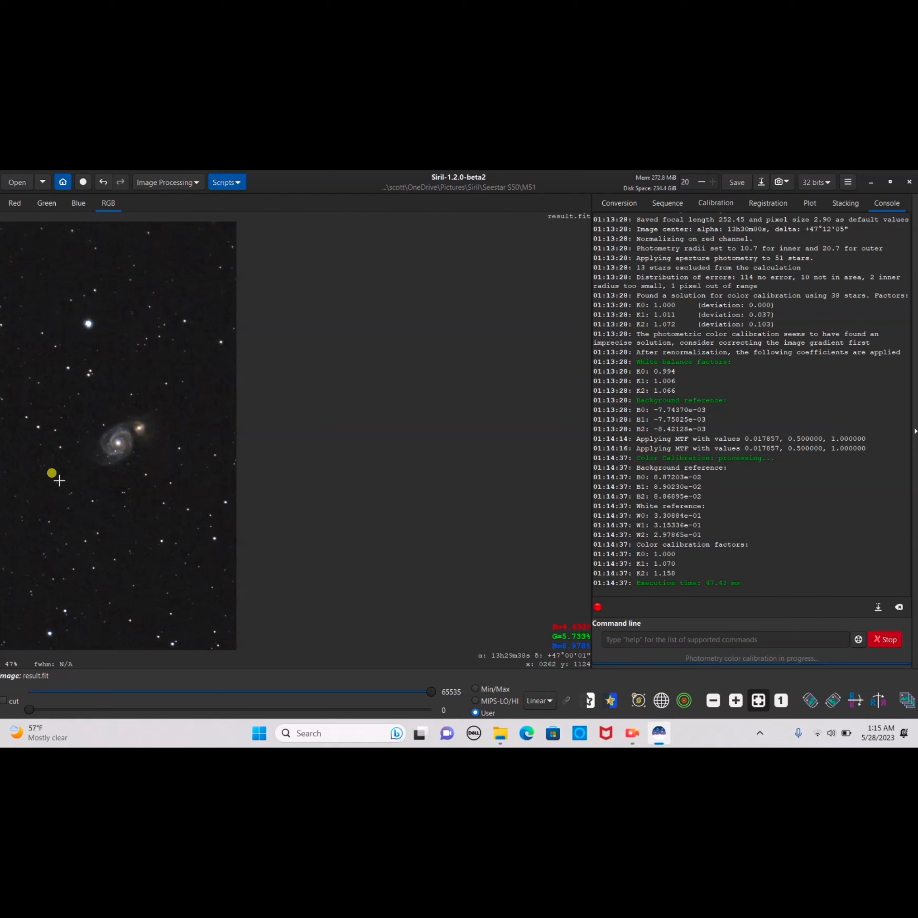
mouse_move(354, 331)
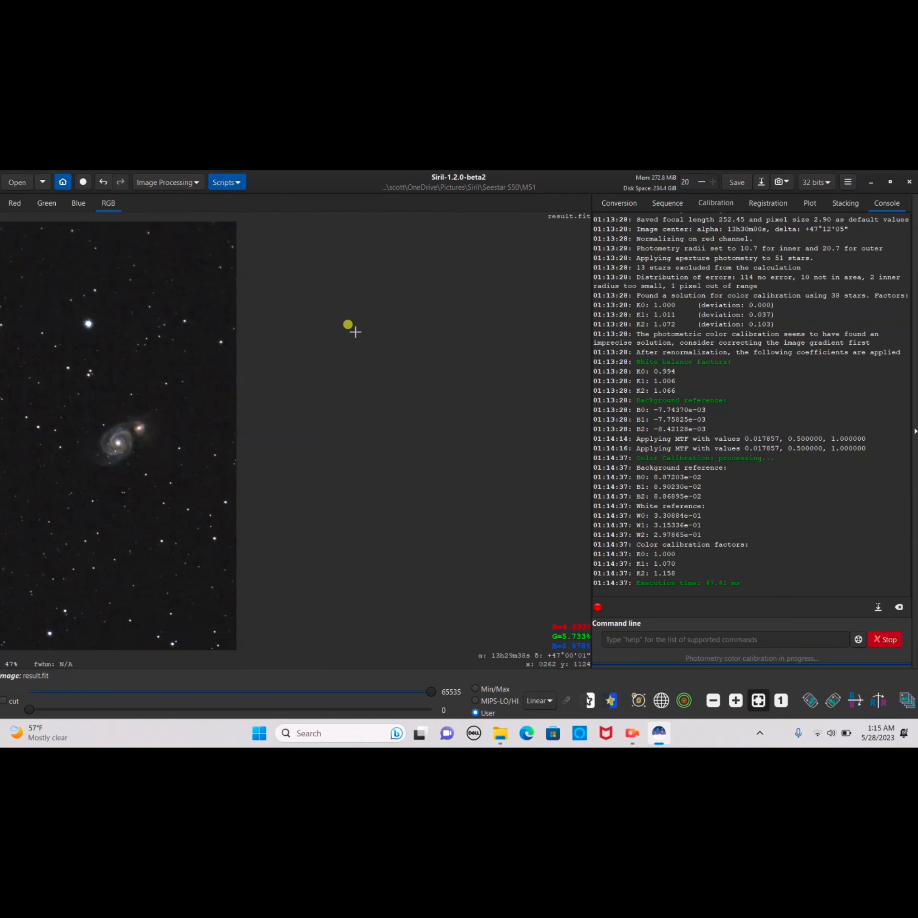
click(779, 181)
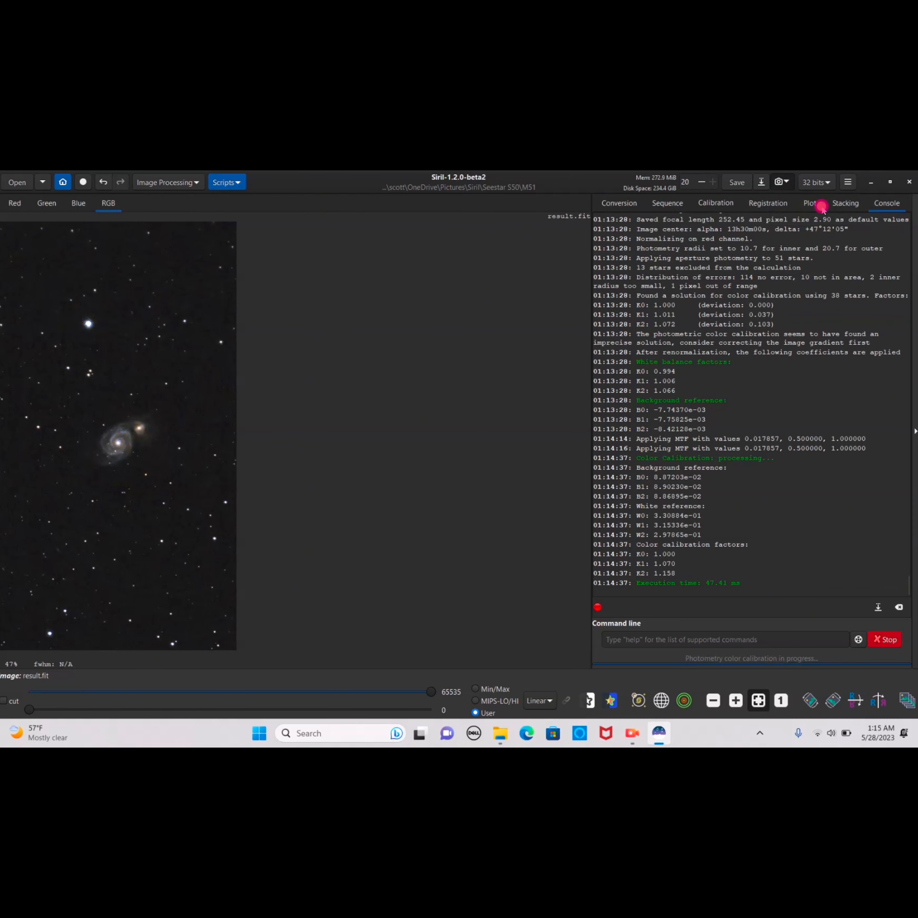
click(780, 182)
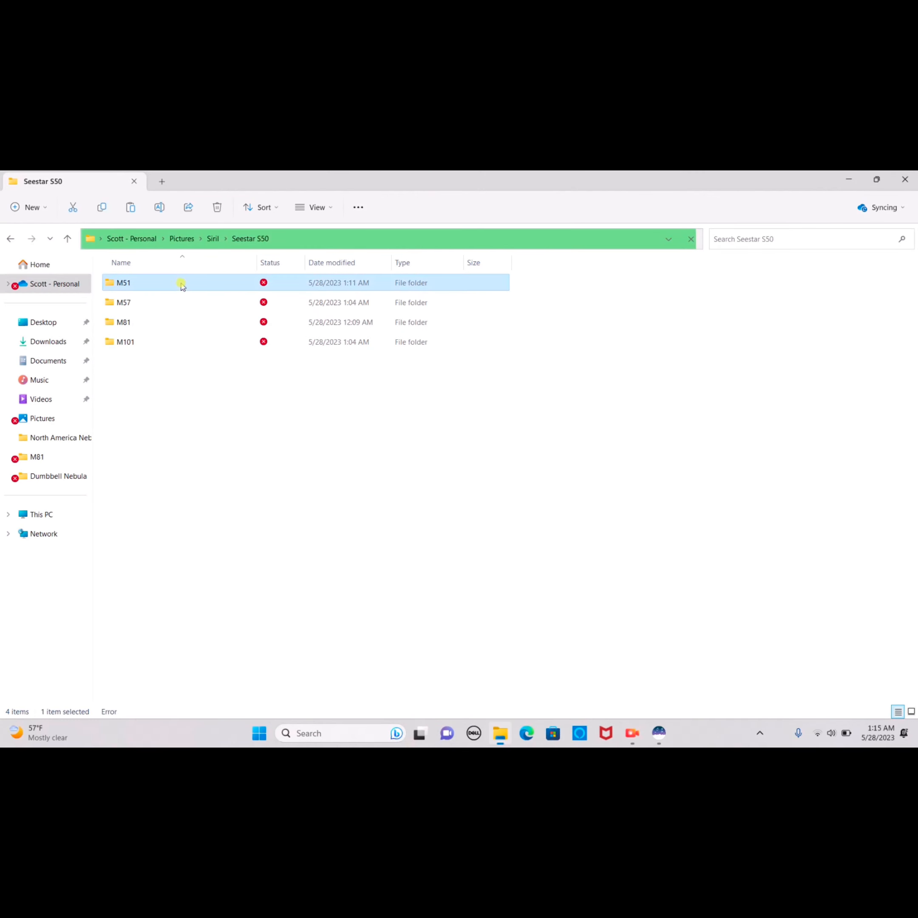
Enter the M51 stack folder in File Explorer, then minimise it to return to Siril
double_click(123, 282)
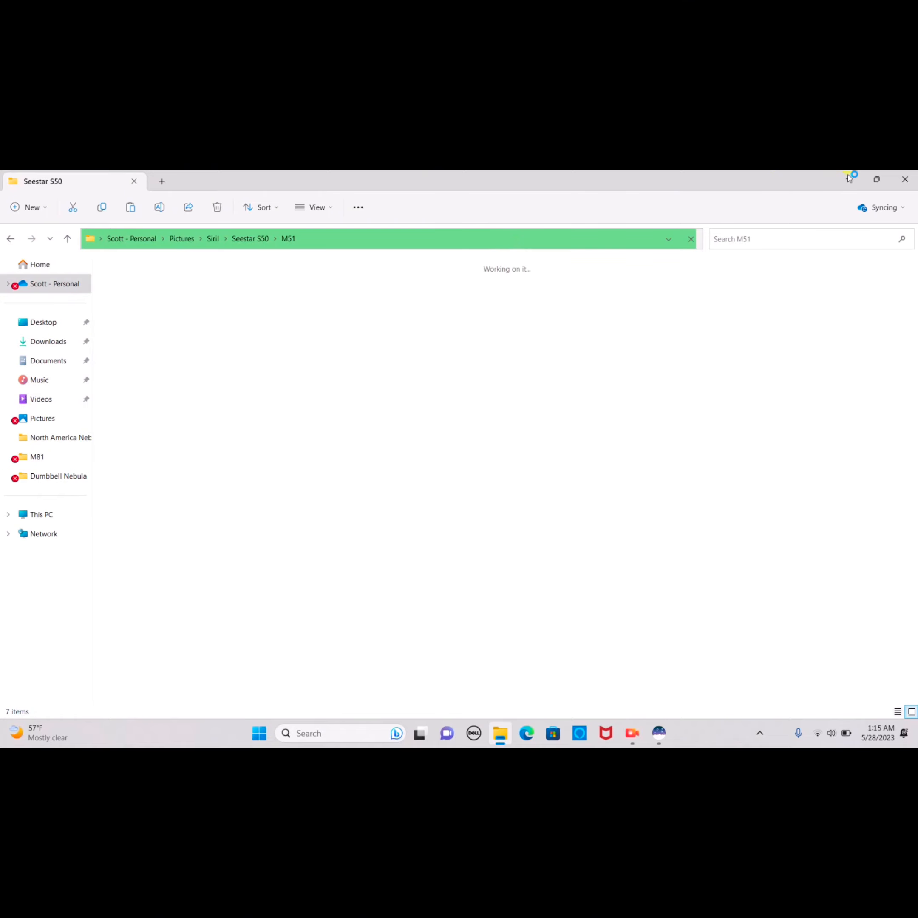
click(658, 732)
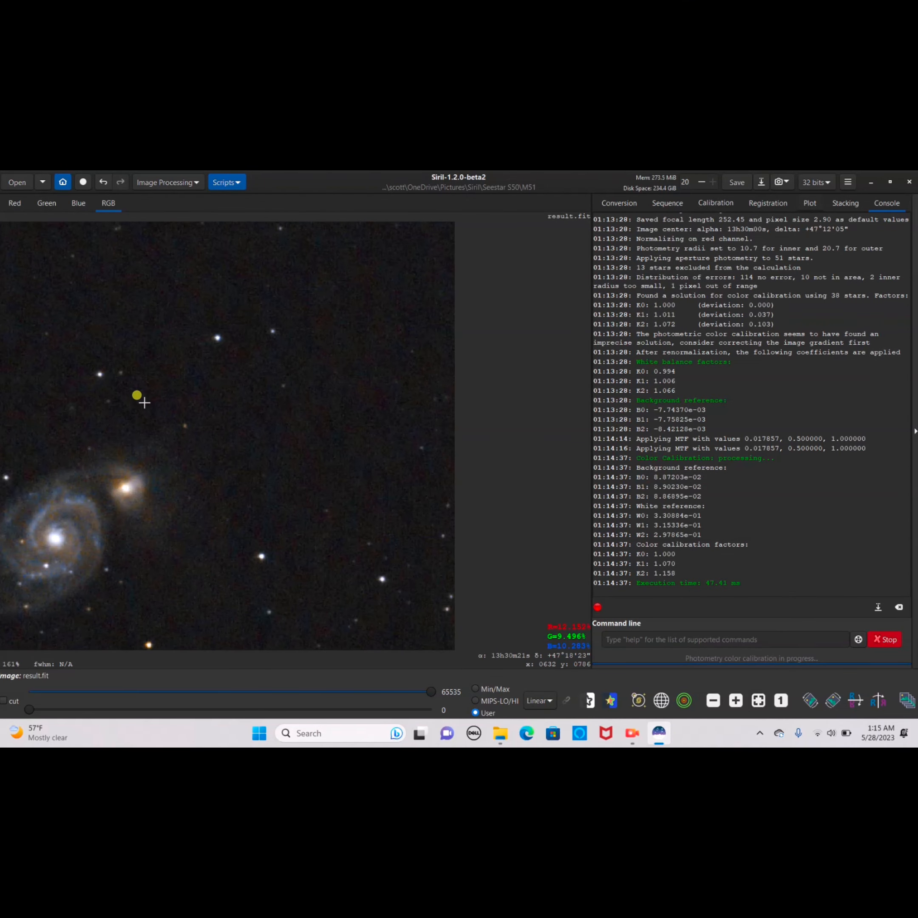
mouse_move(40, 456)
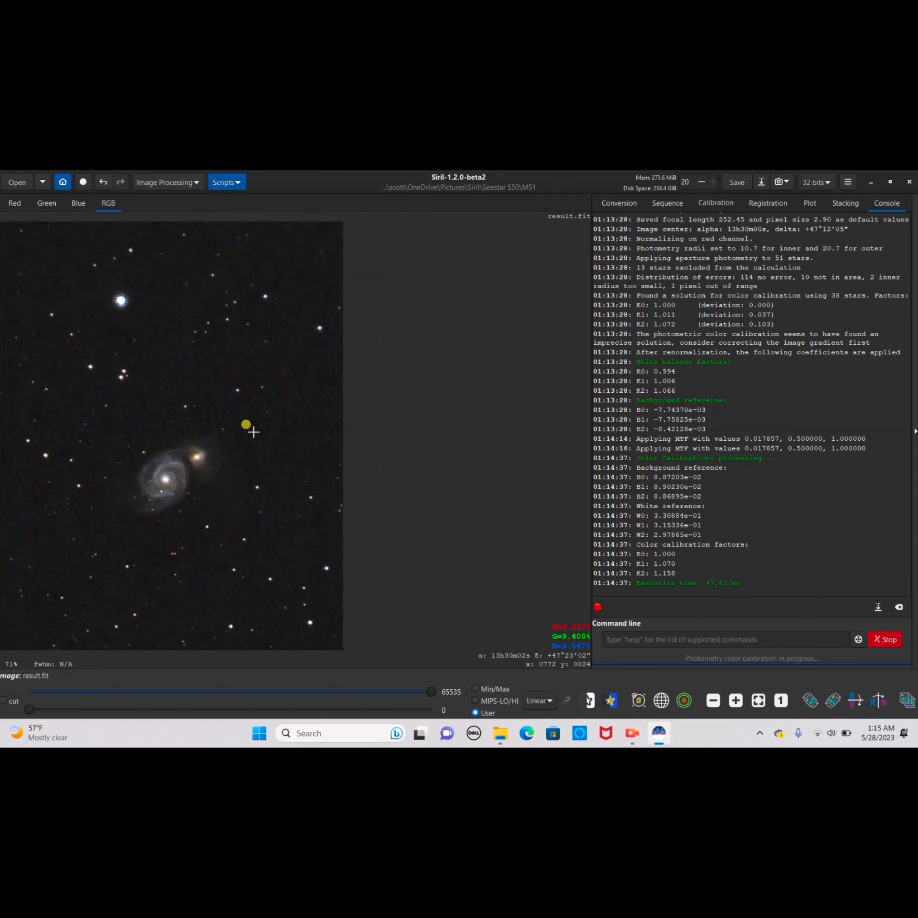
mouse_move(480, 199)
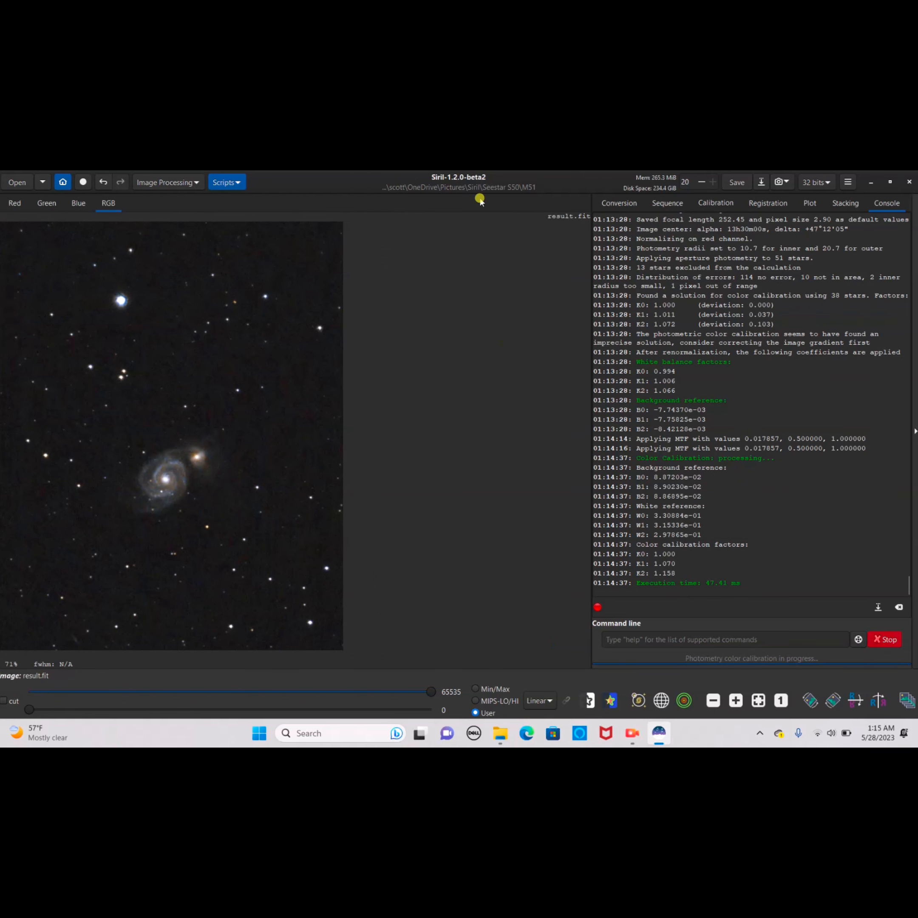
mouse_move(183, 454)
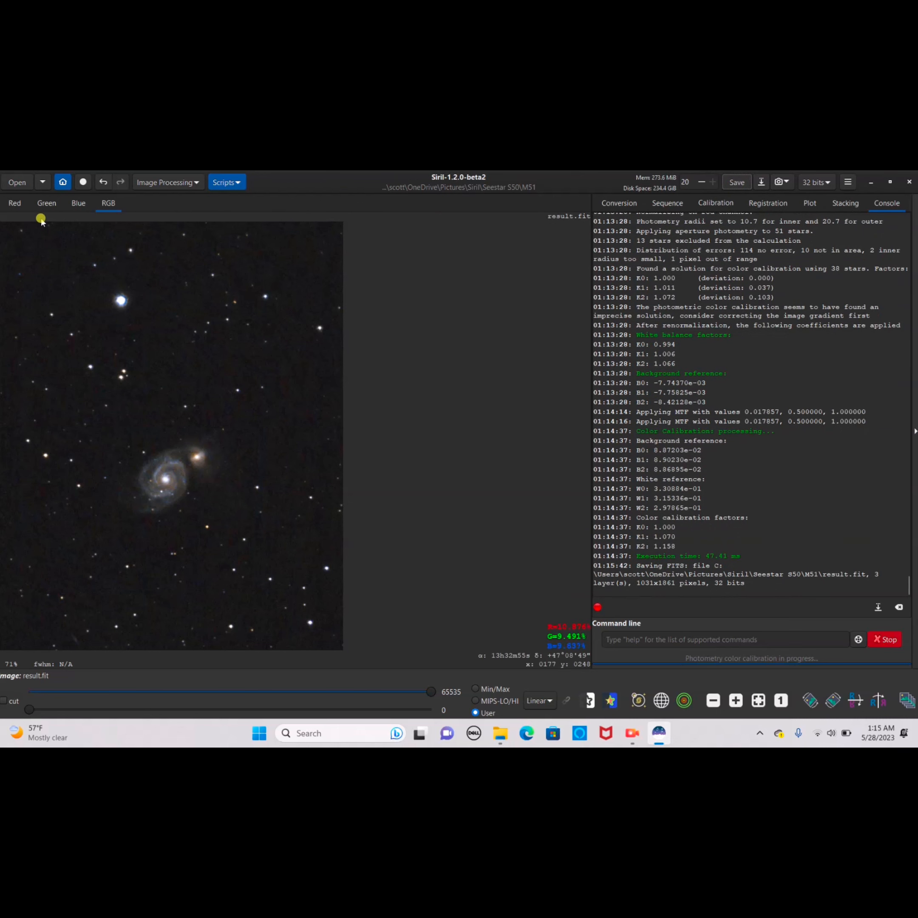
Switch Siril's working directory to the Seestar S50 M57 folder
click(17, 182)
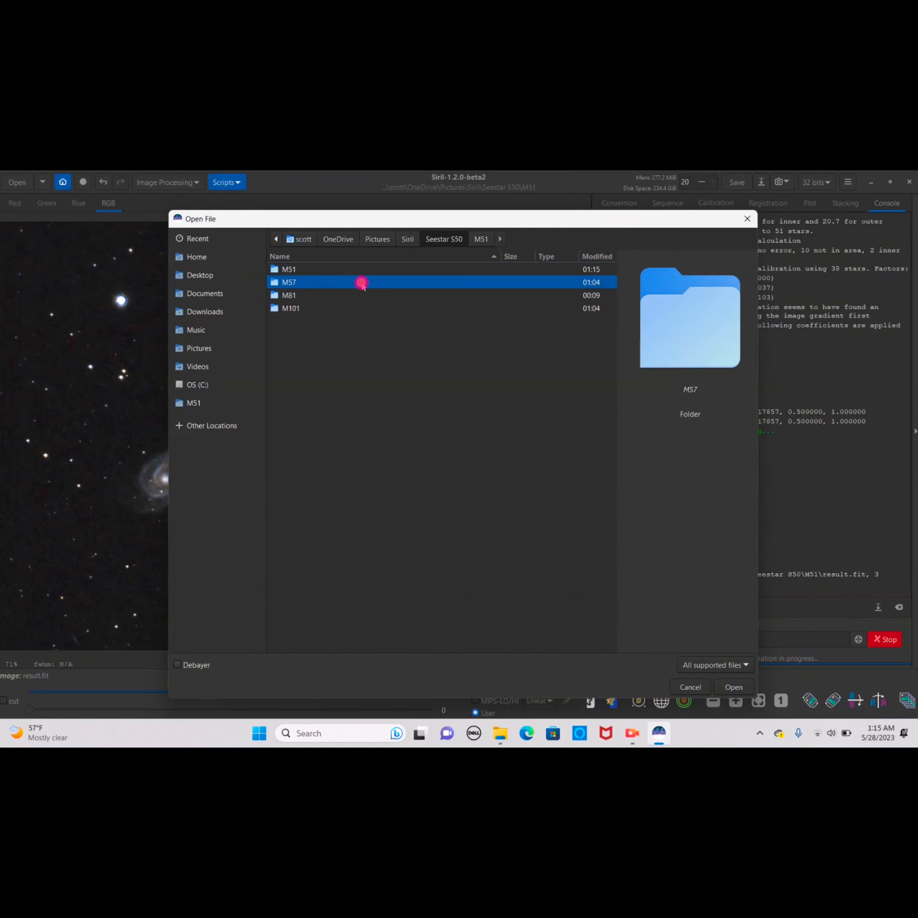
mouse_move(512, 430)
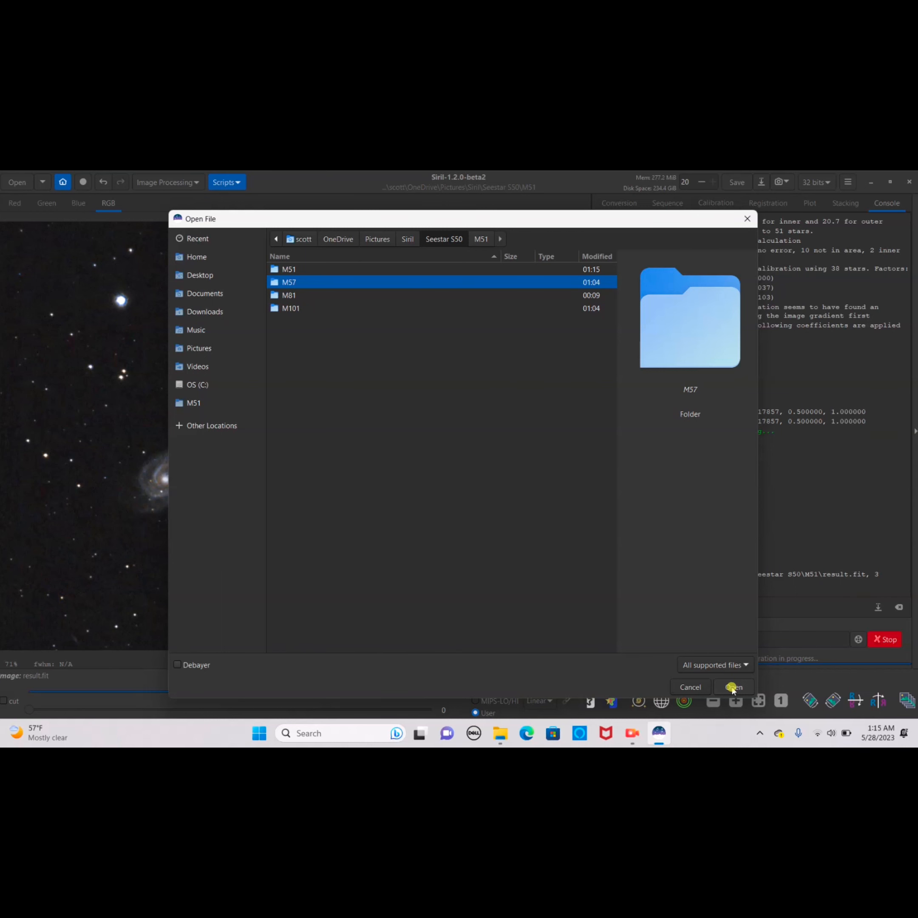
double_click(288, 281)
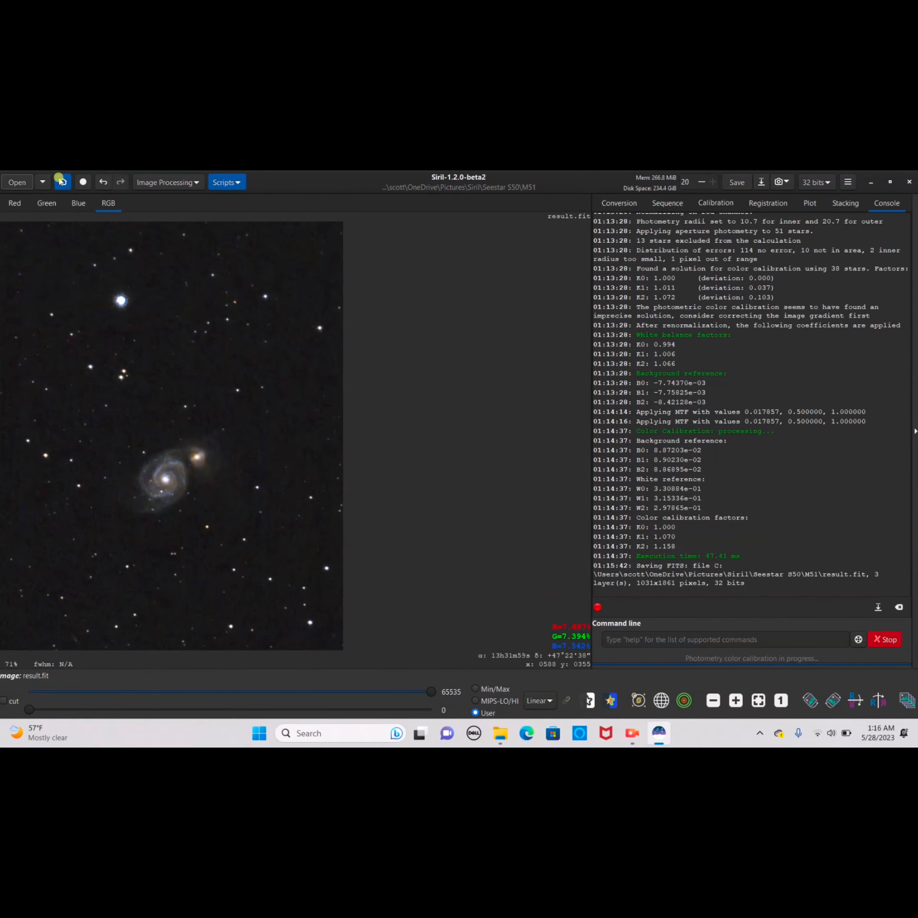
click(63, 182)
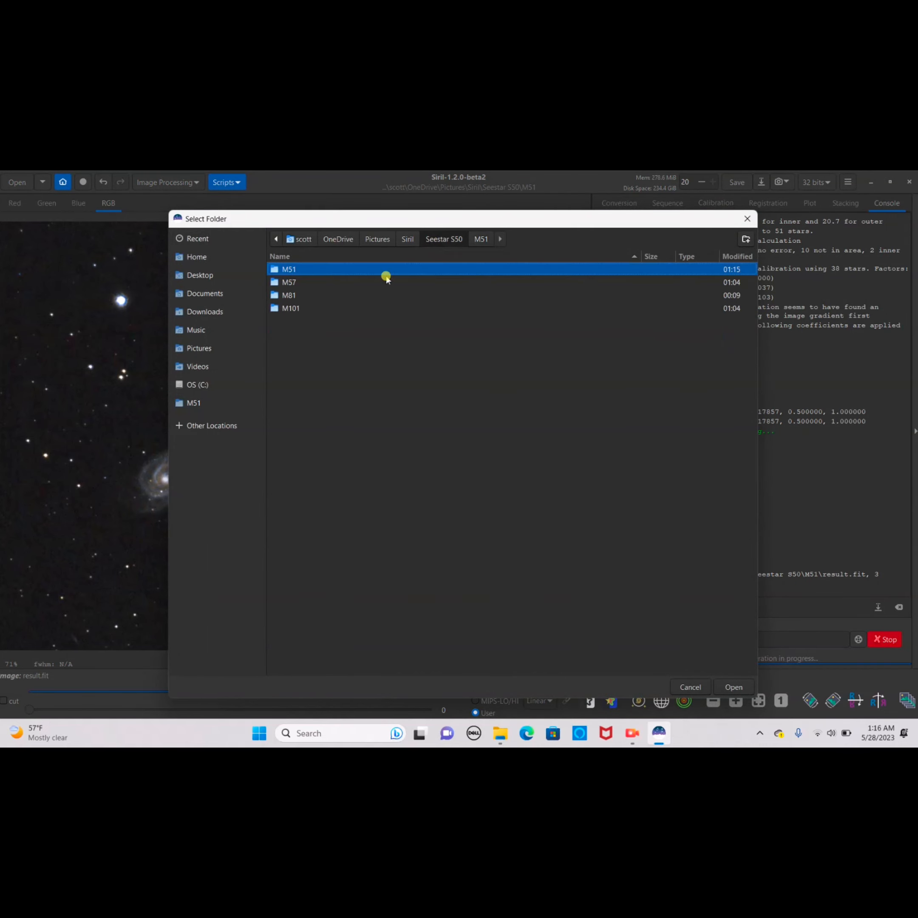
click(733, 686)
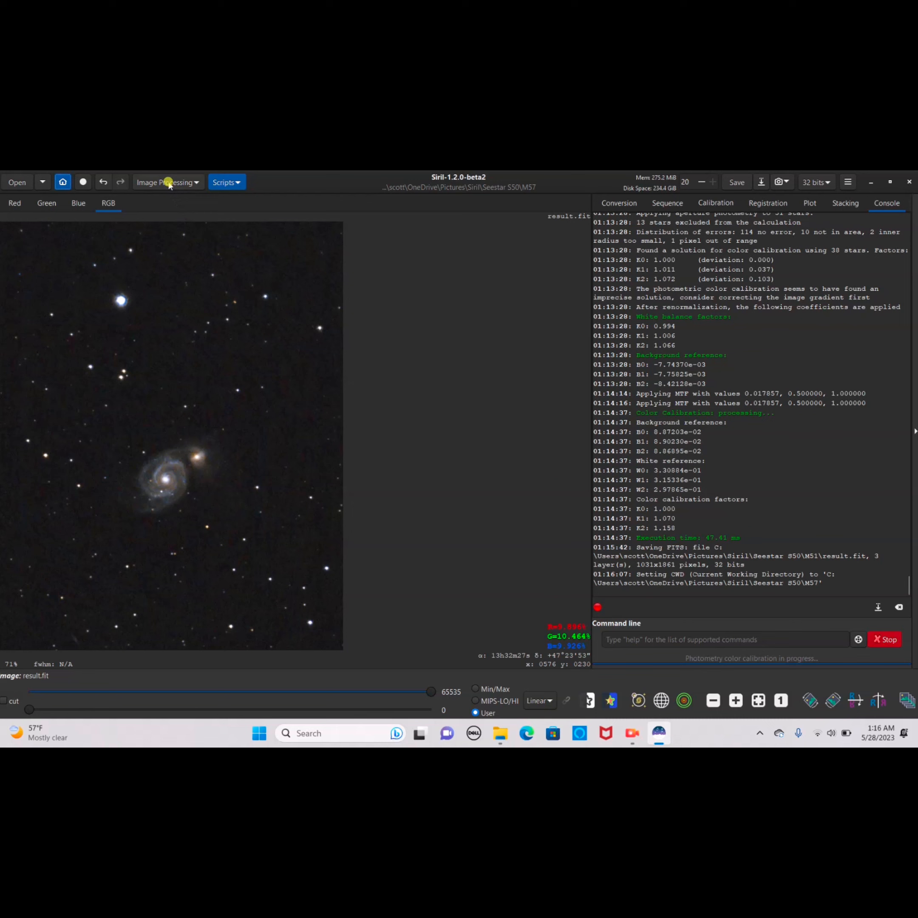
Run the OSC preprocessing script to stack the 251 M57 frames into result.fit
click(226, 182)
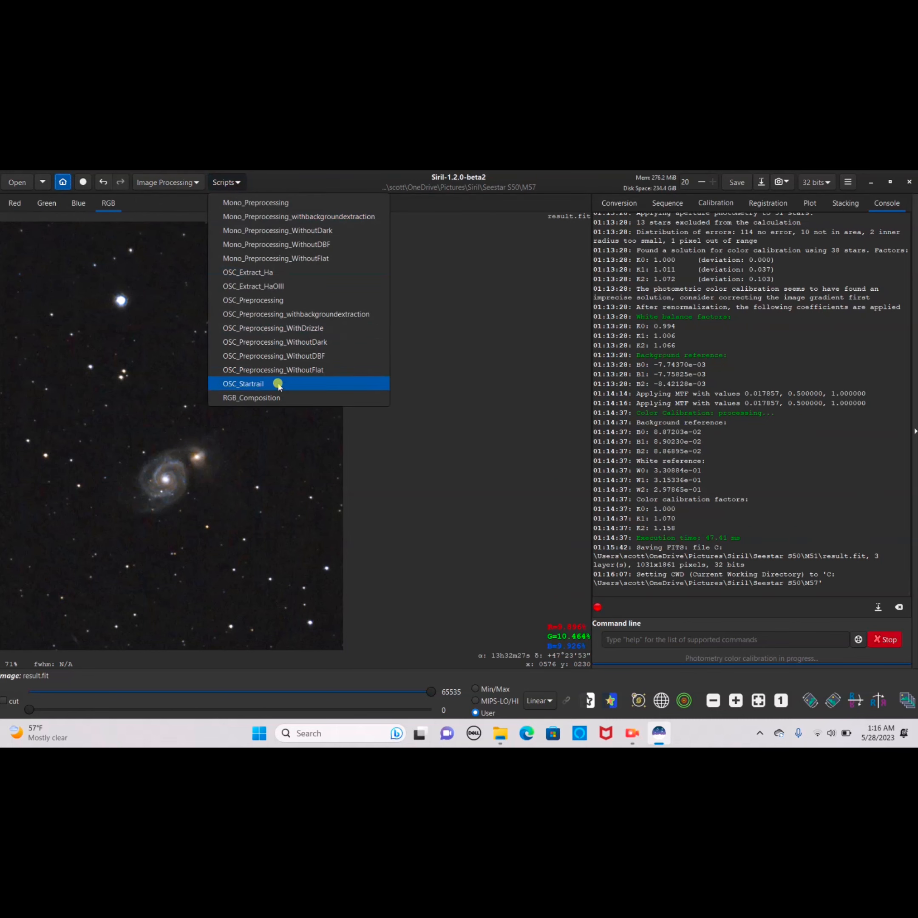
click(244, 383)
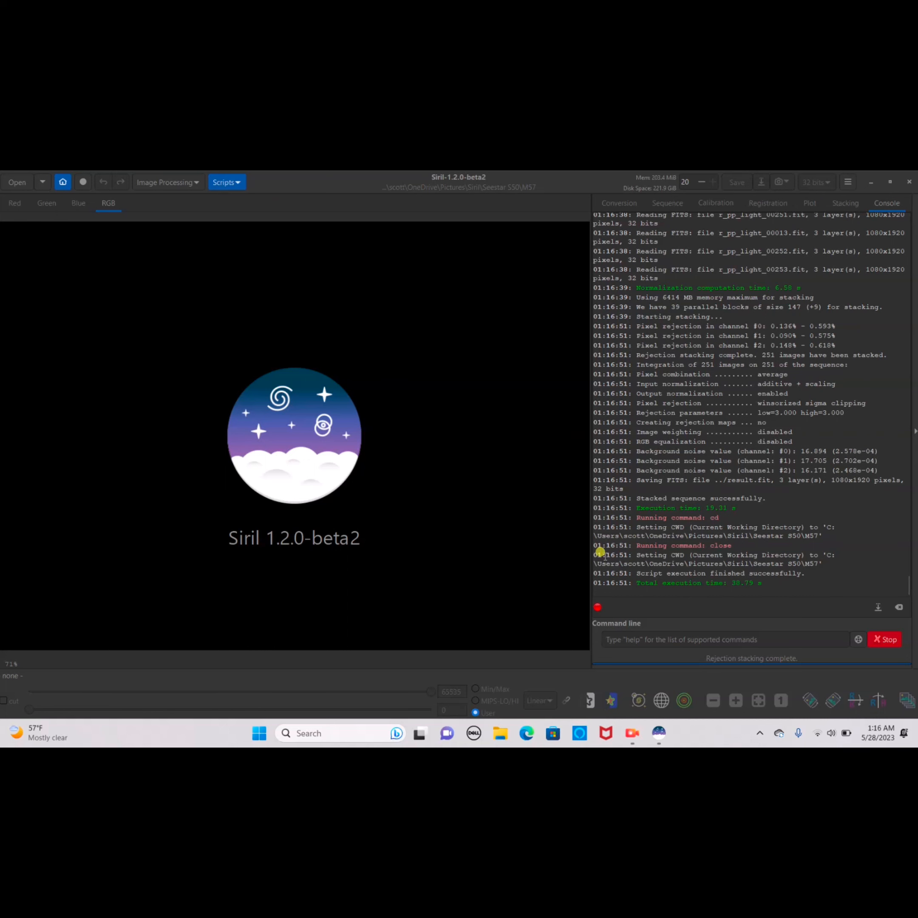
mouse_move(771, 587)
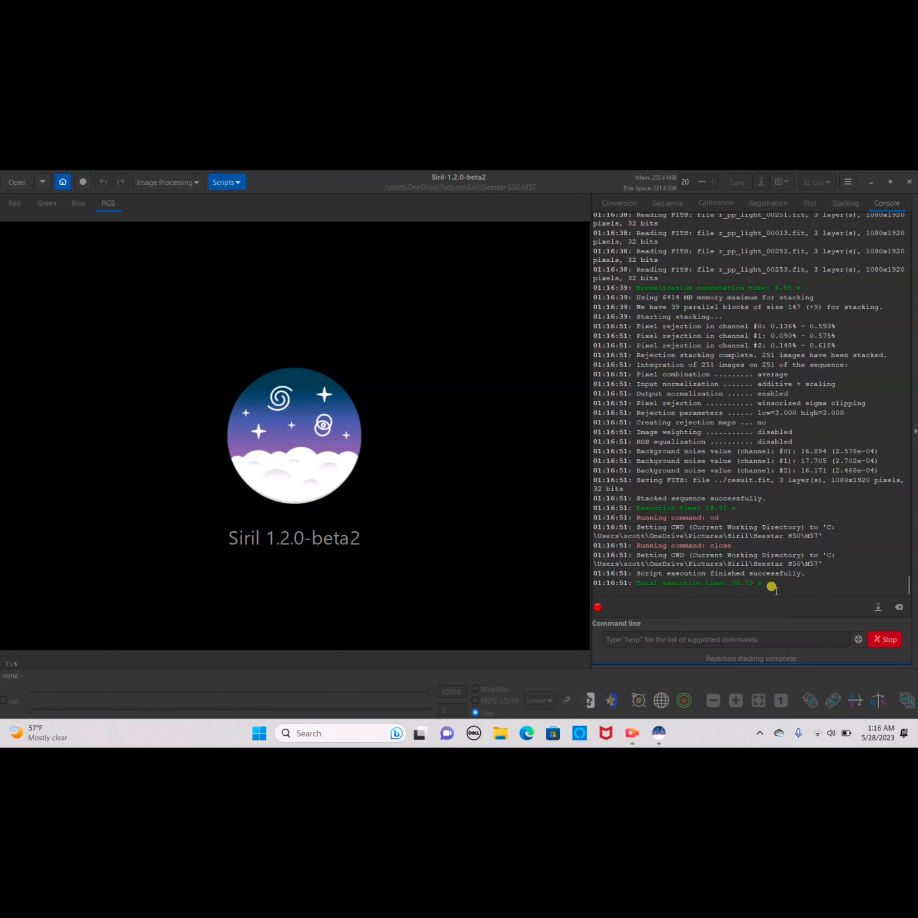
mouse_move(125, 244)
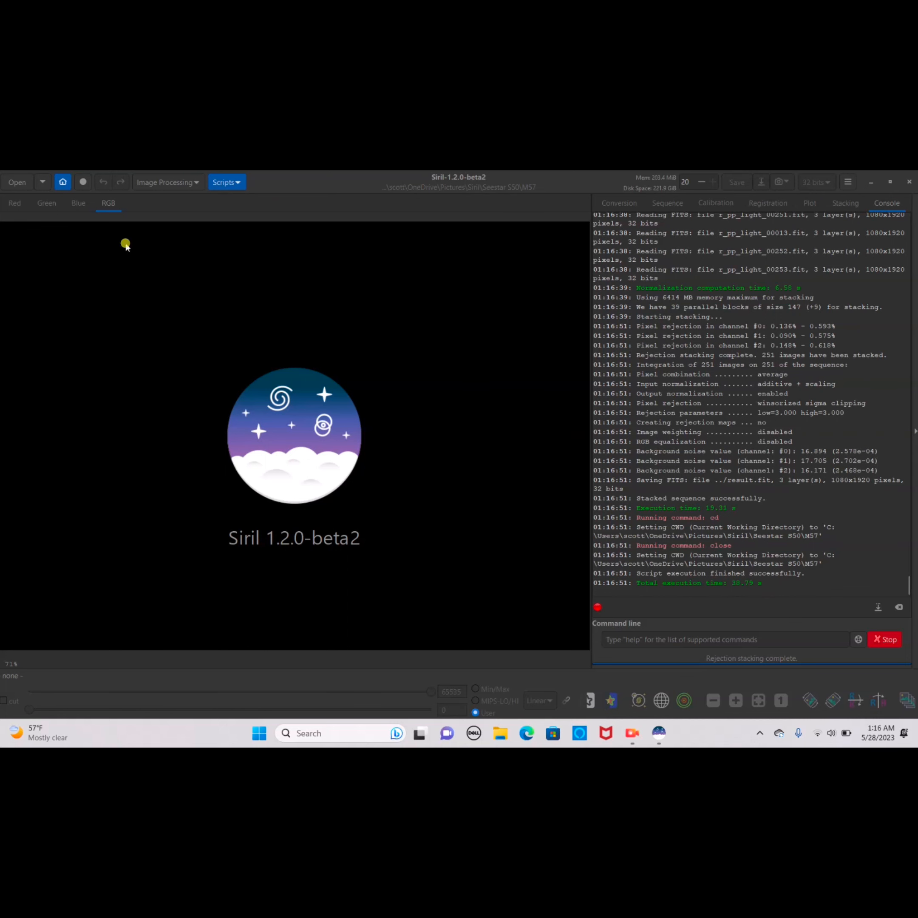
mouse_move(144, 356)
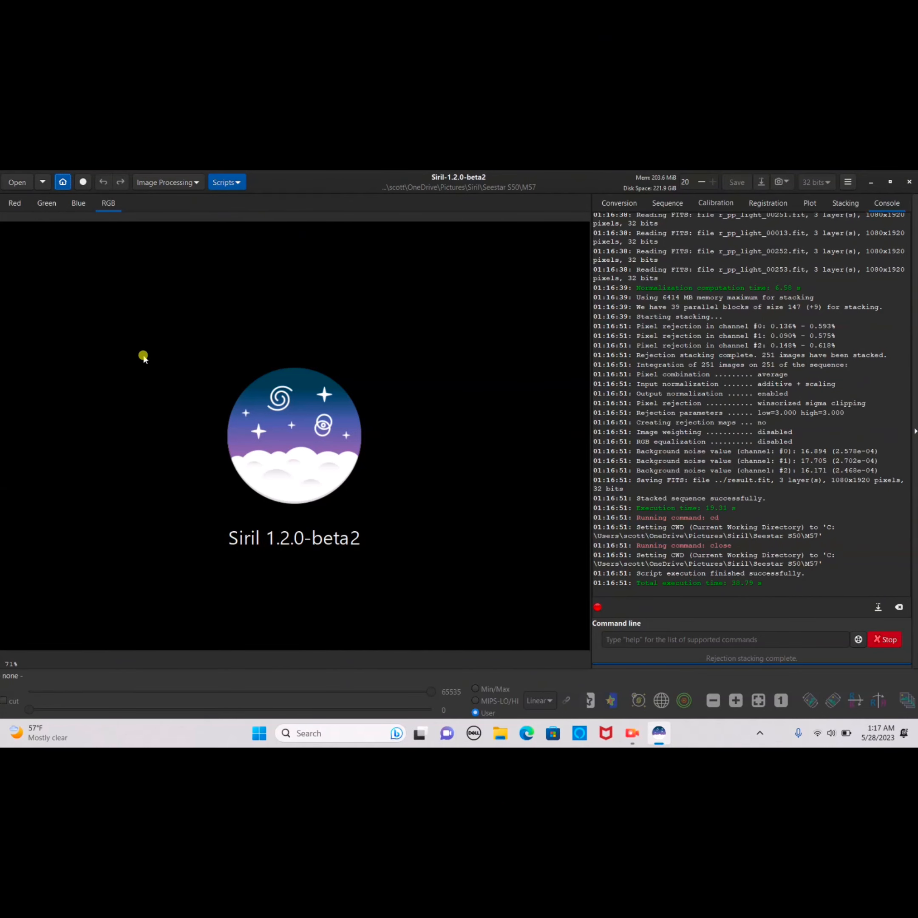
mouse_move(17, 182)
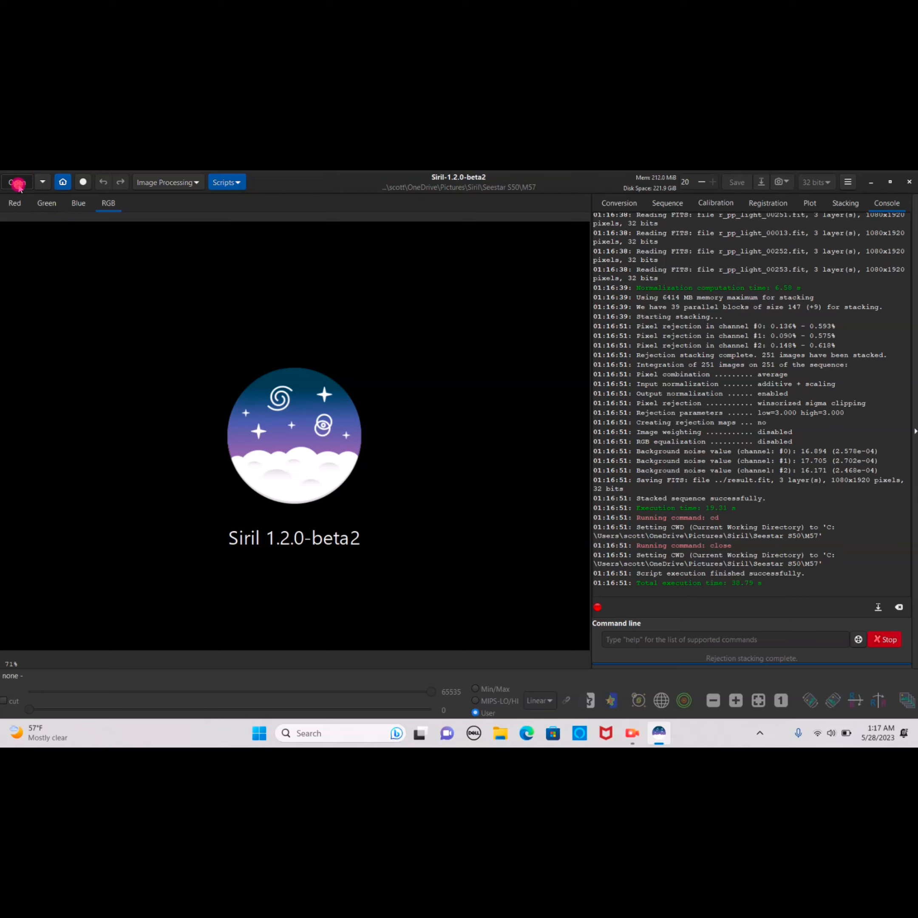
Load the stacked M57 result.fit and set the display to AutoStretch
click(17, 182)
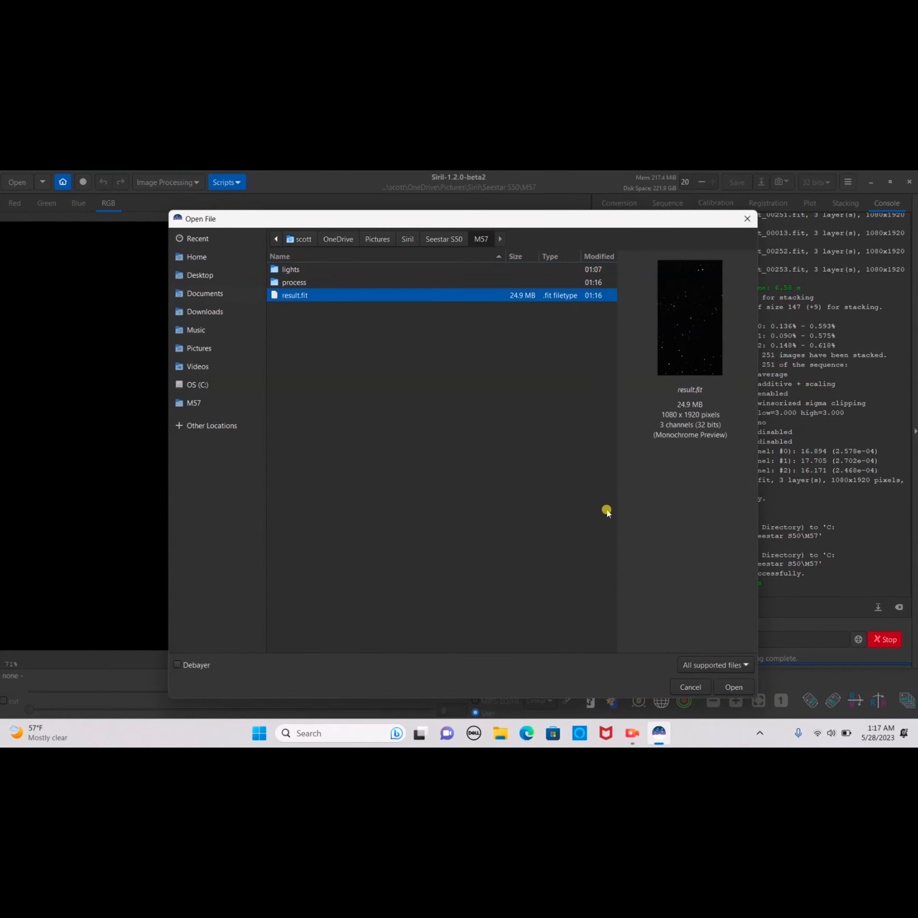
click(732, 687)
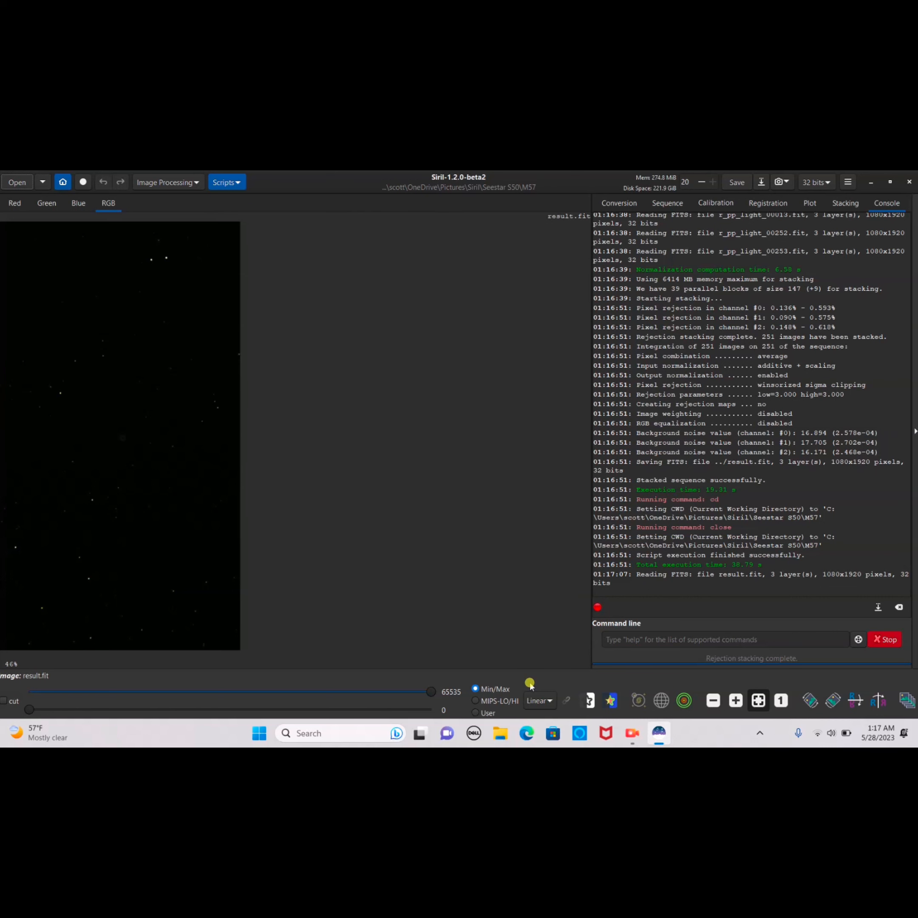
mouse_move(539, 700)
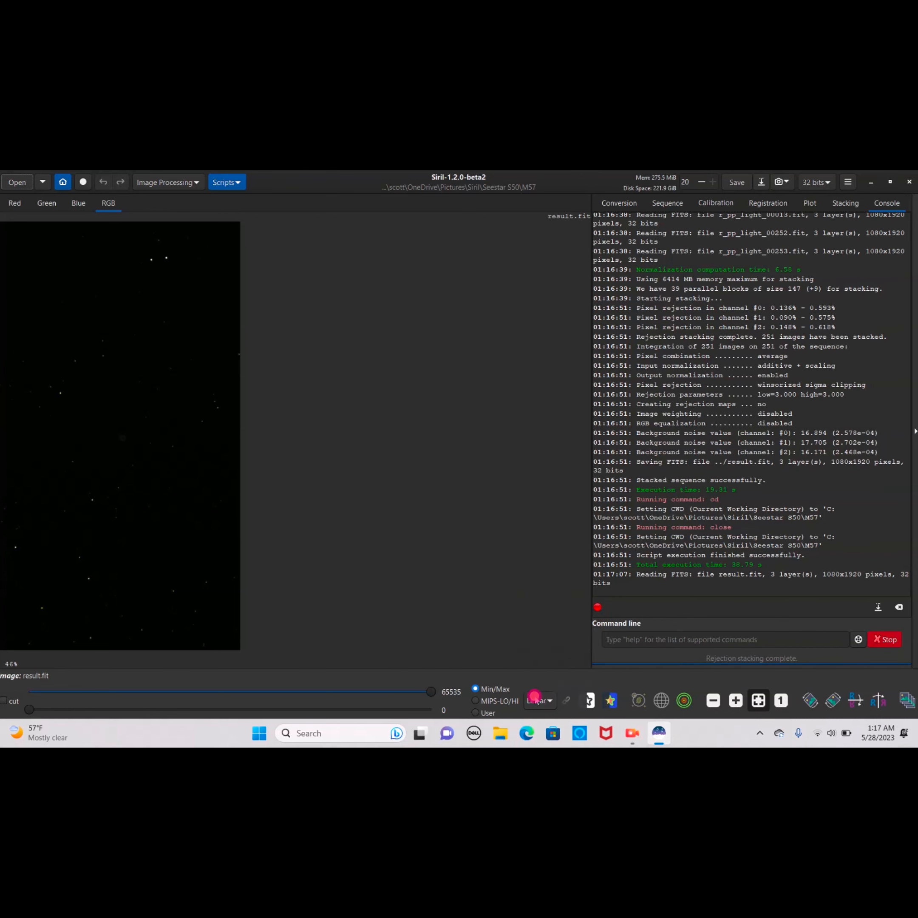
click(539, 700)
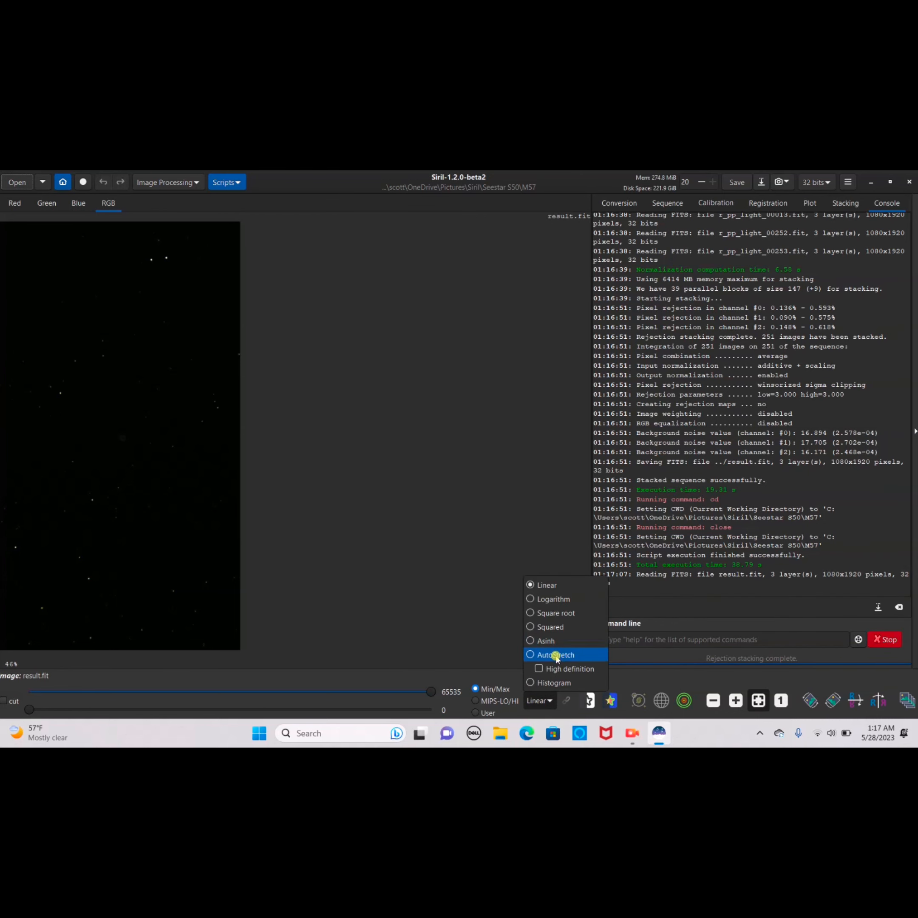
click(551, 655)
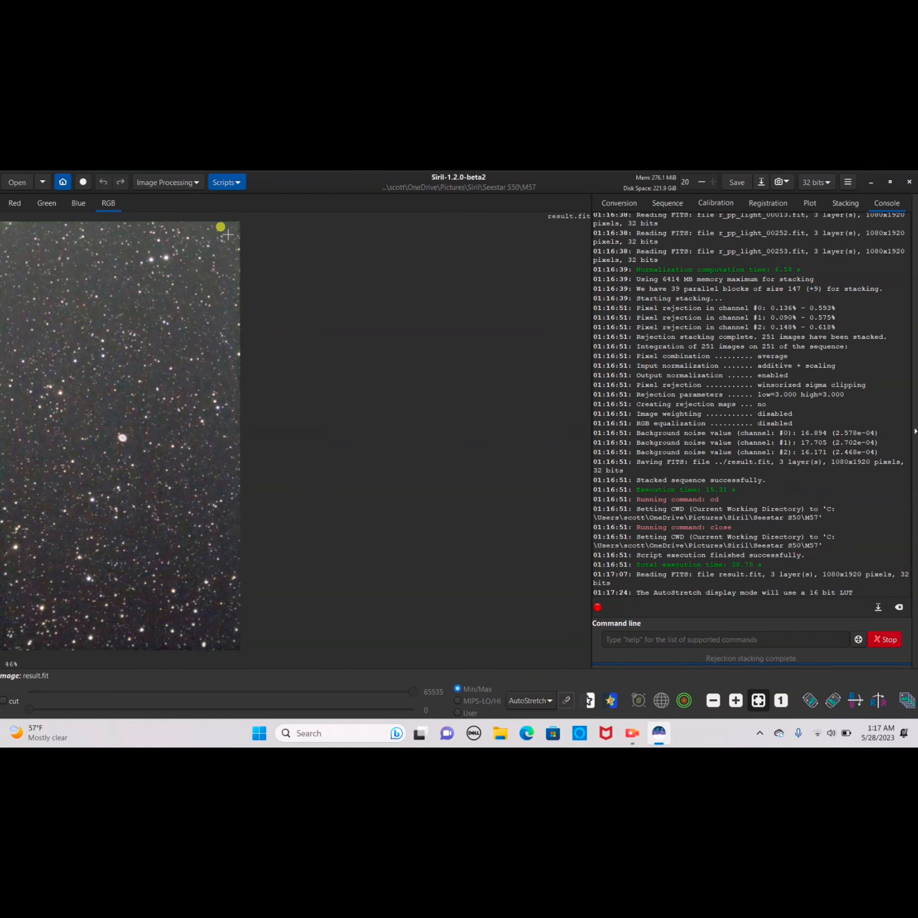
click(167, 182)
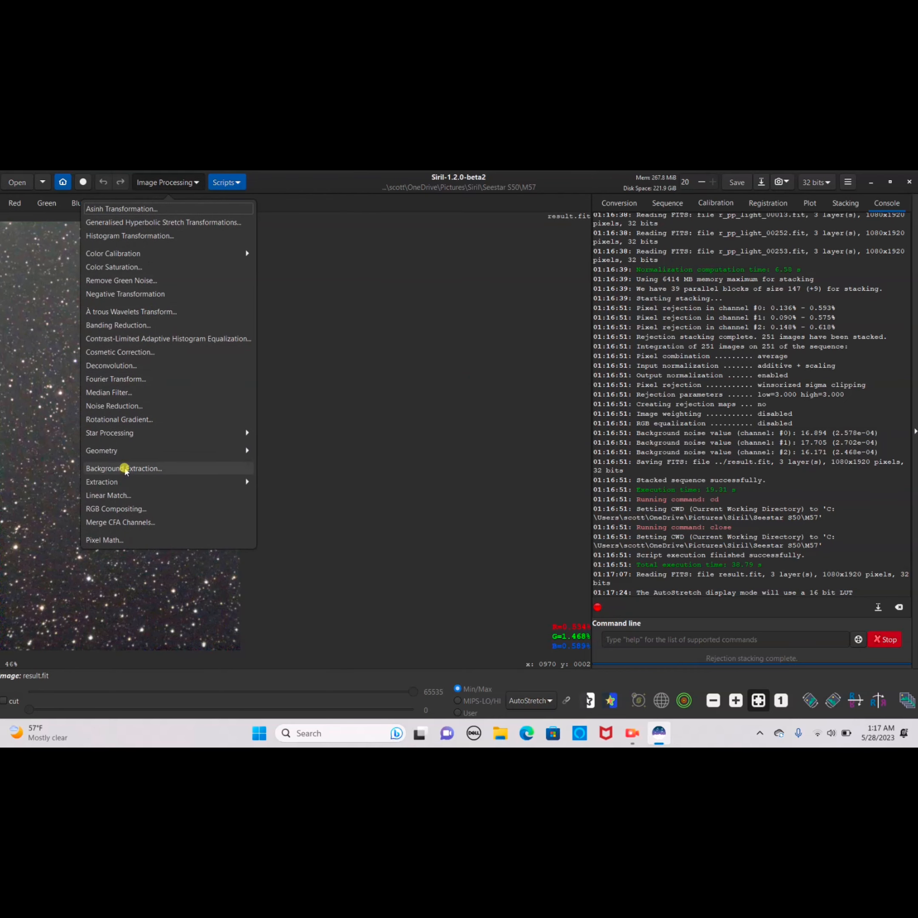
Generate samples, compute an RBF background model and apply it to the M57 stack
click(123, 469)
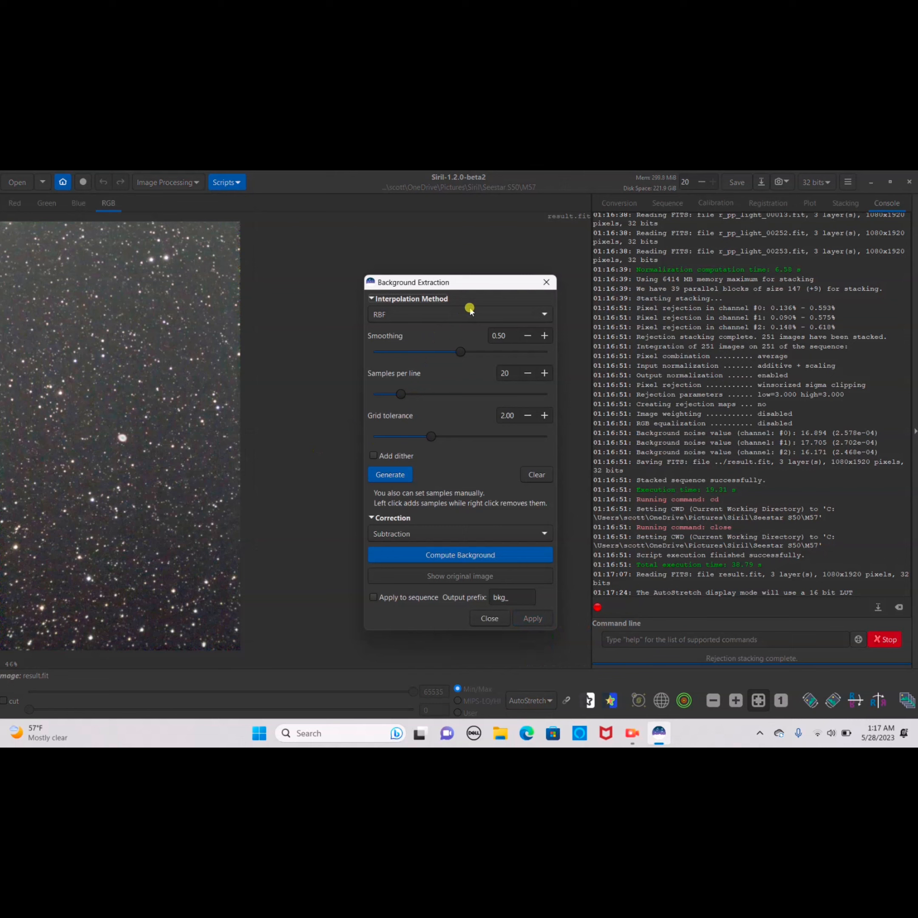
click(389, 474)
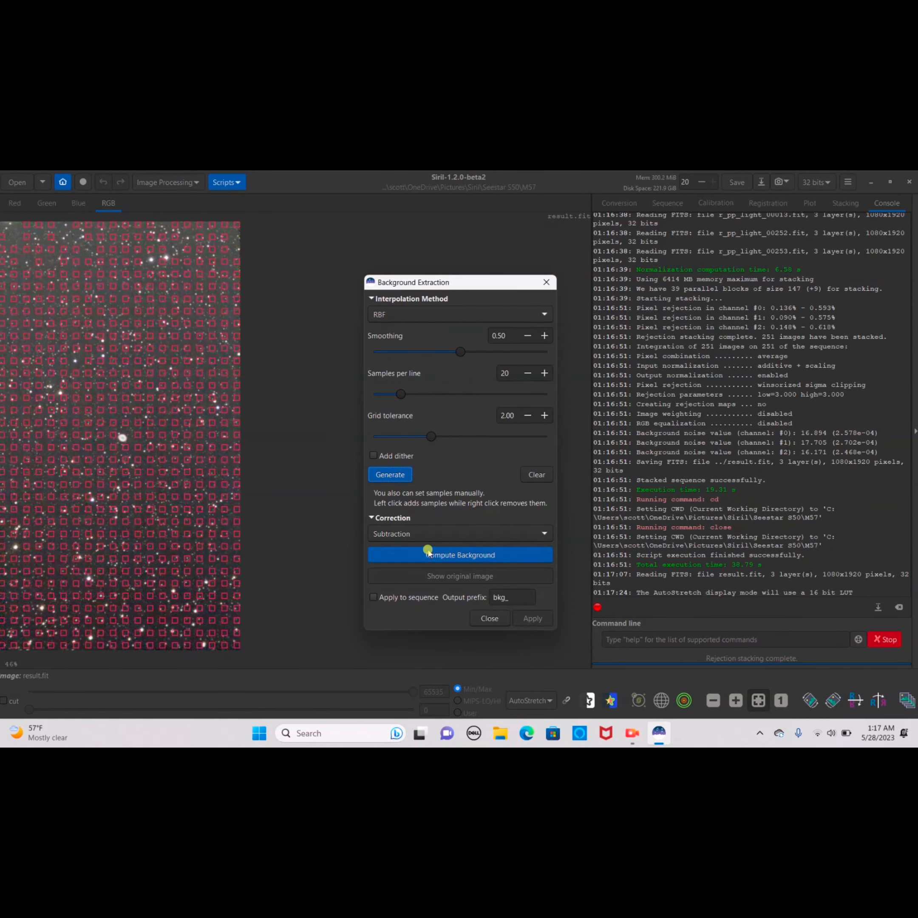
click(459, 554)
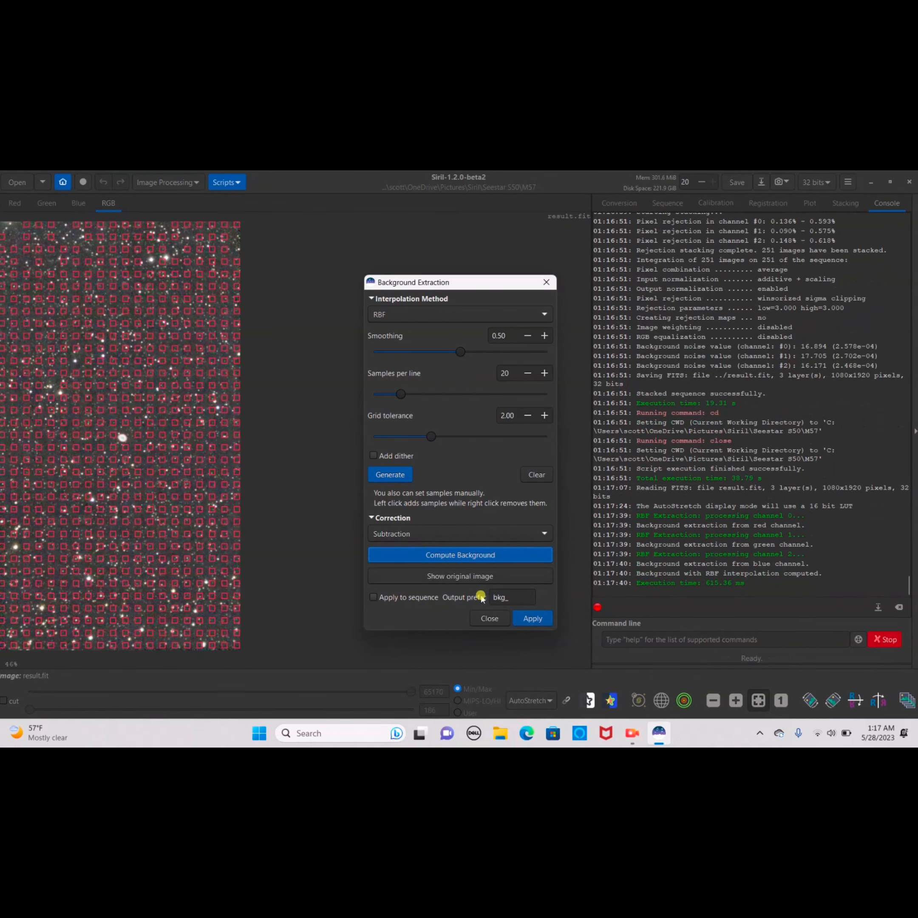
mouse_move(531, 617)
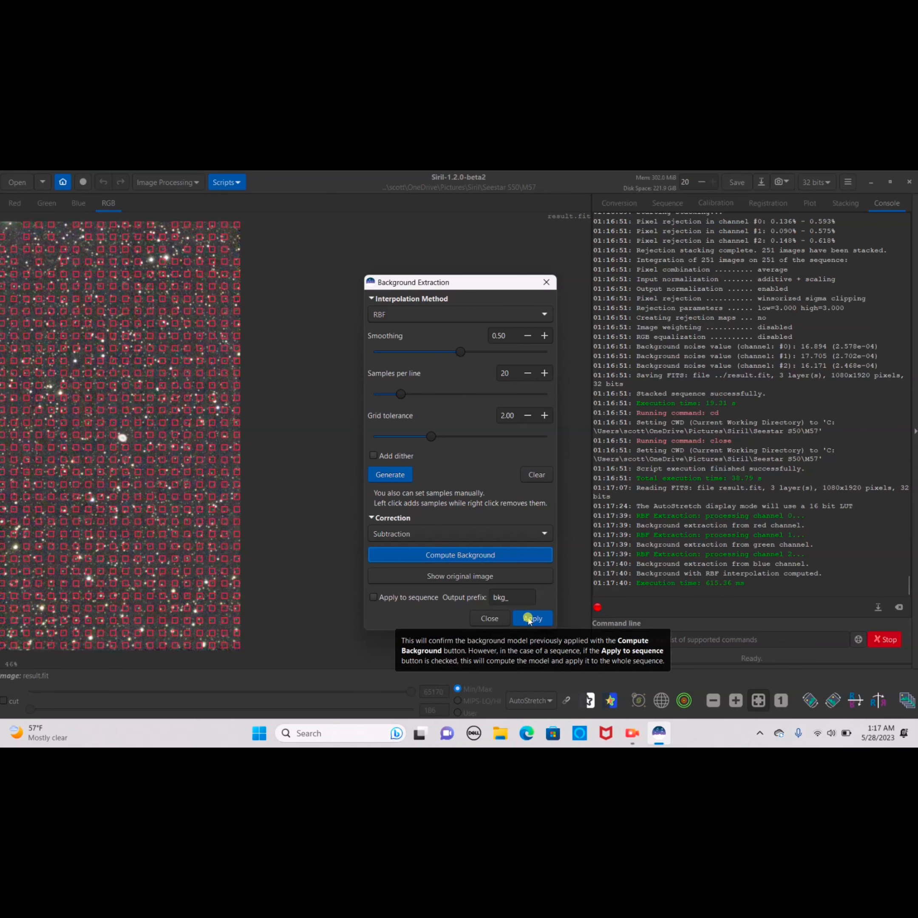
click(531, 617)
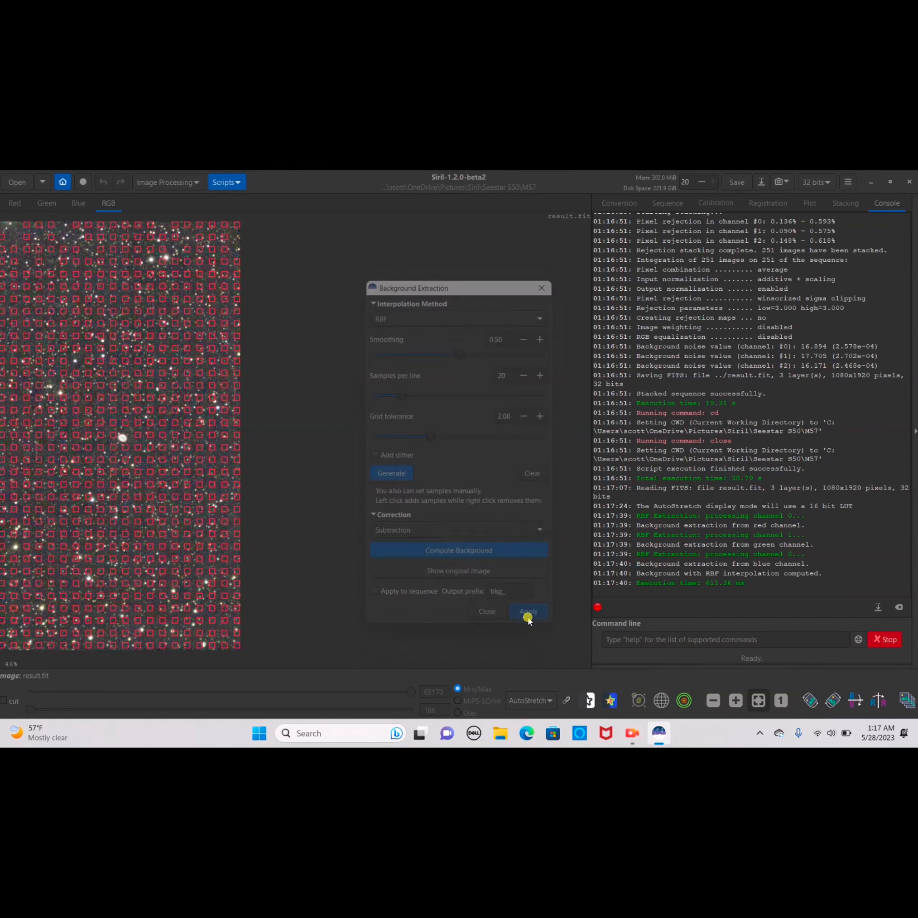
click(528, 611)
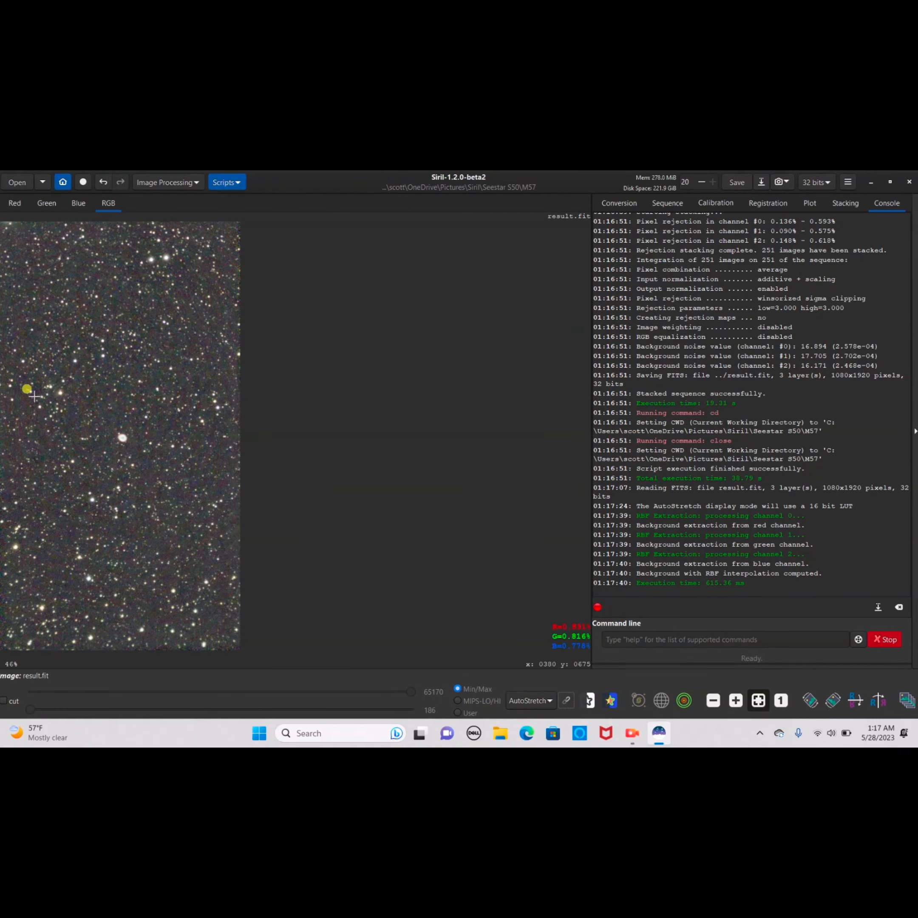
mouse_move(365, 433)
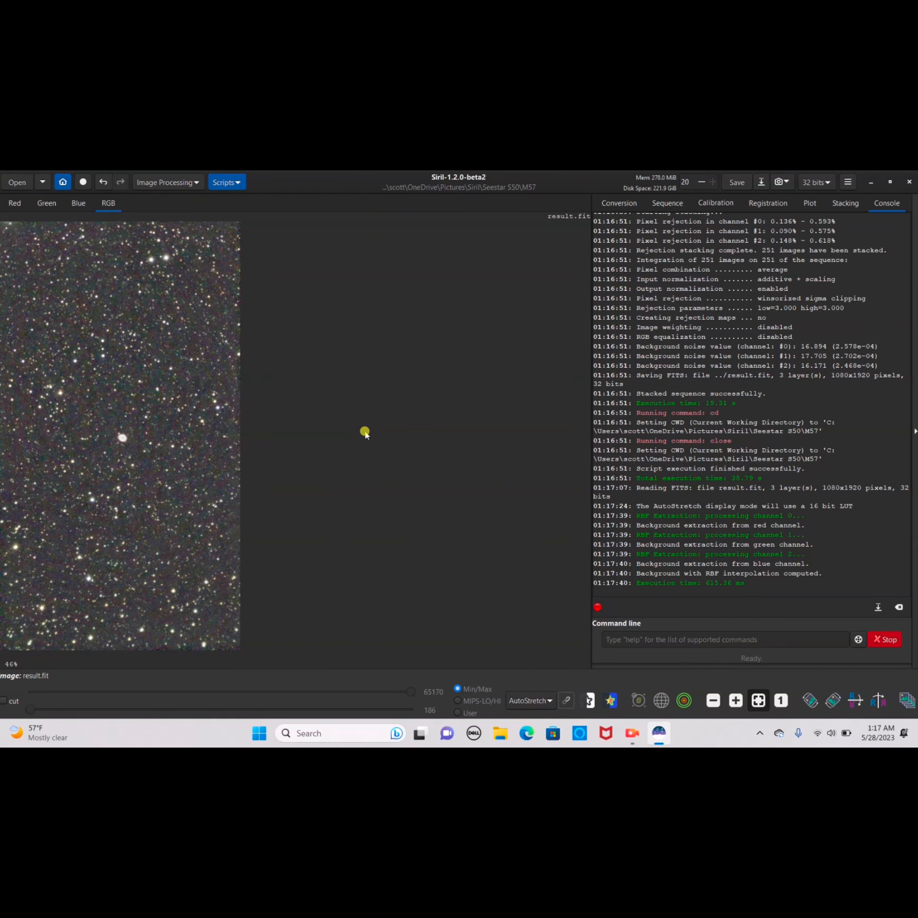
mouse_move(257, 291)
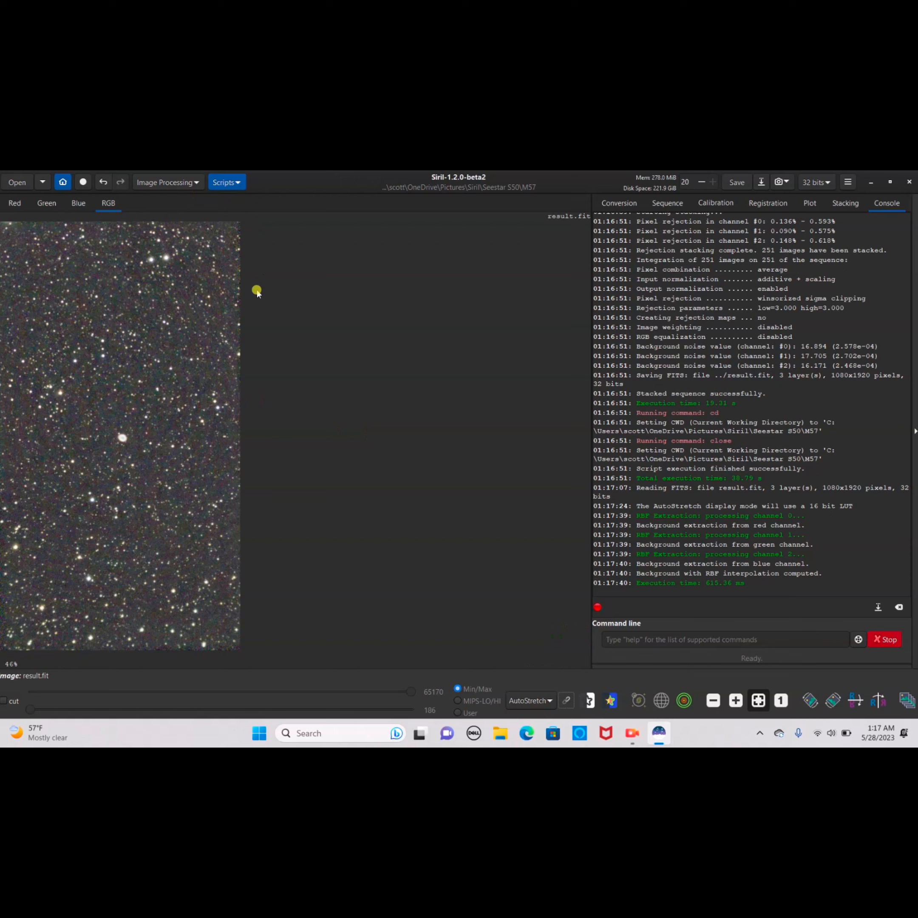
mouse_move(168, 182)
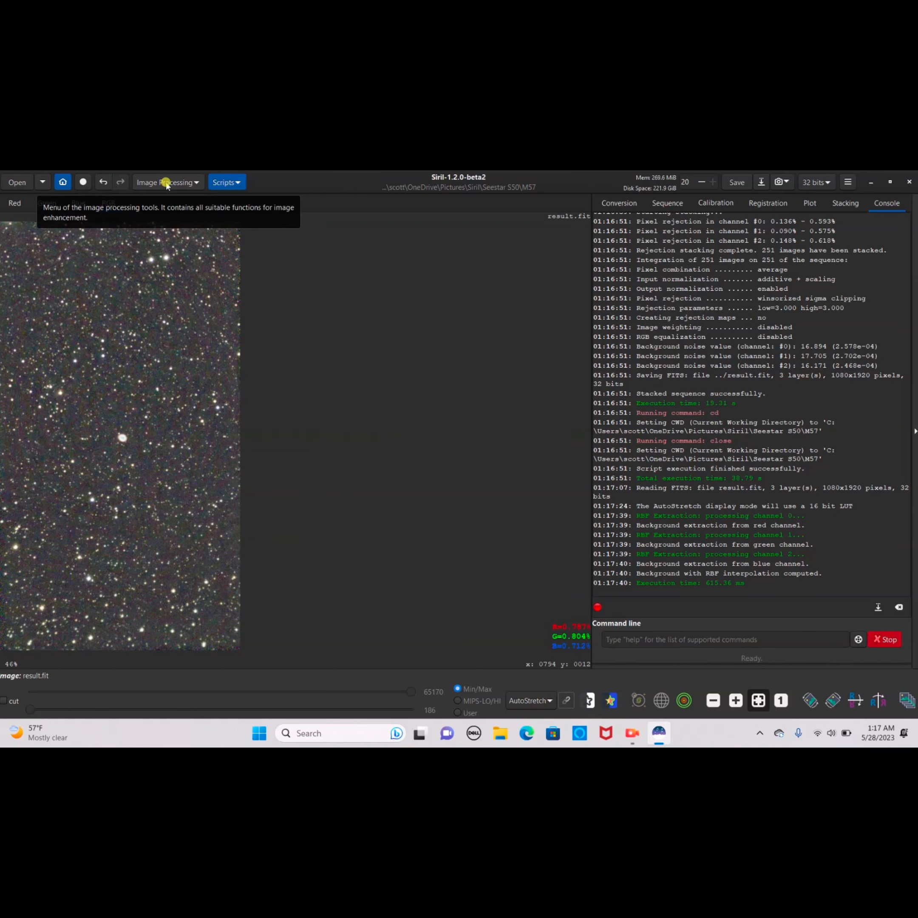
Run green-noise removal, photometric and manual colour calibration with background neutralization on M57
click(167, 182)
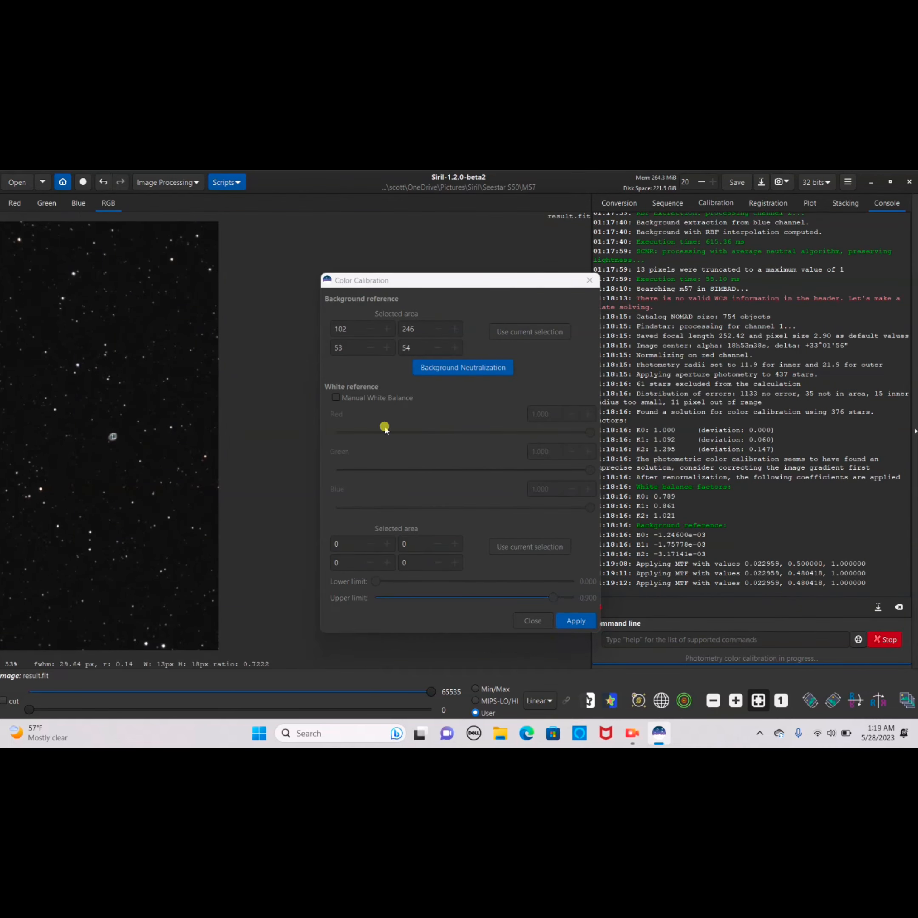
click(576, 621)
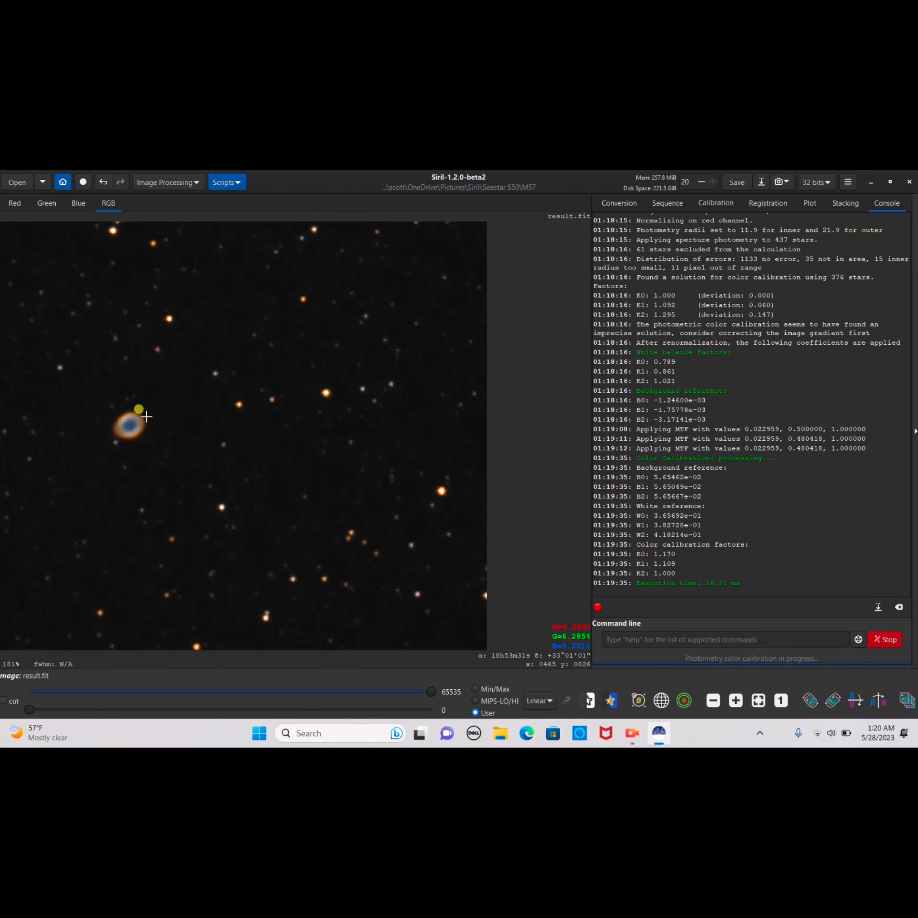
mouse_move(120, 447)
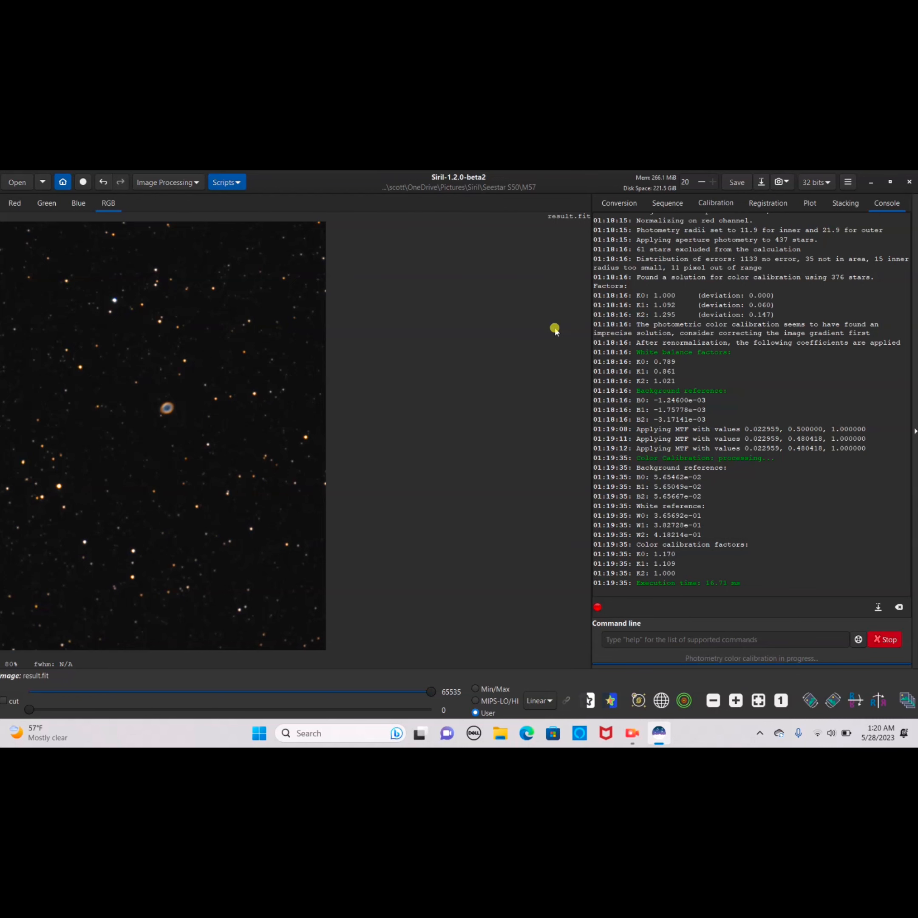
mouse_move(588, 304)
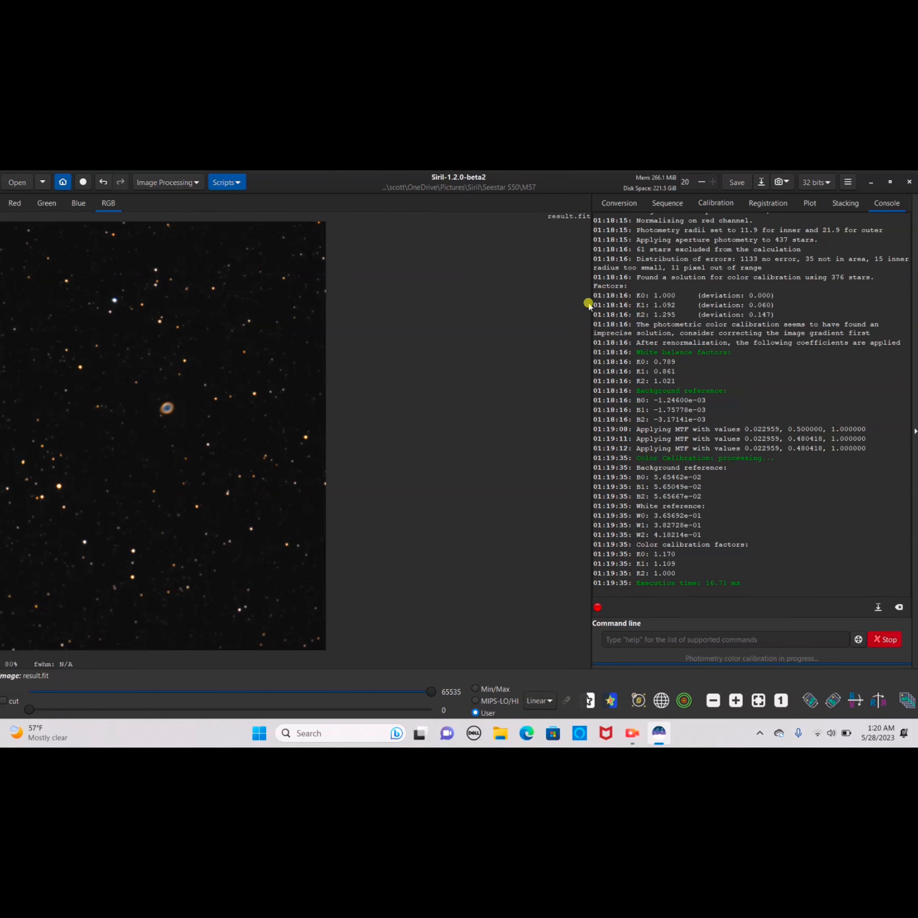
Save the colour-calibrated M57 image as result.fit in the M57 folder
click(781, 182)
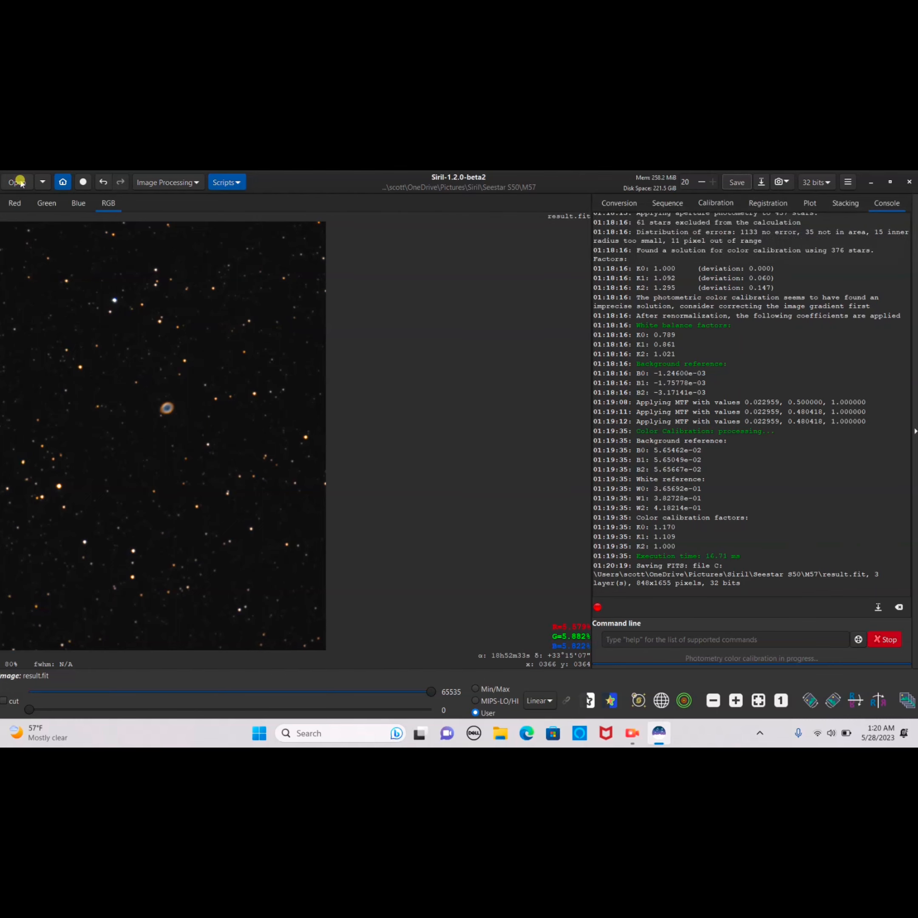
Switch Siril's working directory to the Seestar S50 M81 folder
click(16, 181)
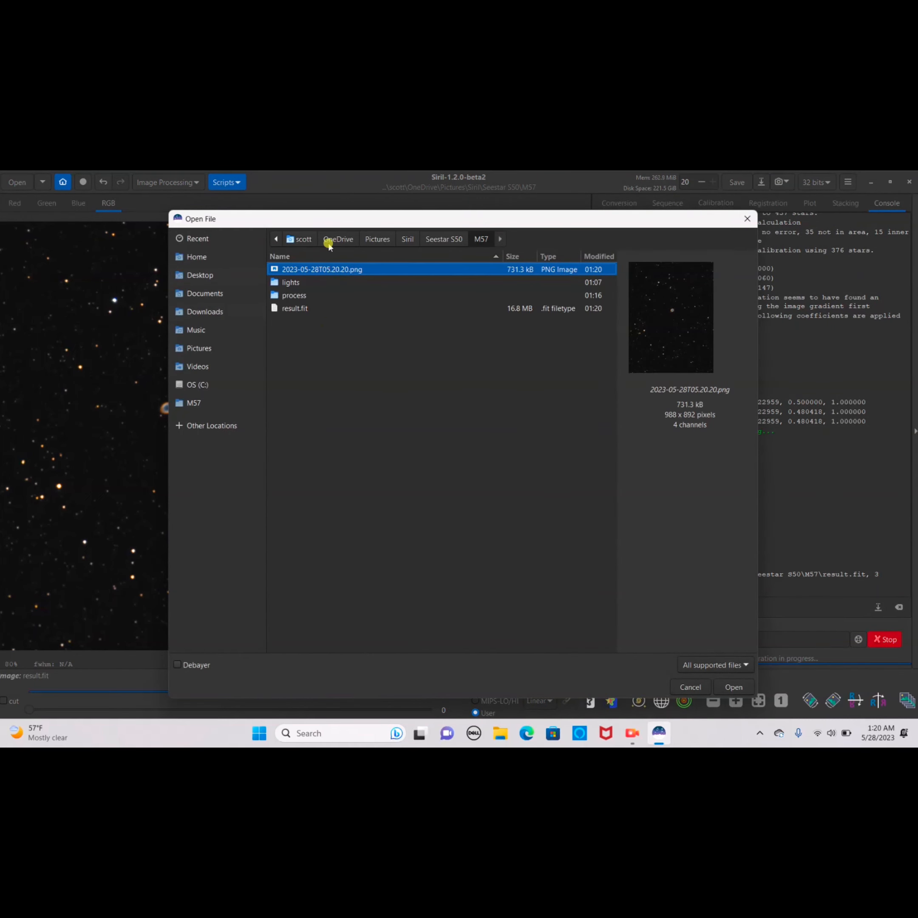
click(732, 686)
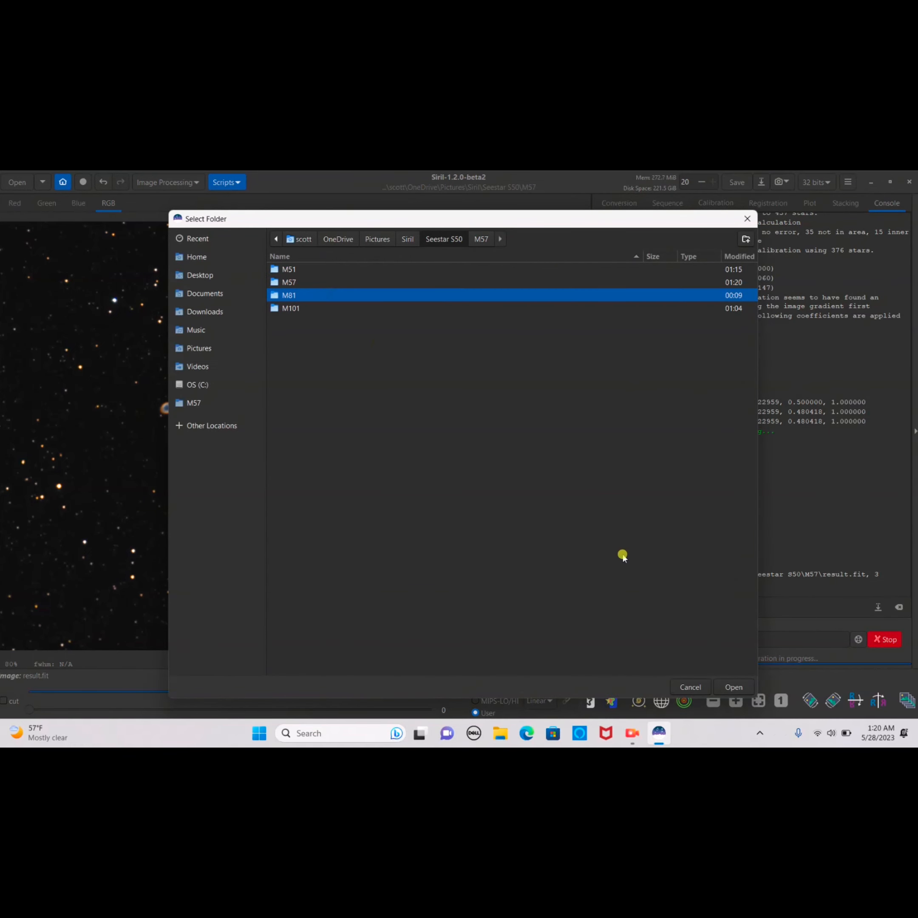
click(732, 686)
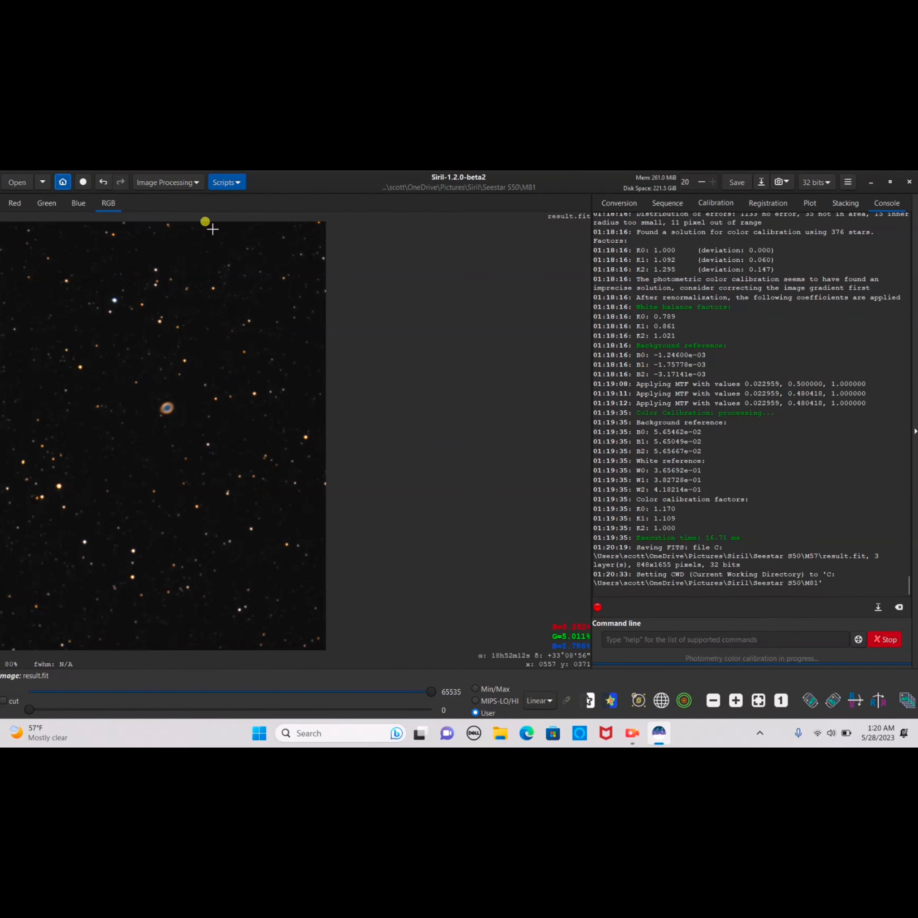
Stack M81 with OSC_Preprocessing_WithDrizzle, then stretch and colour-calibrate the result
click(167, 182)
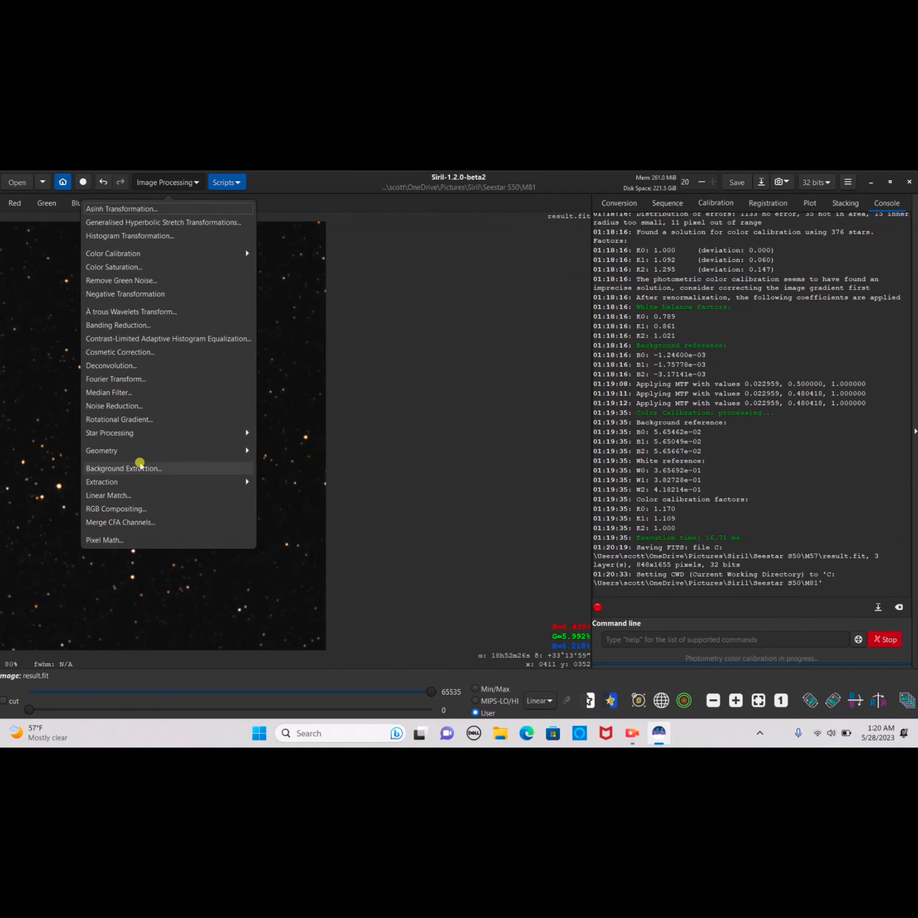
mouse_move(159, 228)
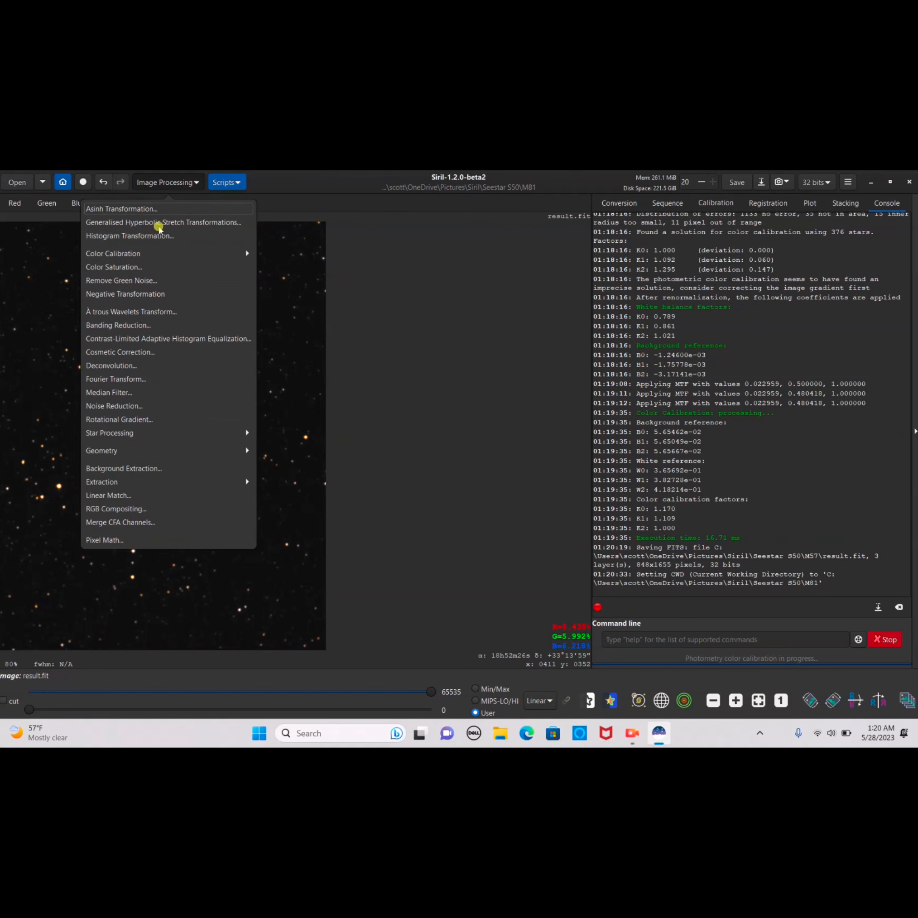
mouse_move(179, 258)
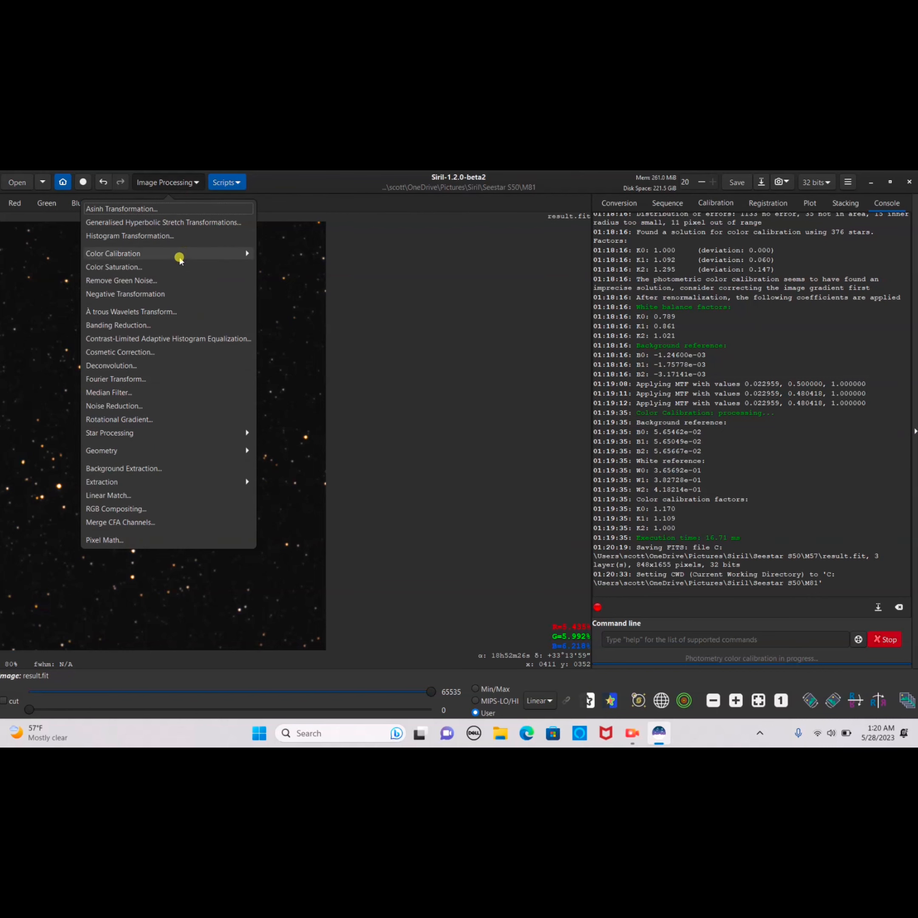
mouse_move(223, 227)
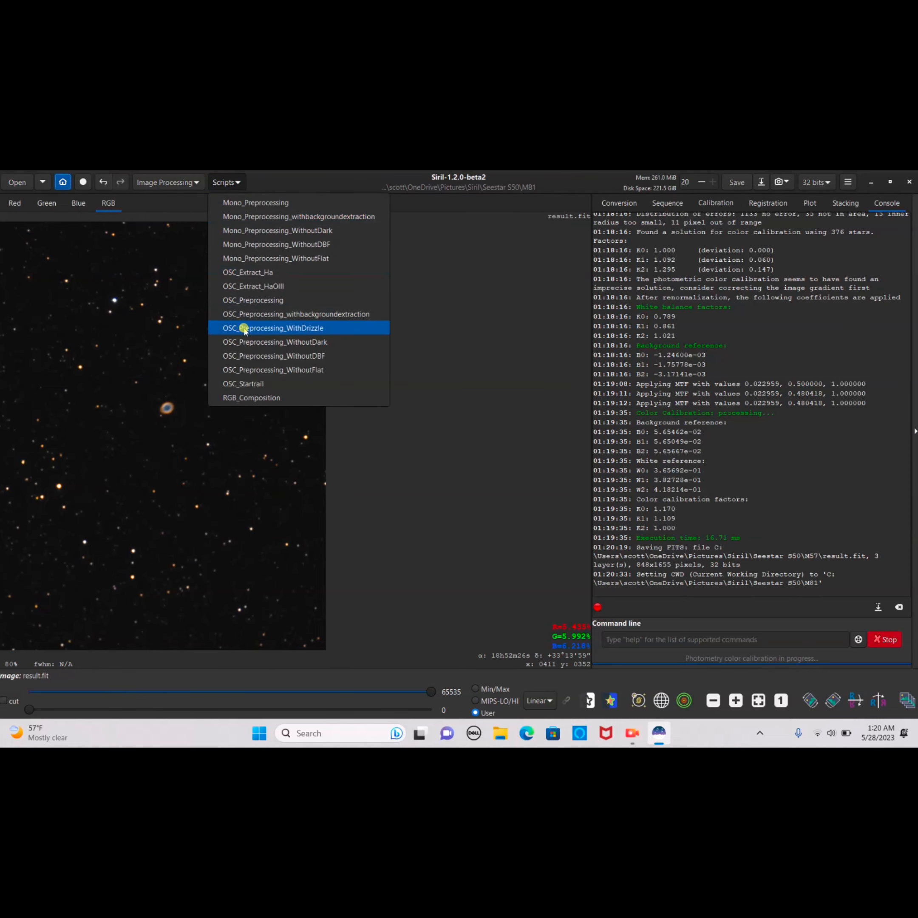
click(273, 327)
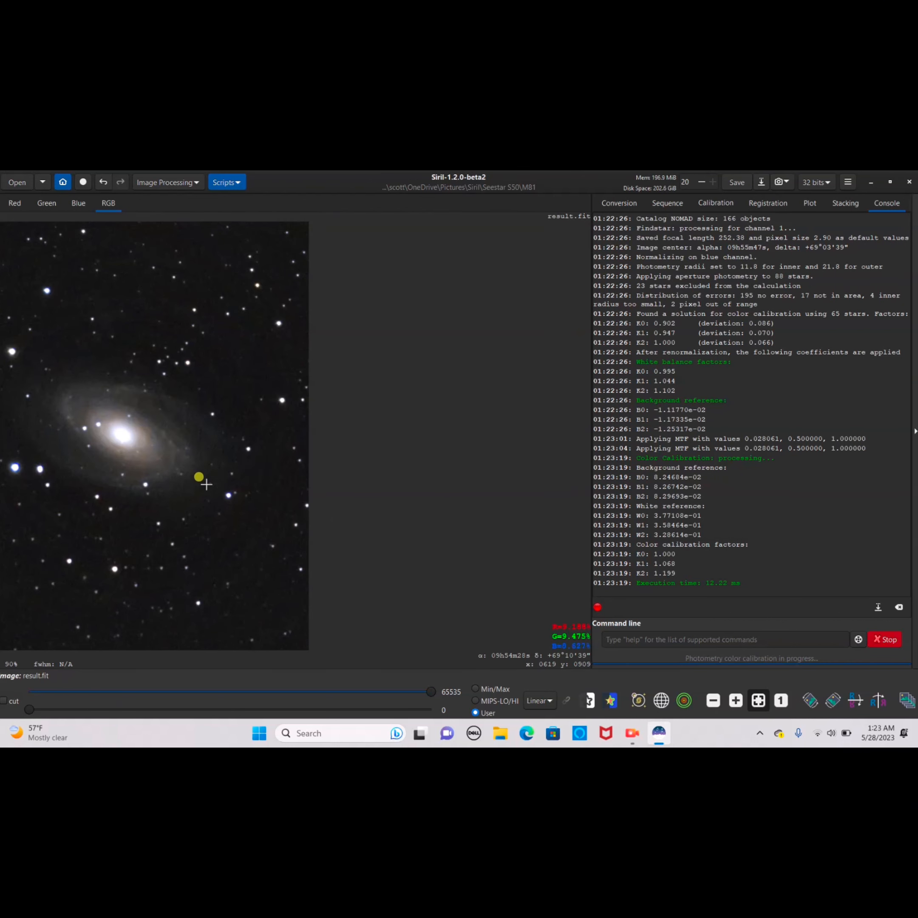
mouse_move(76, 391)
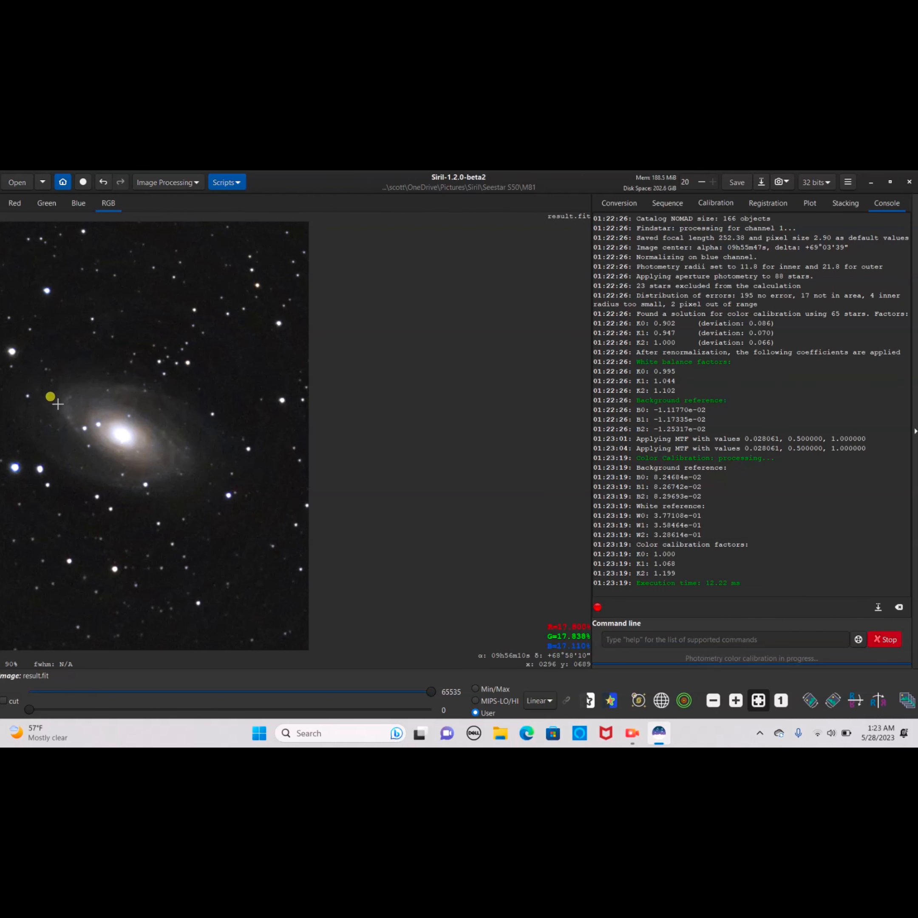
mouse_move(17, 394)
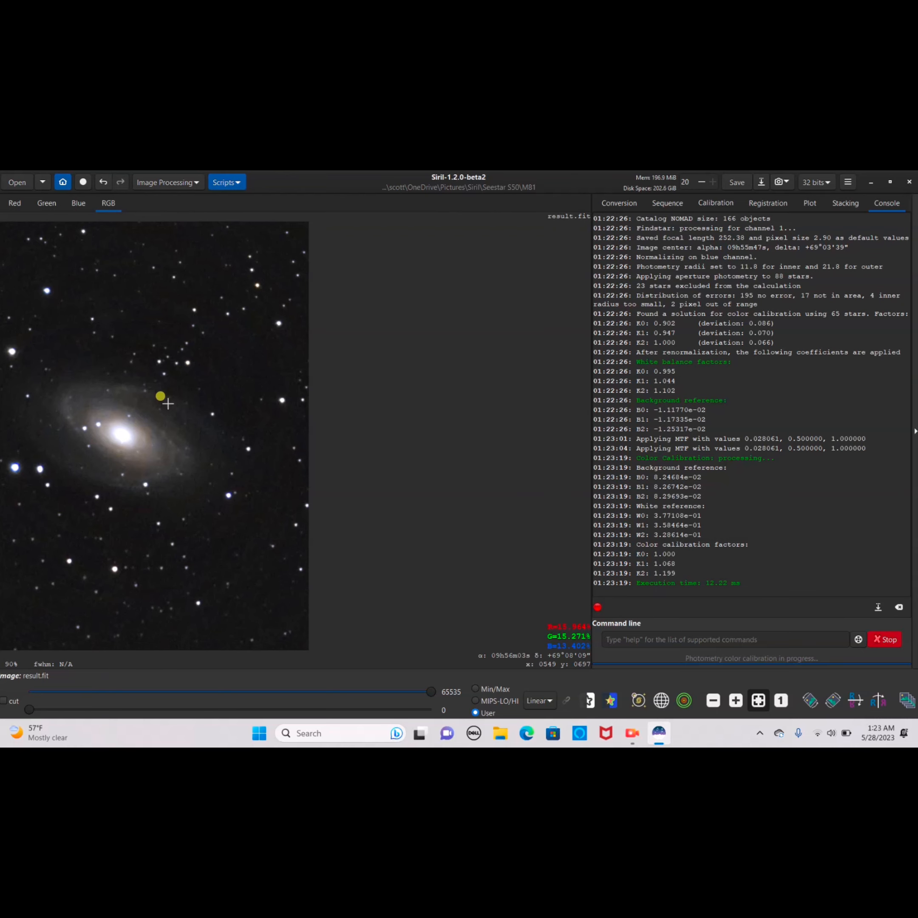
mouse_move(699, 258)
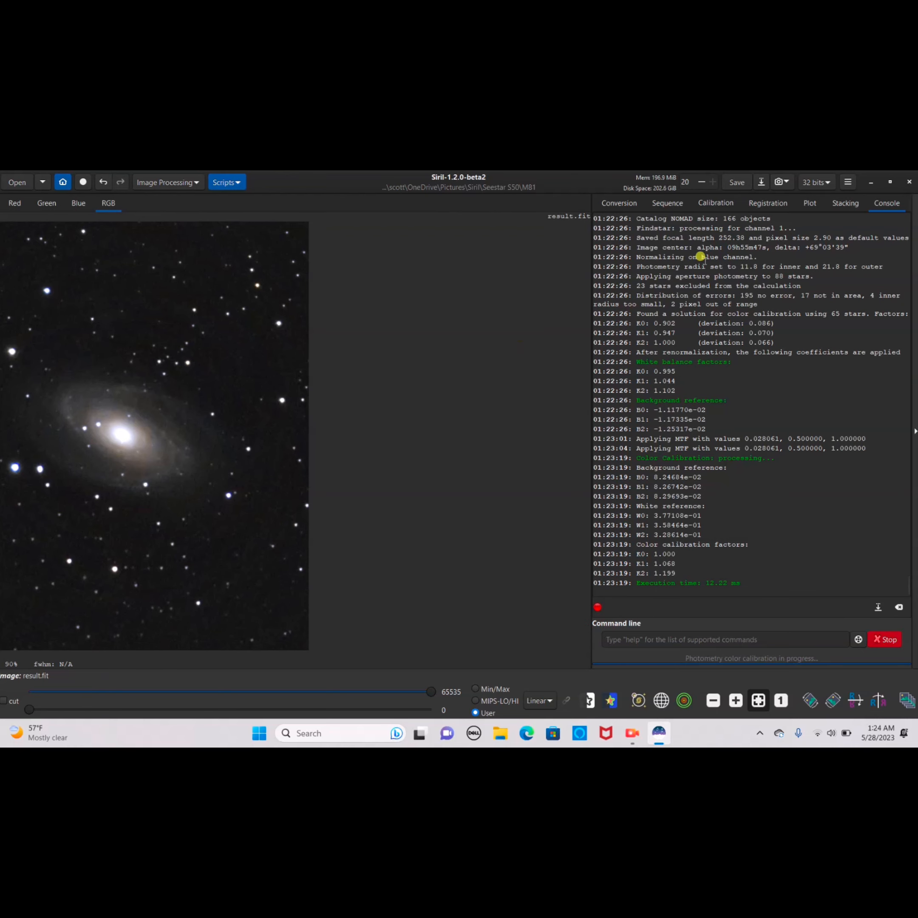
Overwrite result.fit with the processed M81 image and save a PNG snapshot
click(781, 182)
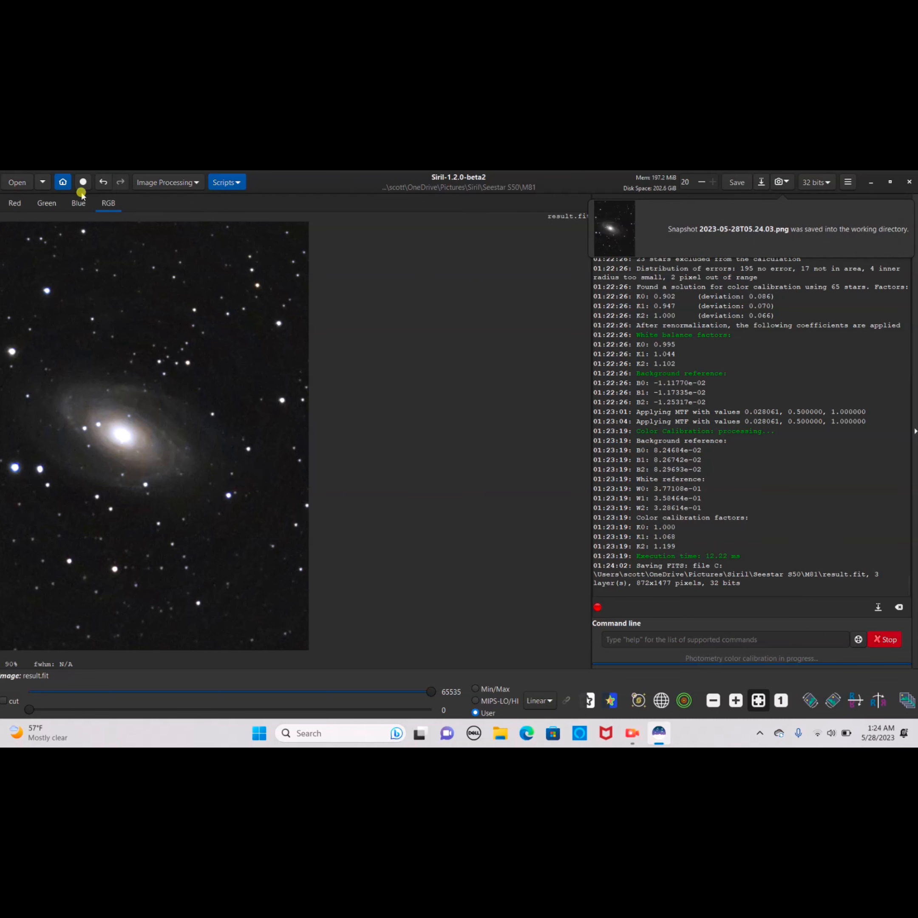
mouse_move(416, 306)
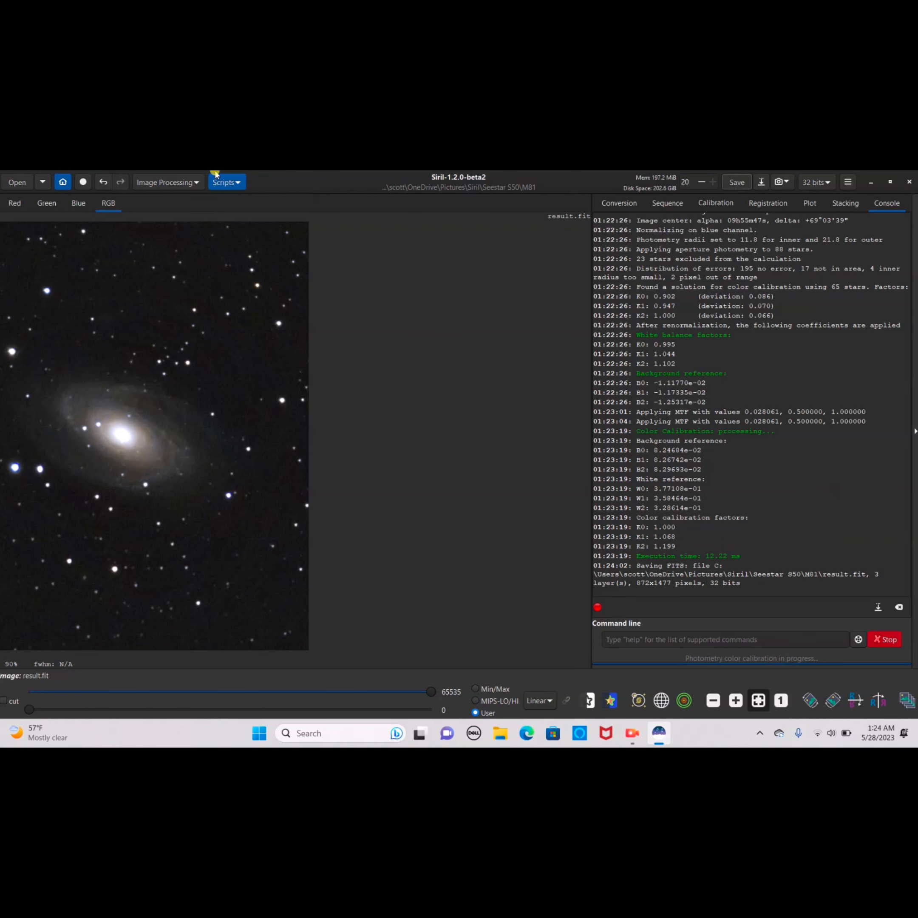
Switch to the M101 stack, extract its background and bring up the hyperbolic stretch settings
click(16, 182)
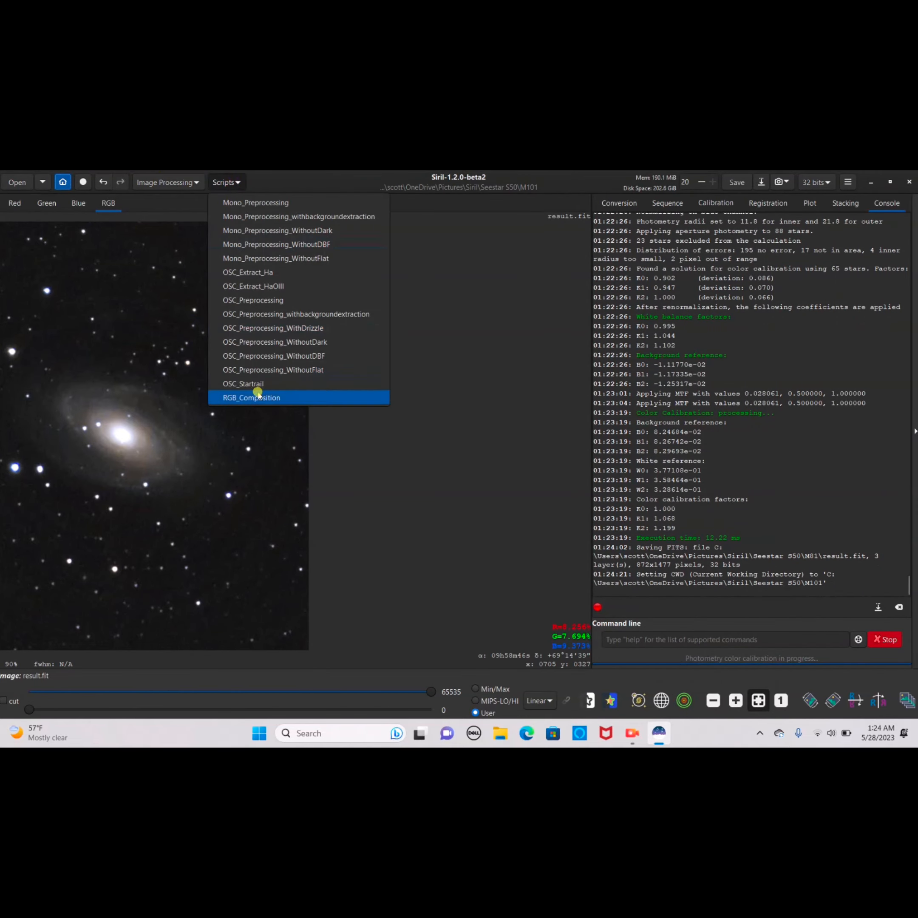
click(250, 398)
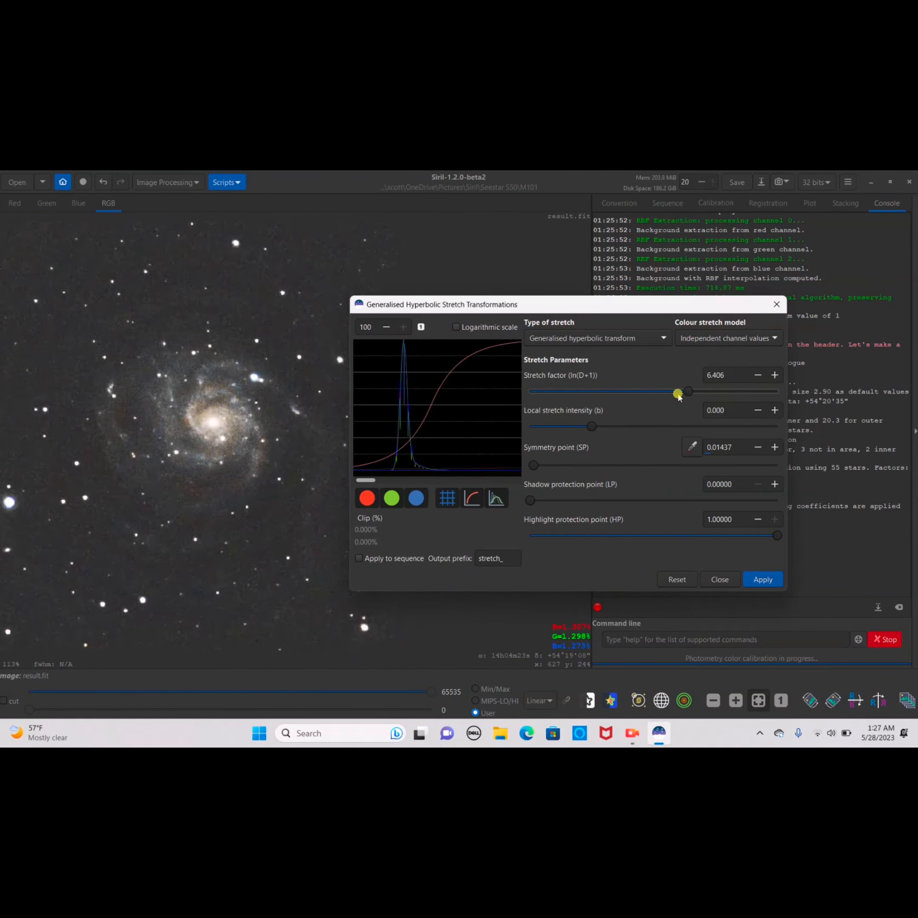
Strengthen the hyperbolic stretch on M101 and photometrically calibrate its colours from 55 stars
drag(678, 393, 629, 391)
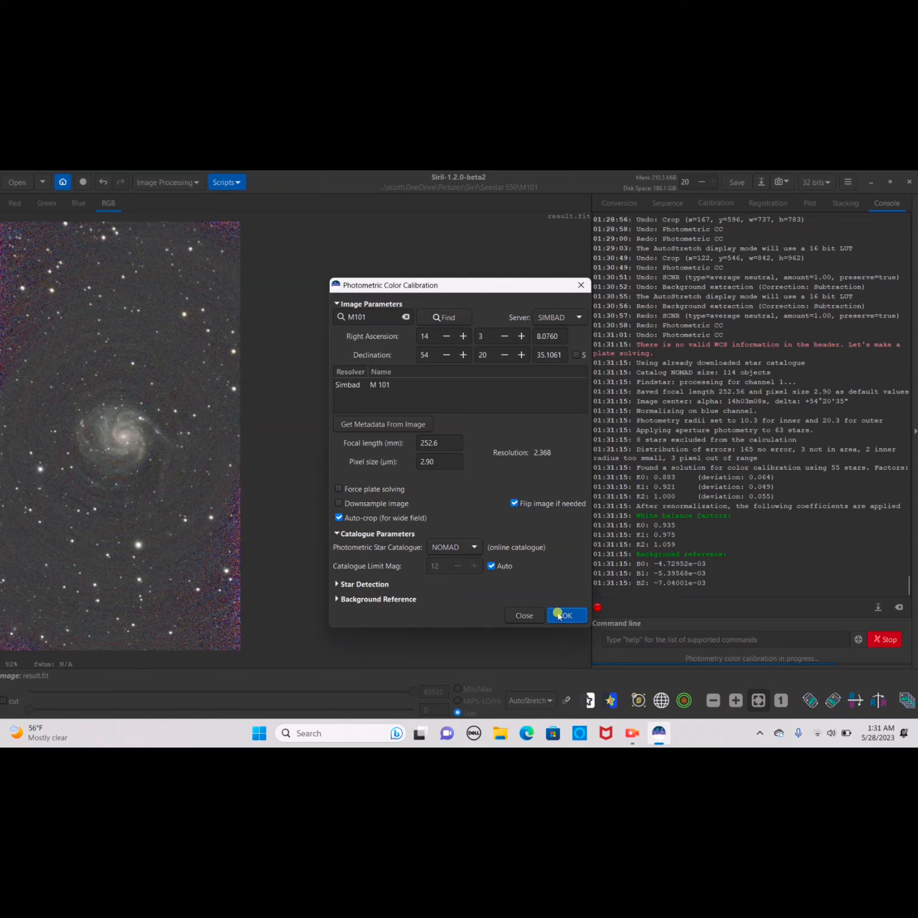
click(565, 615)
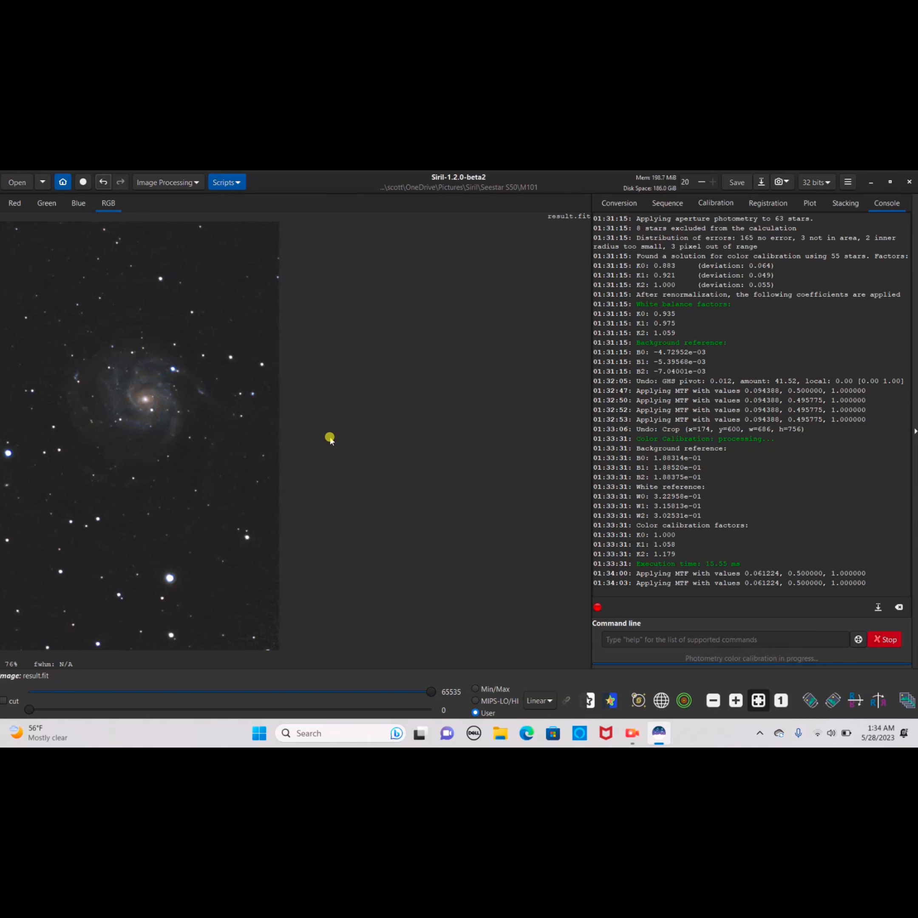
mouse_move(222, 369)
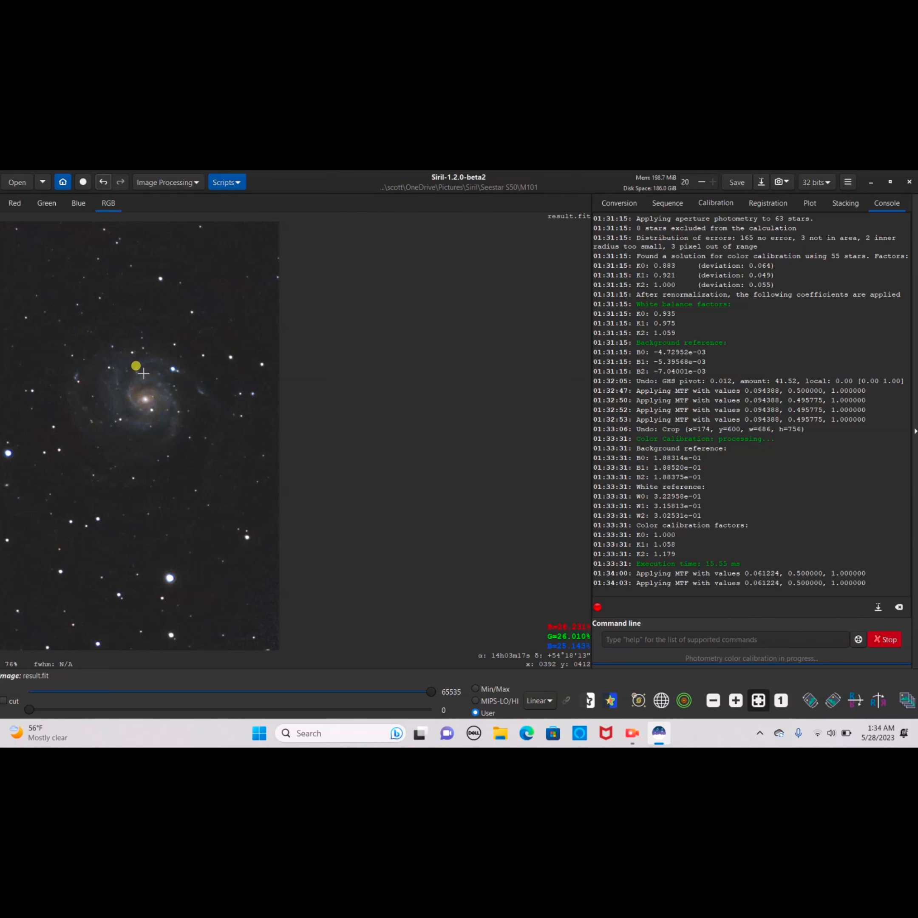
mouse_move(363, 343)
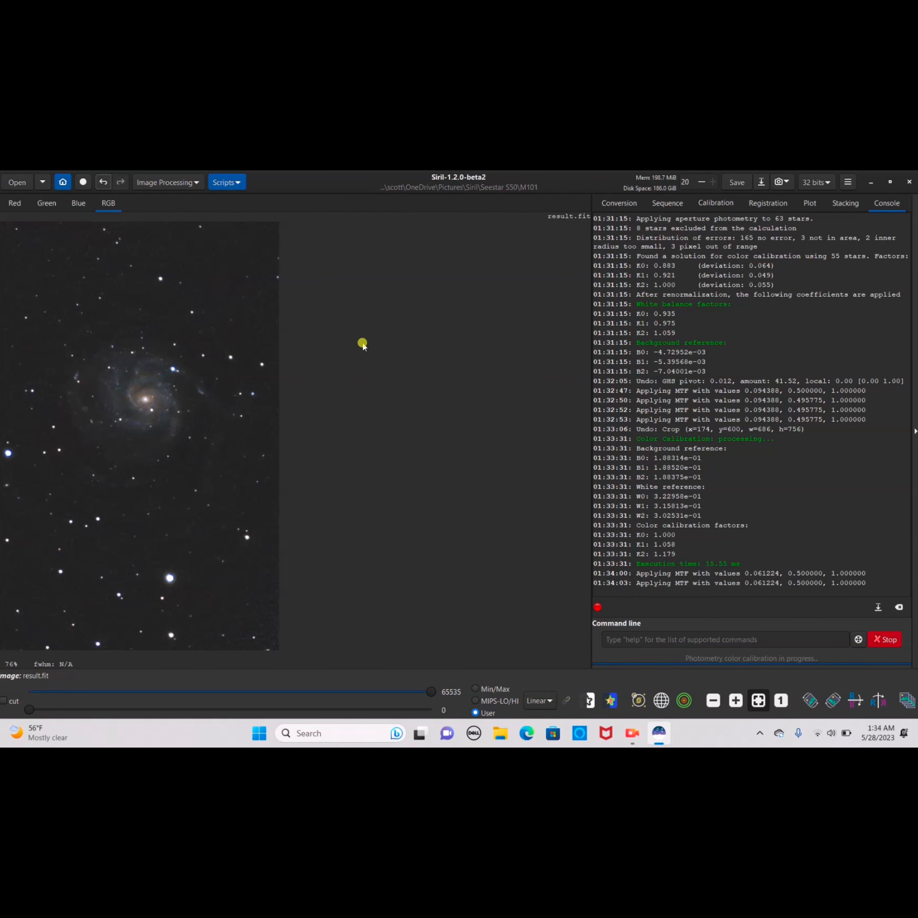
mouse_move(243, 285)
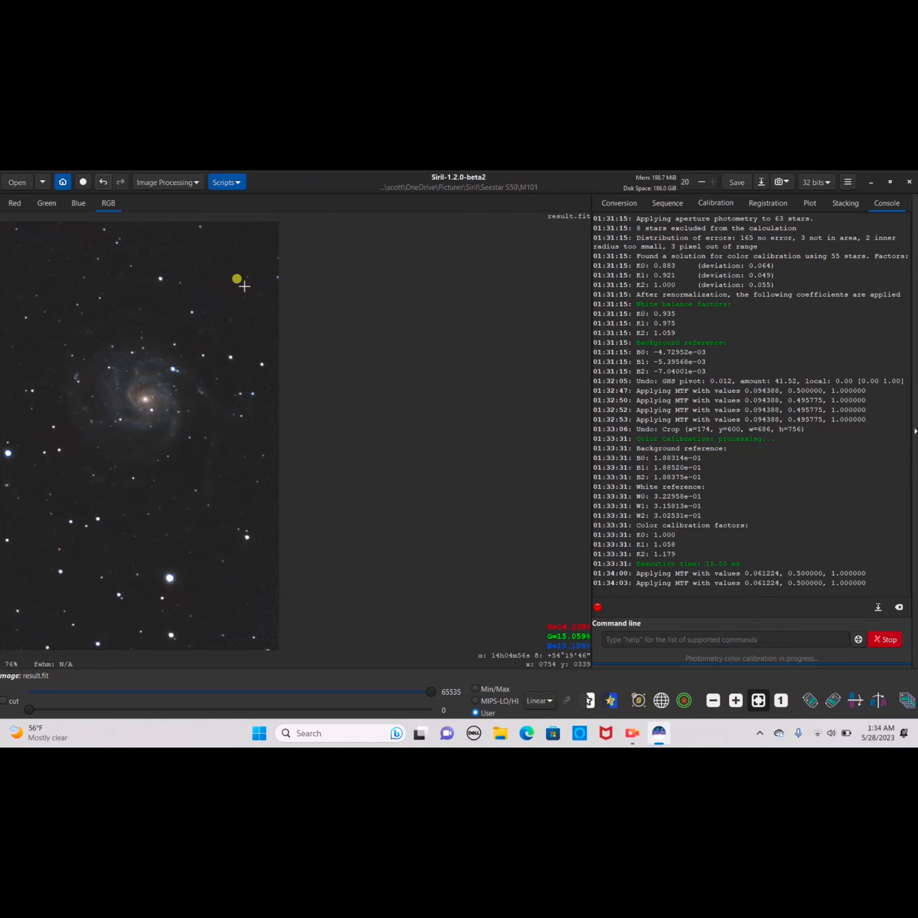
mouse_move(367, 342)
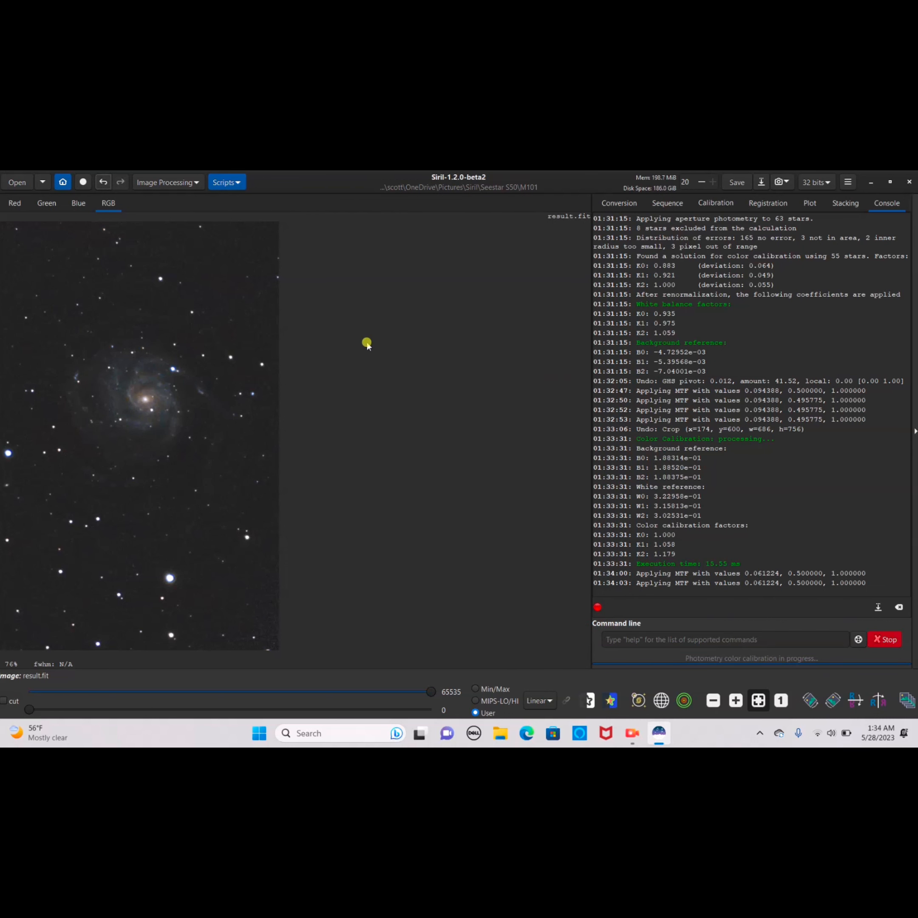
mouse_move(291, 432)
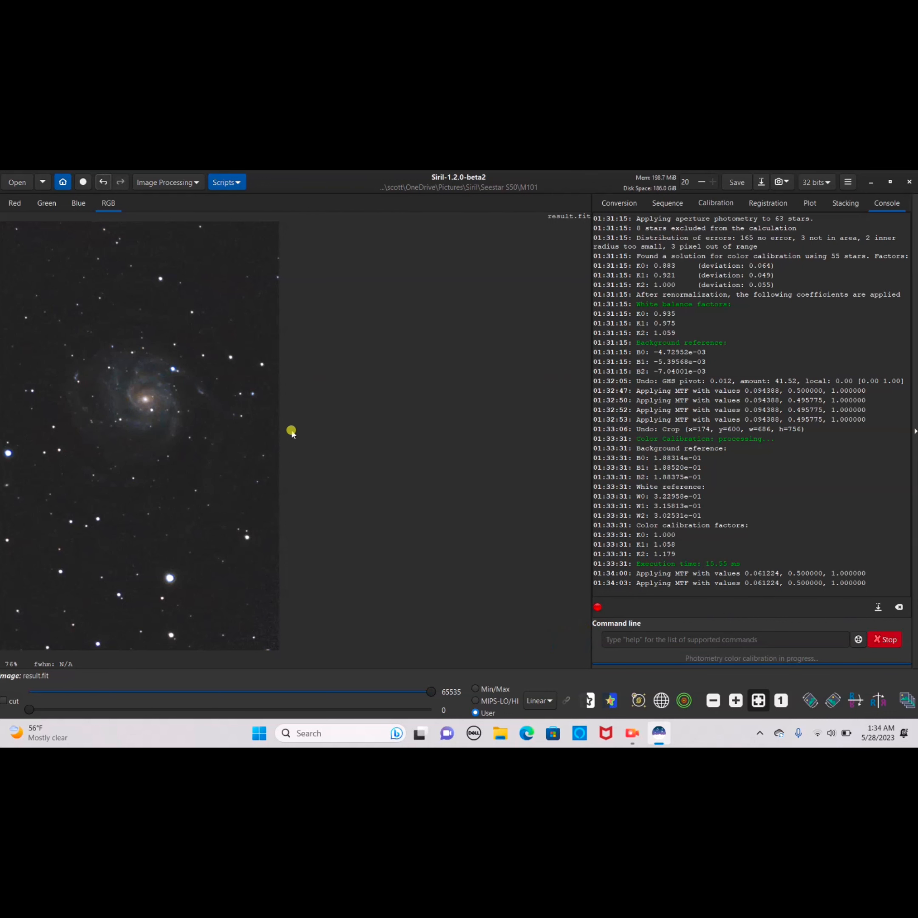
mouse_move(248, 452)
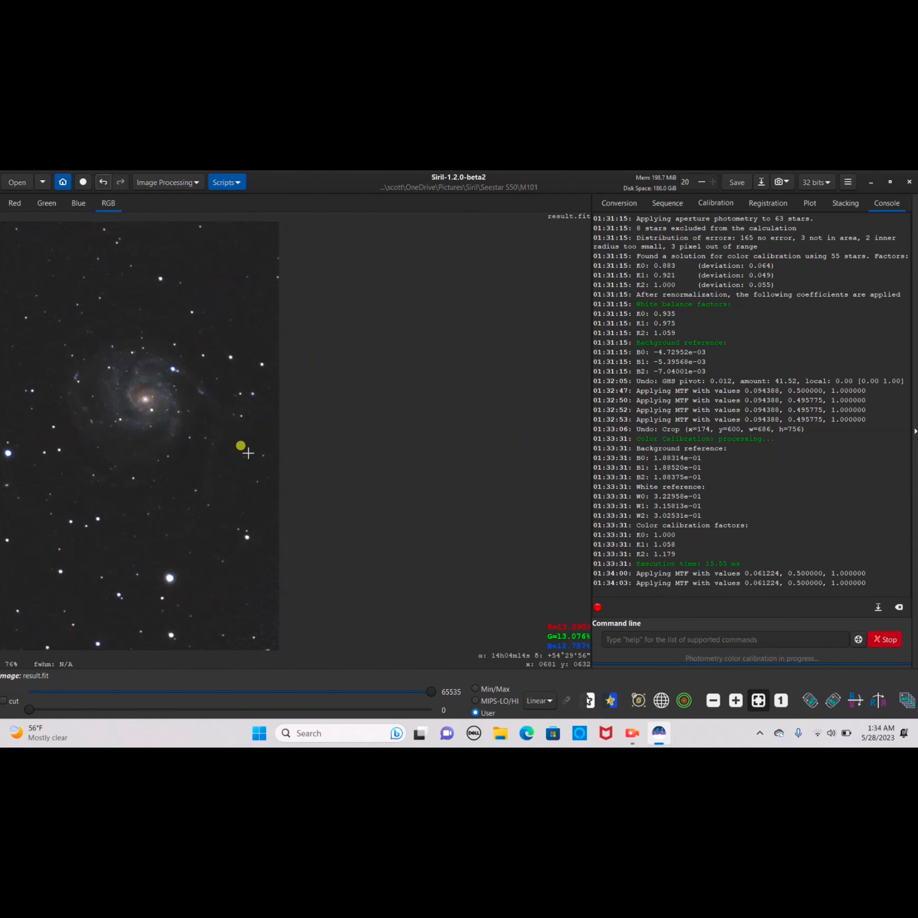
mouse_move(116, 377)
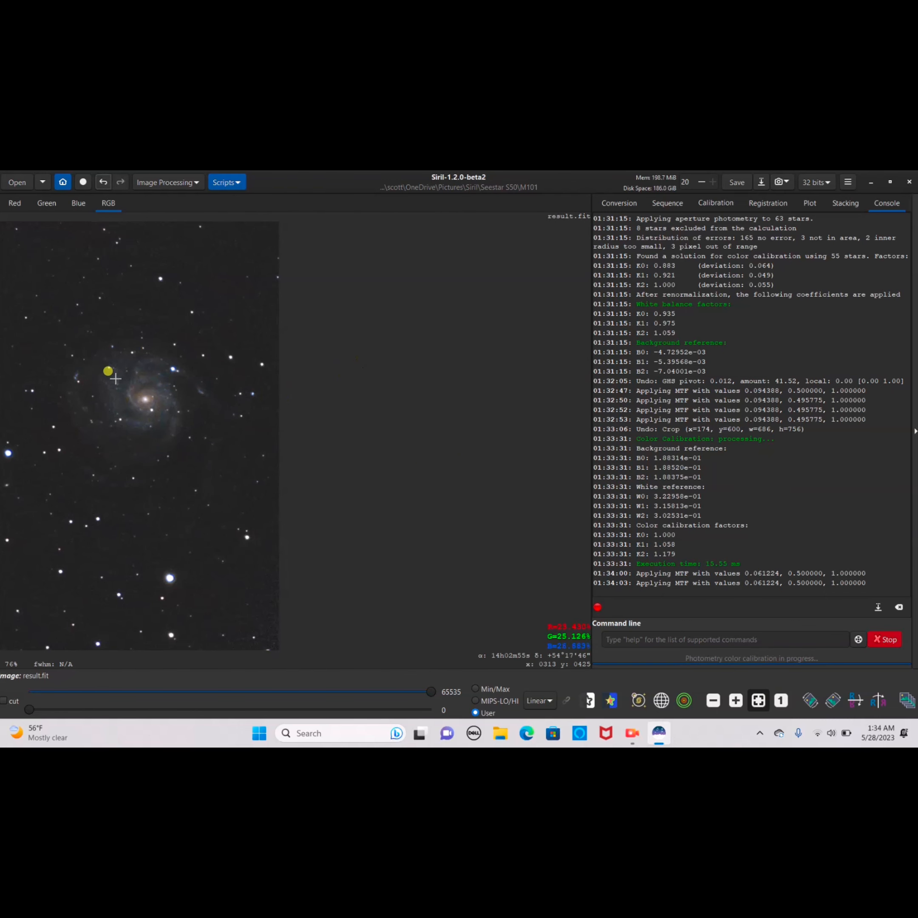
Measure a star's FWHM above the M101 core and save a PNG snapshot after result.fit
drag(108, 371, 172, 369)
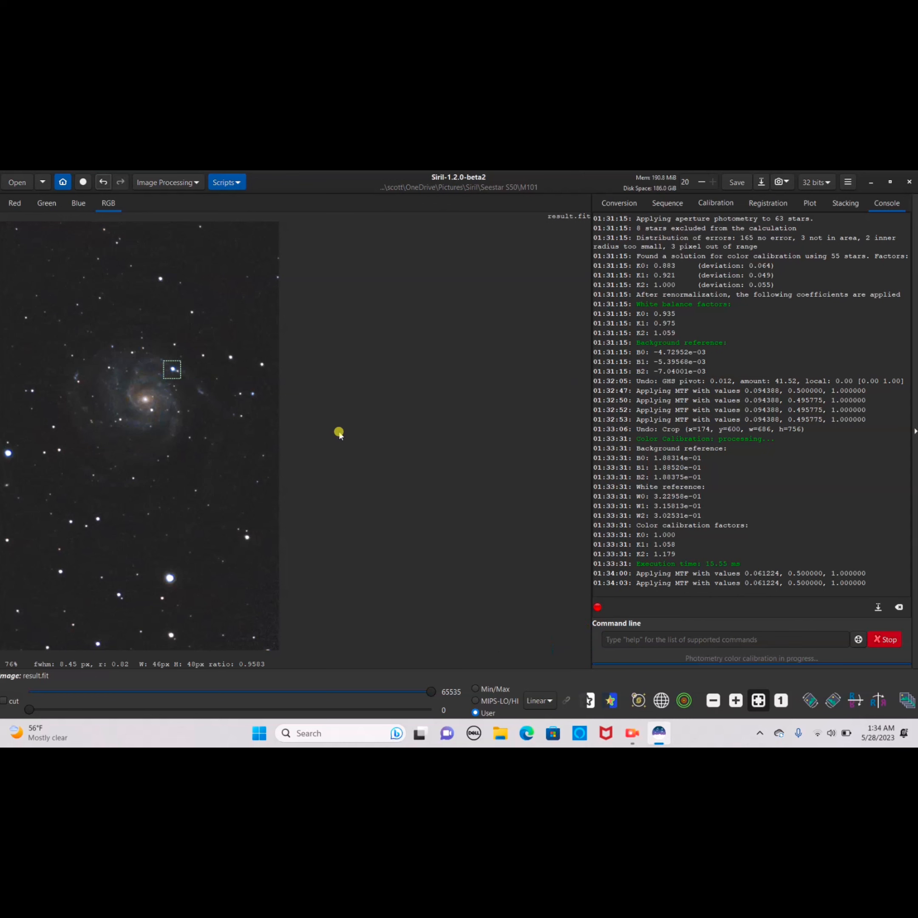
mouse_move(169, 400)
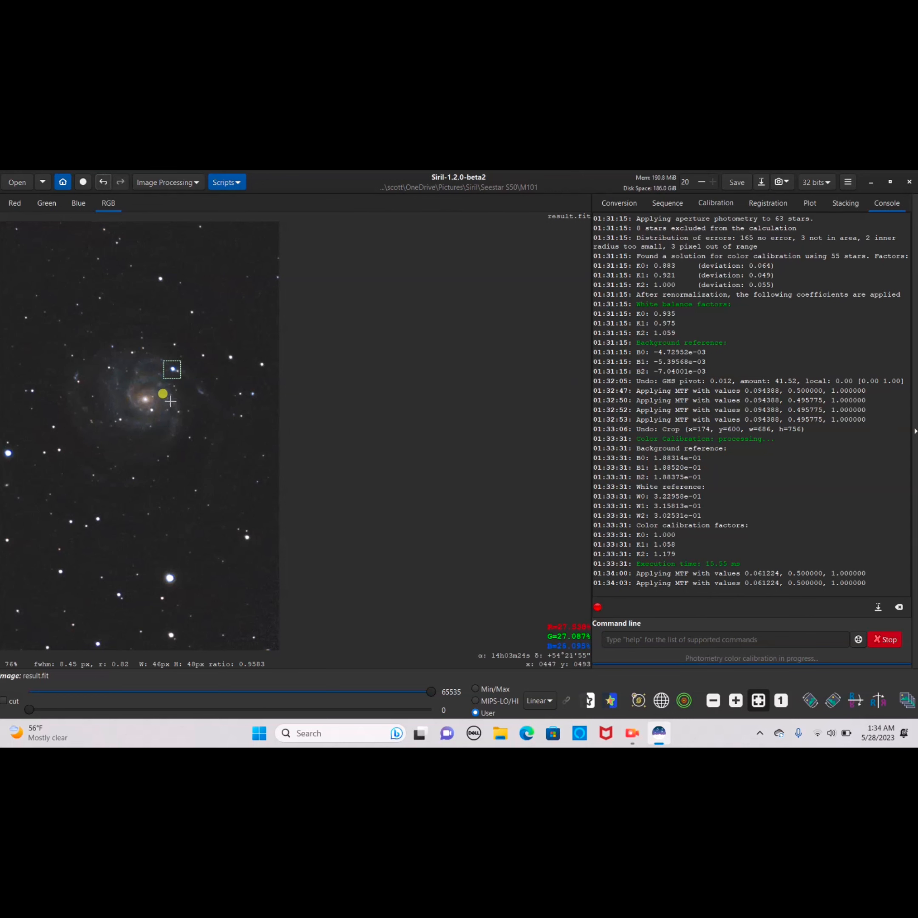
mouse_move(222, 387)
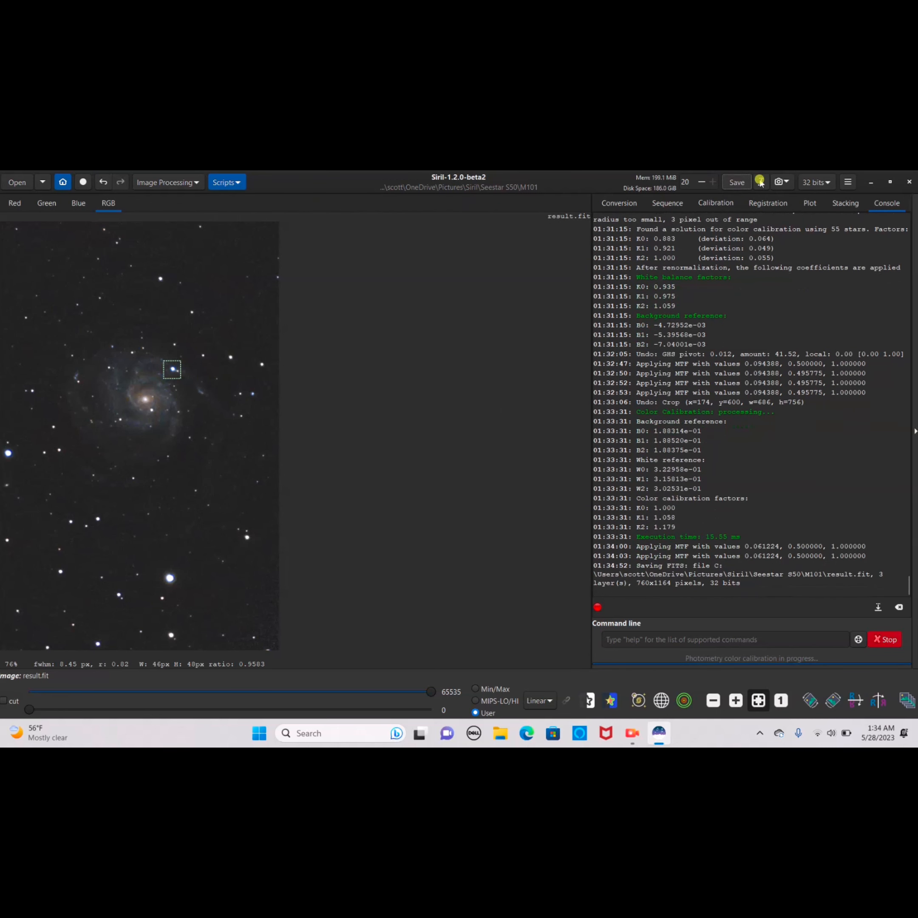
click(777, 182)
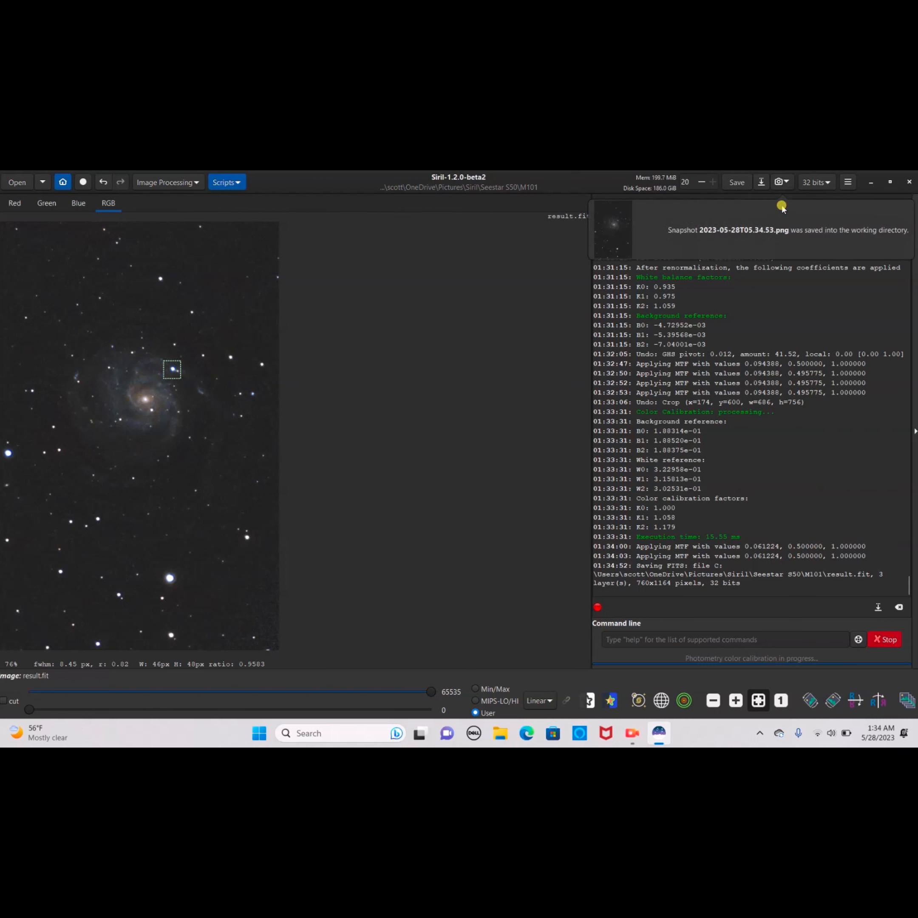
mouse_move(836, 236)
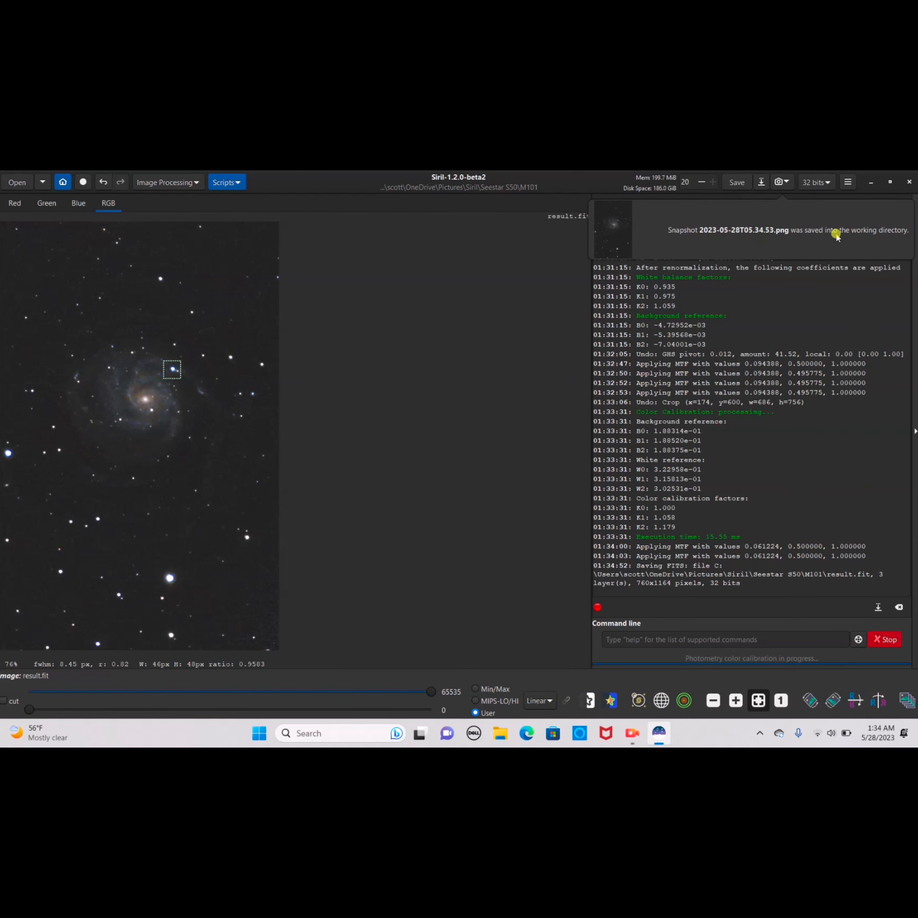